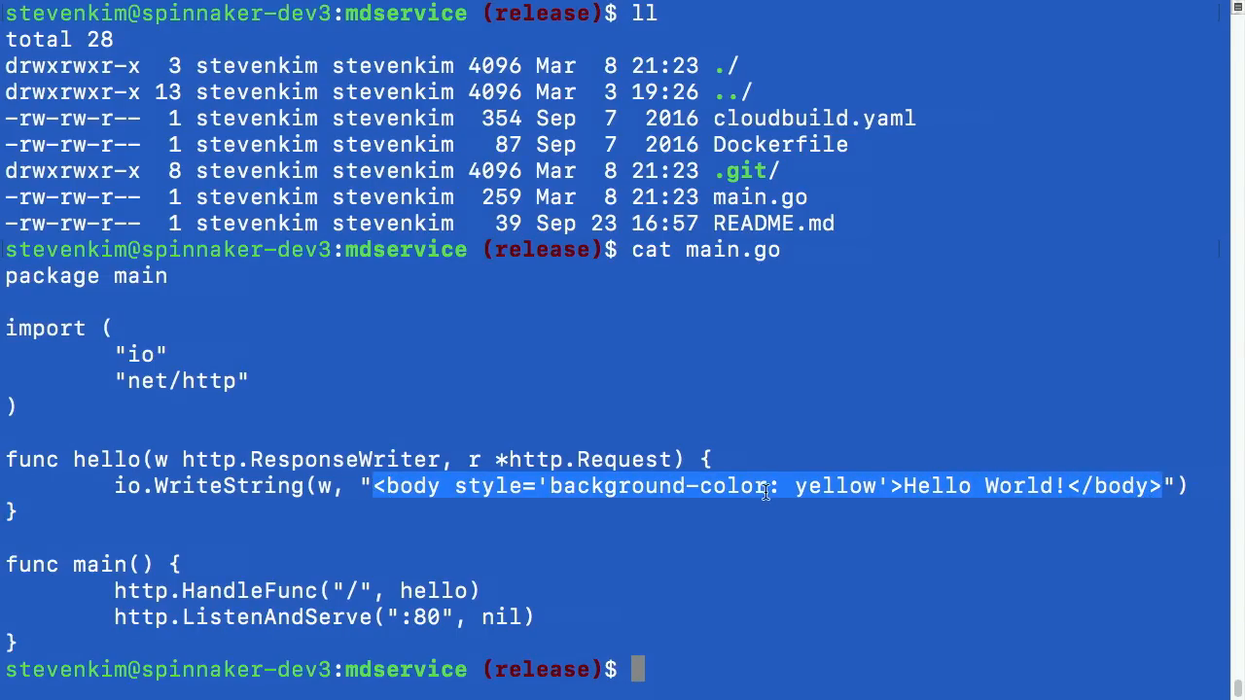
Commit the main.go background edit as "purple" and push it to origin release.
{"action": "double_click", "coordinate": [835, 486]}
{"action": "type", "text": "git comm"}
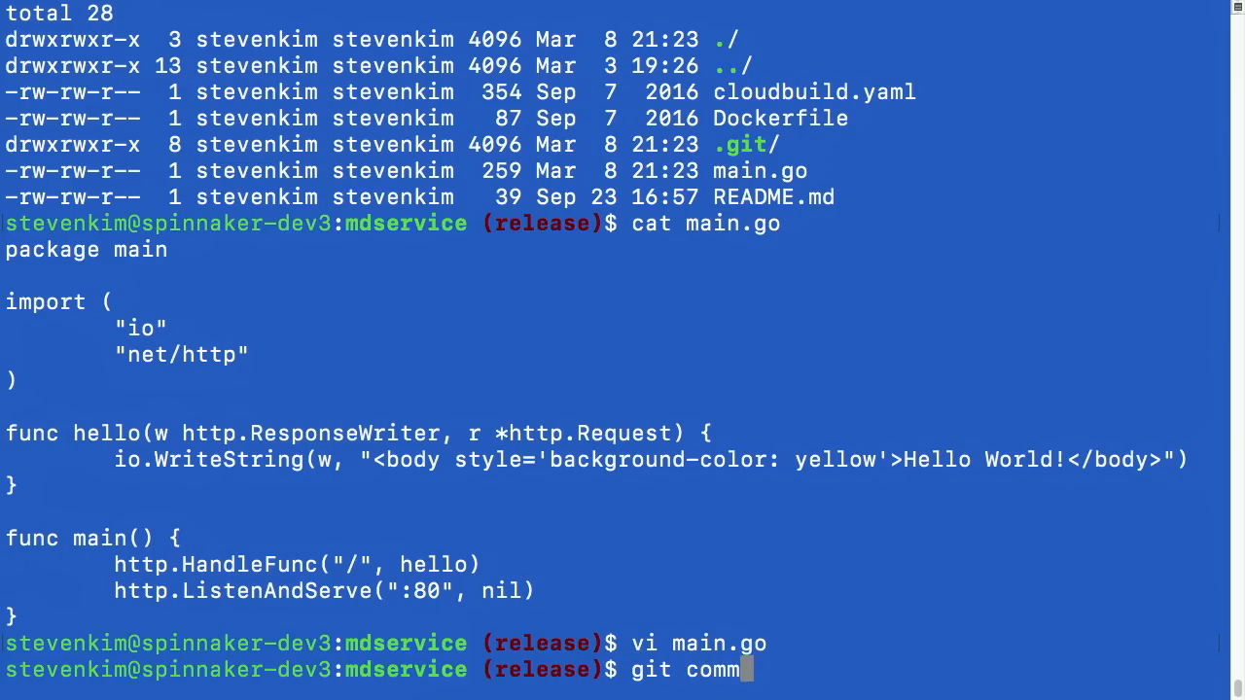
{"action": "type", "text": "it -am \"purple\""}
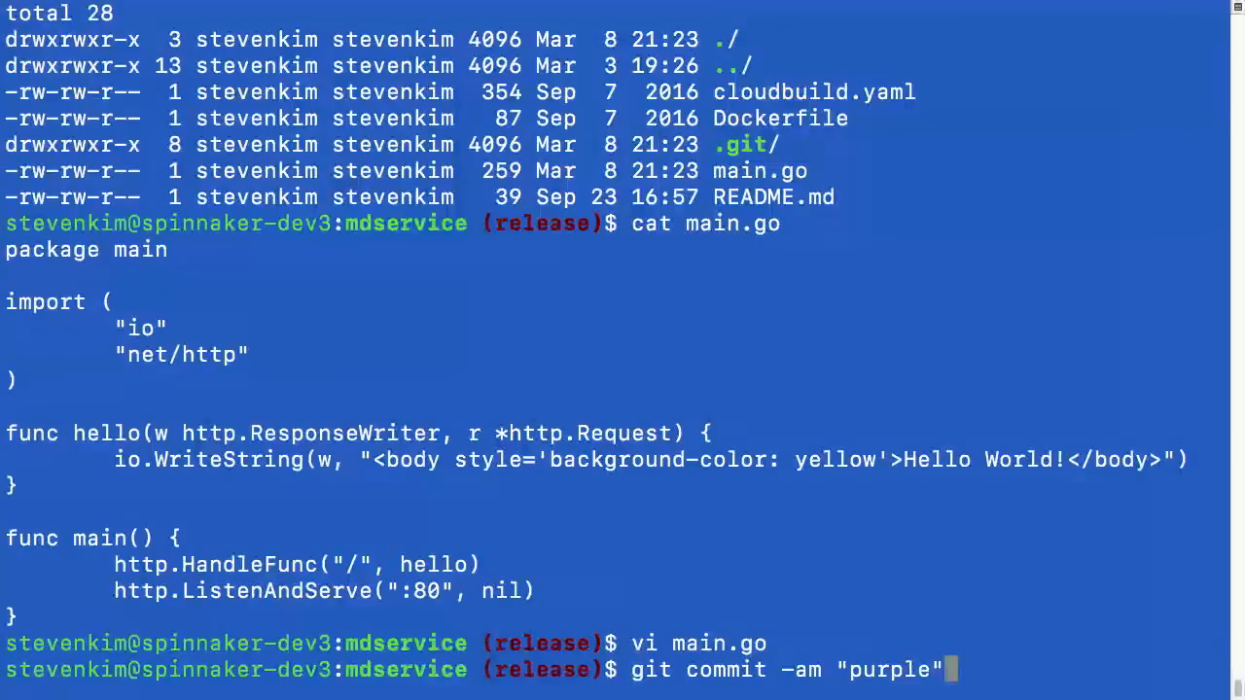
{"action": "key", "text": "Return"}
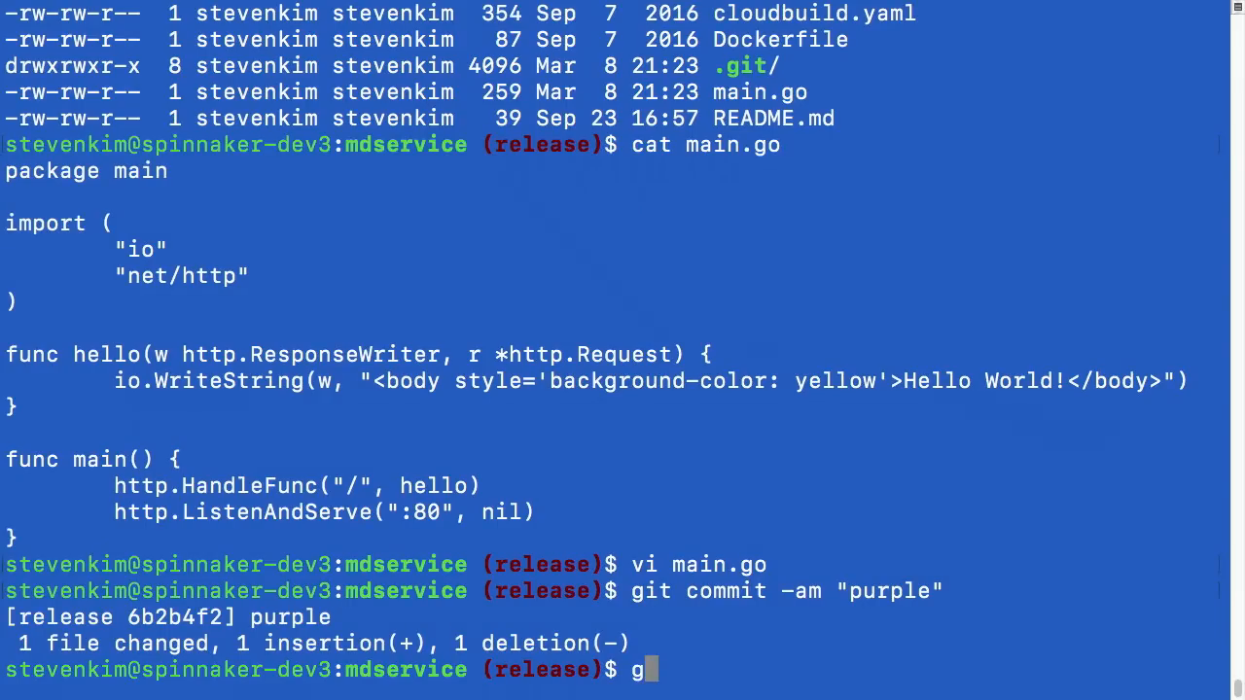
{"action": "type", "text": "it push origin release"}
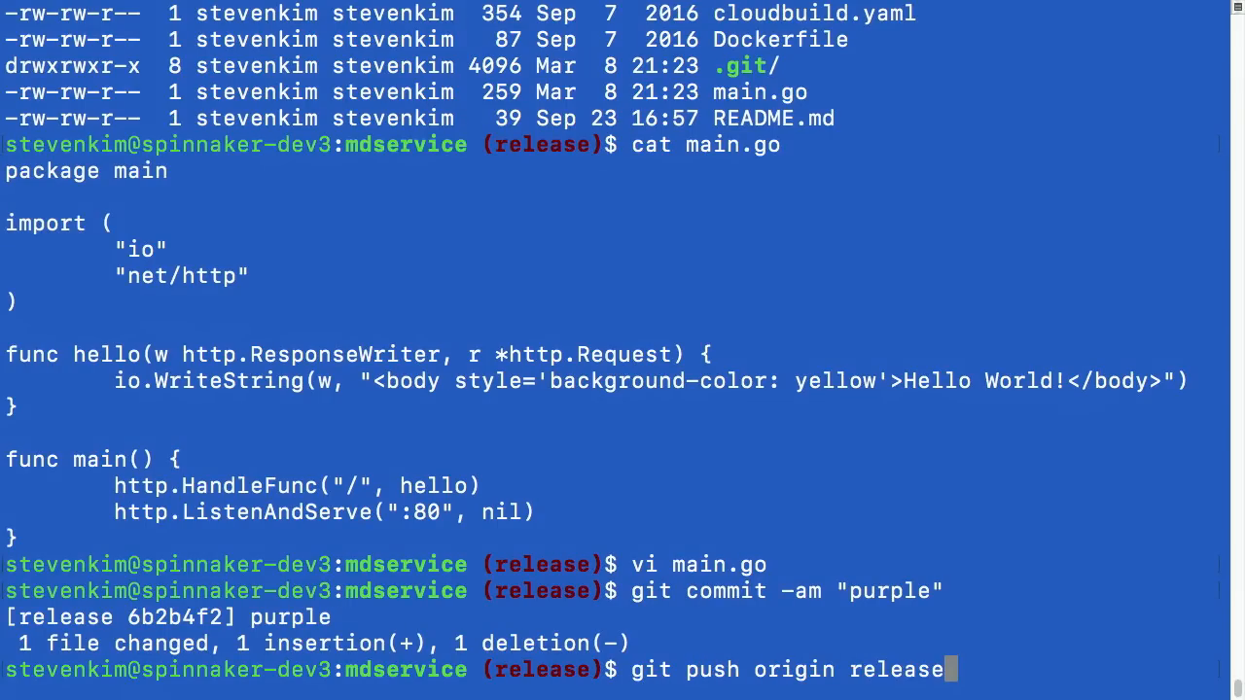
{"action": "key", "text": "Return"}
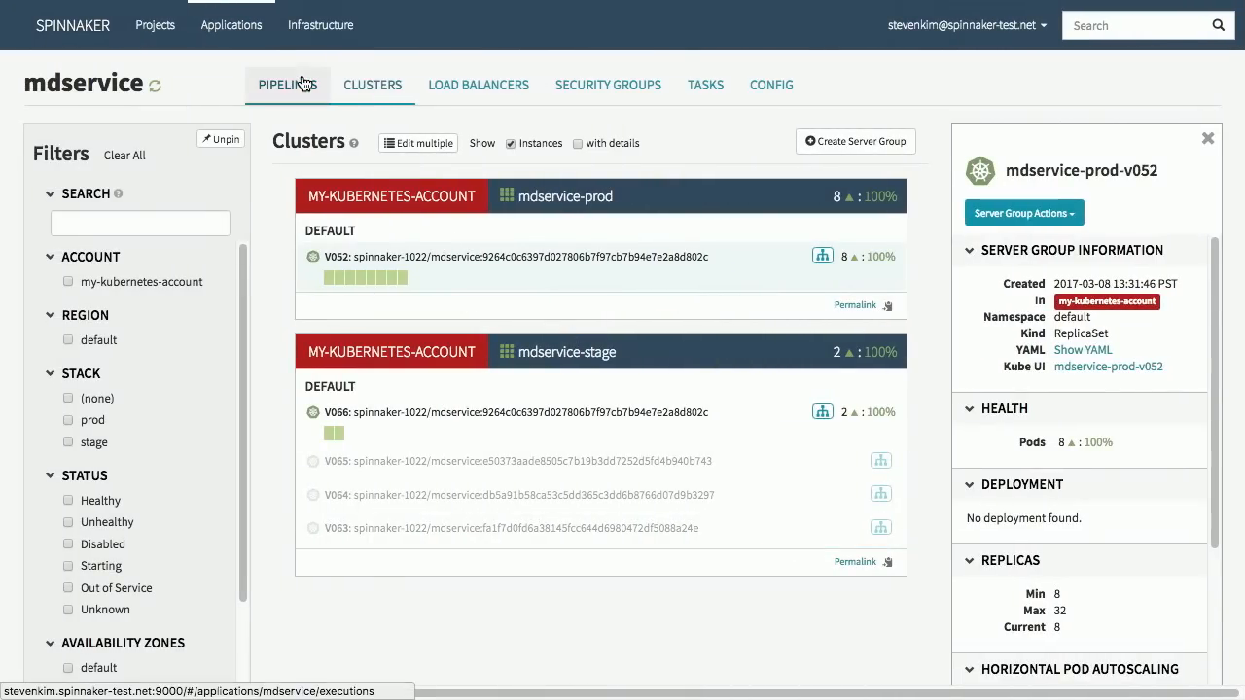
{"action": "mouse_move", "coordinate": [766, 428]}
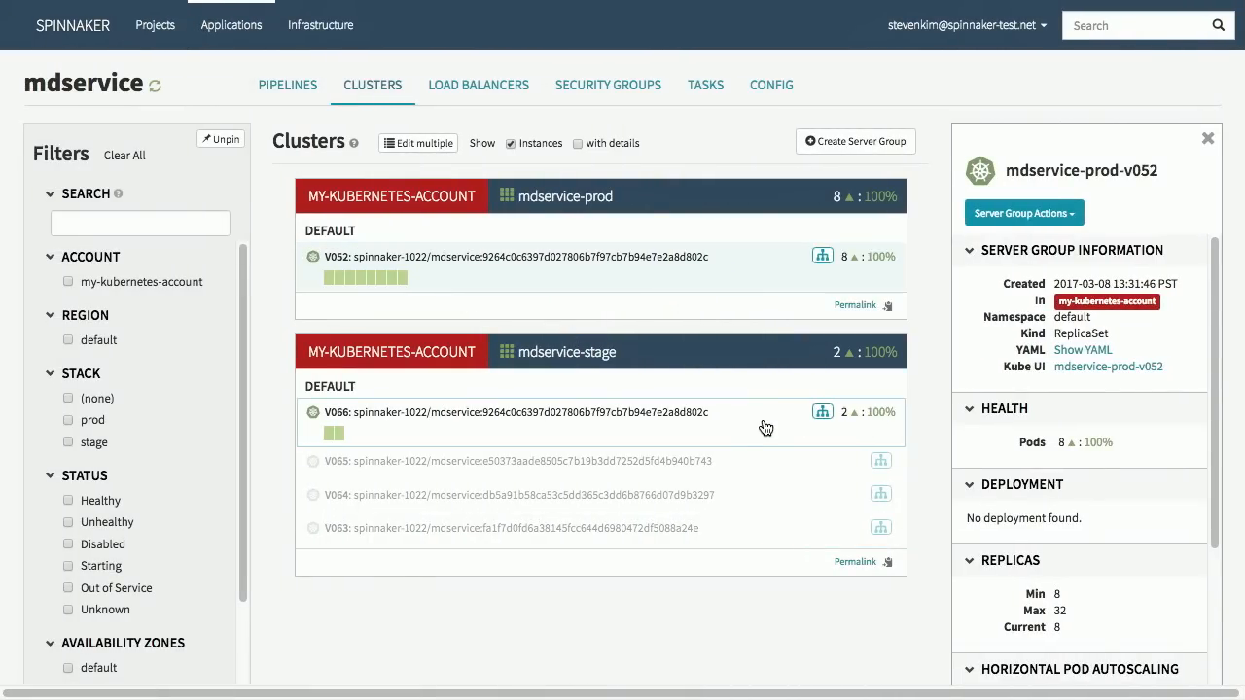
{"action": "mouse_move", "coordinate": [749, 426]}
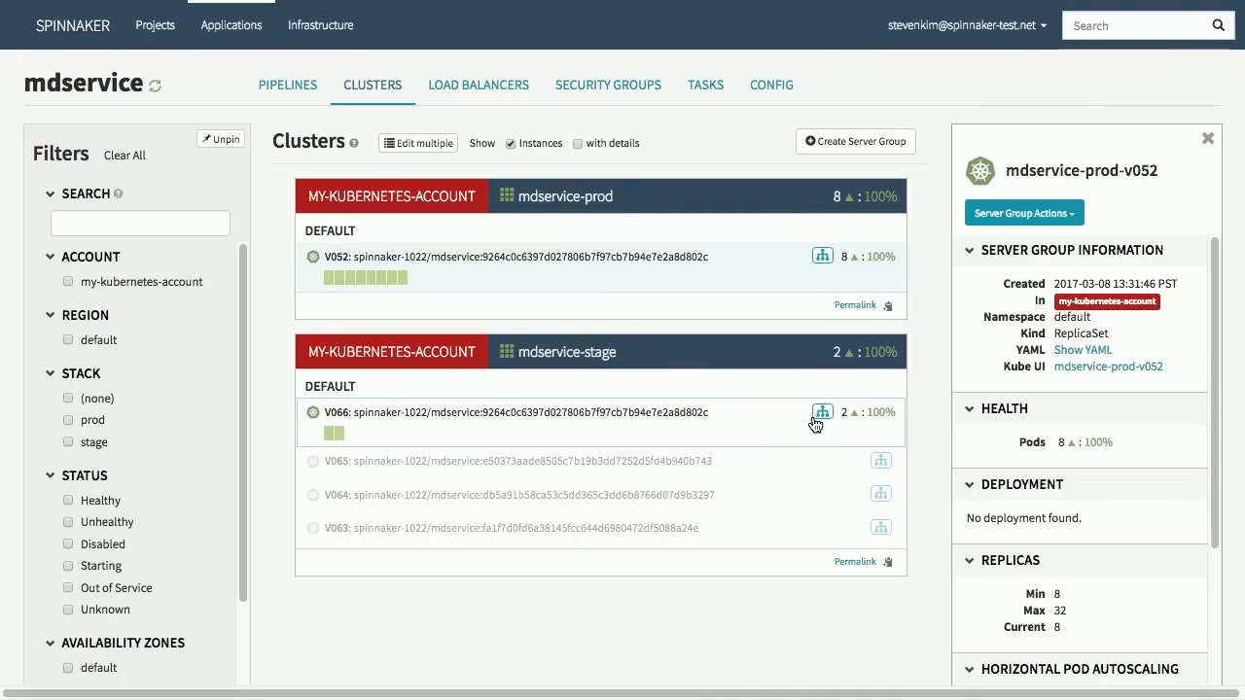
Show the mdservice-stage load balancer details, then the mdservice-prod load balancer with its ingress address.
{"action": "left_click", "coordinate": [821, 411]}
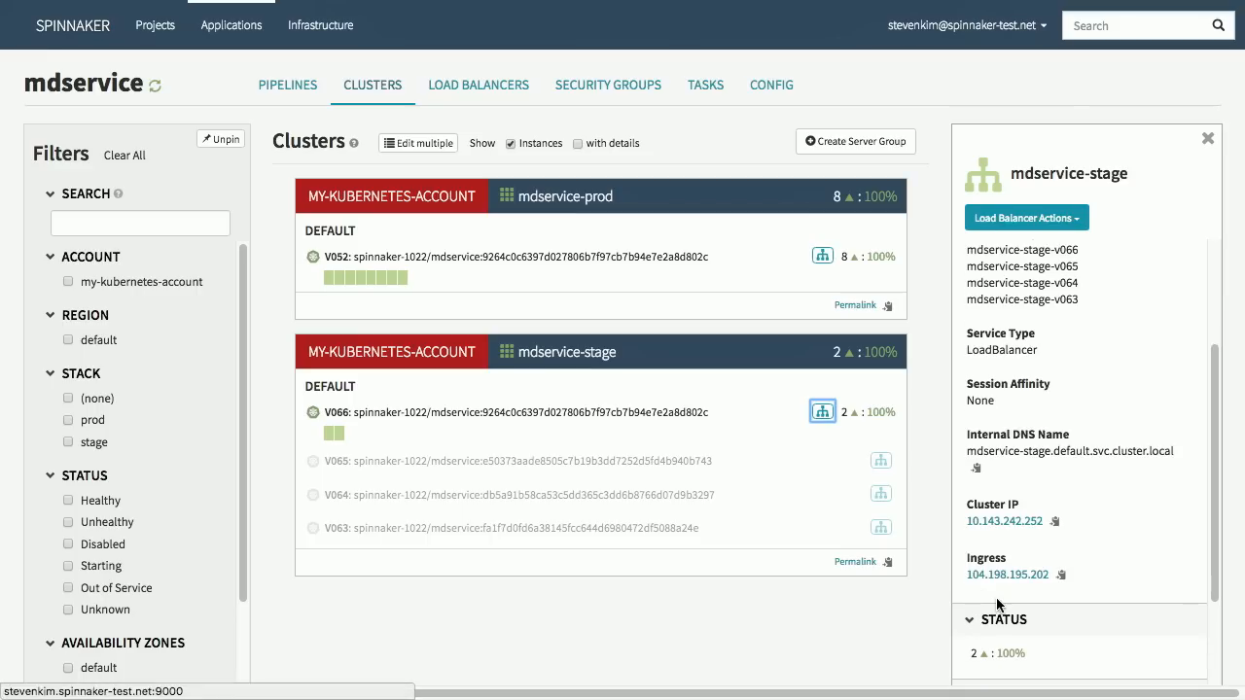
{"action": "mouse_move", "coordinate": [821, 257]}
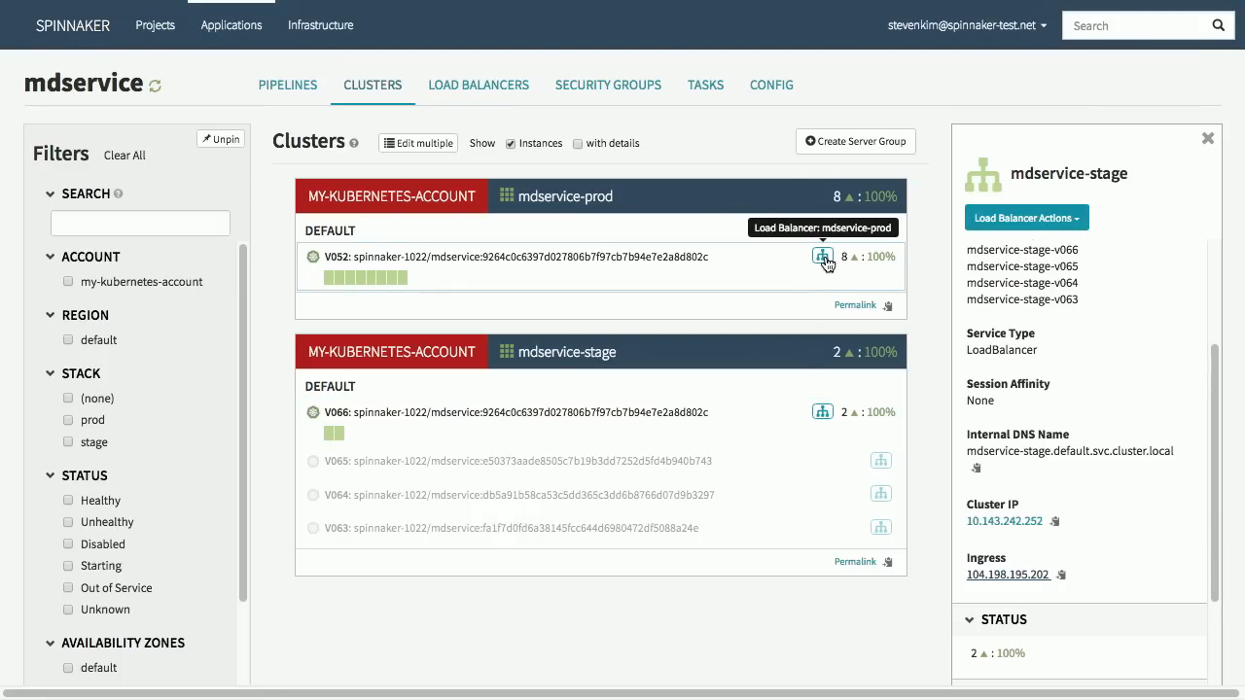
{"action": "left_click", "coordinate": [821, 257]}
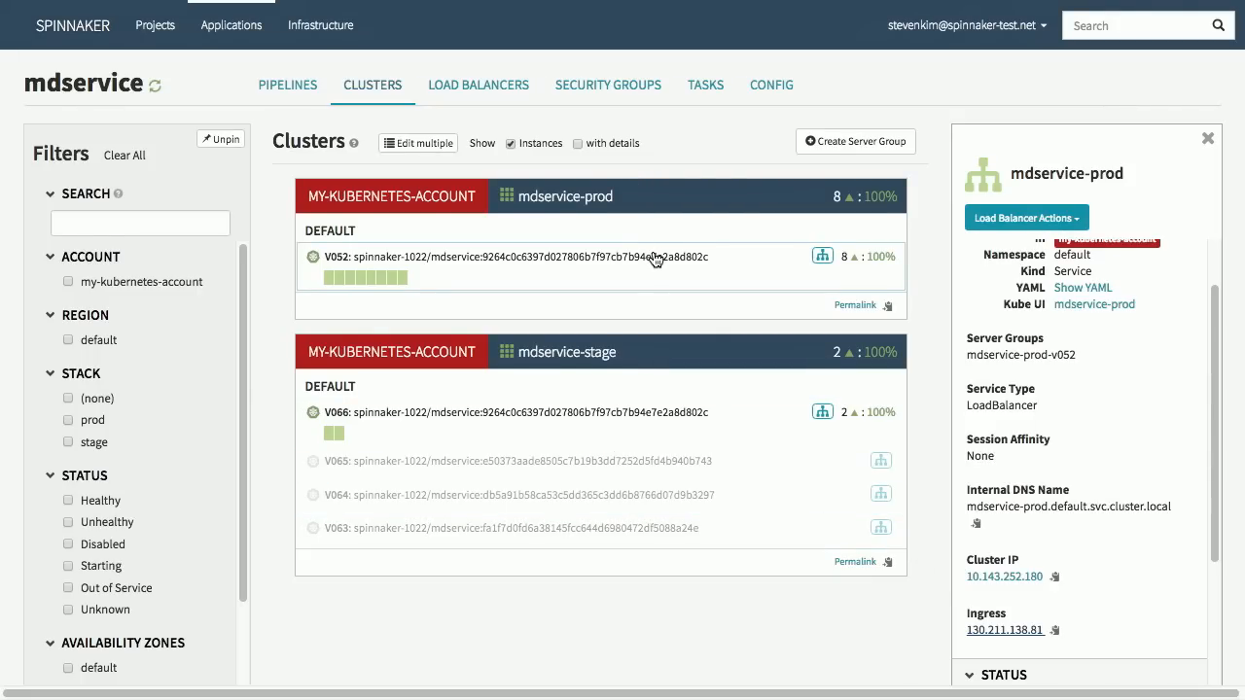
{"action": "mouse_move", "coordinate": [434, 261]}
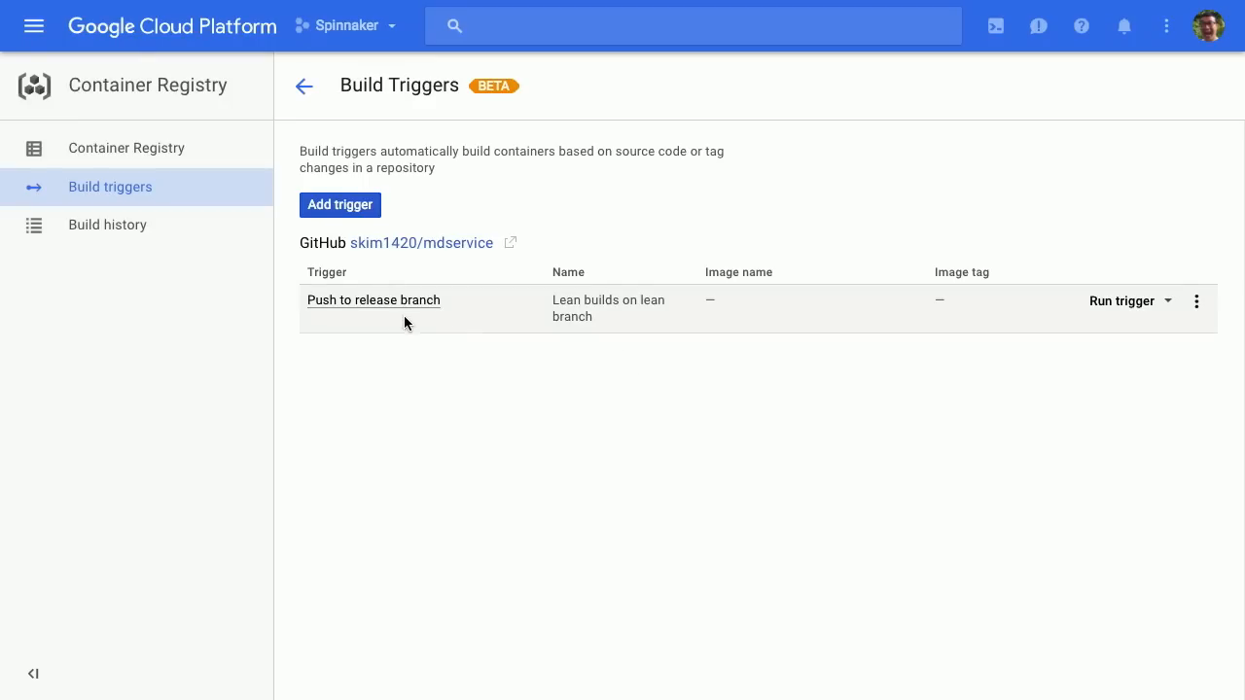
{"action": "mouse_move", "coordinate": [395, 313]}
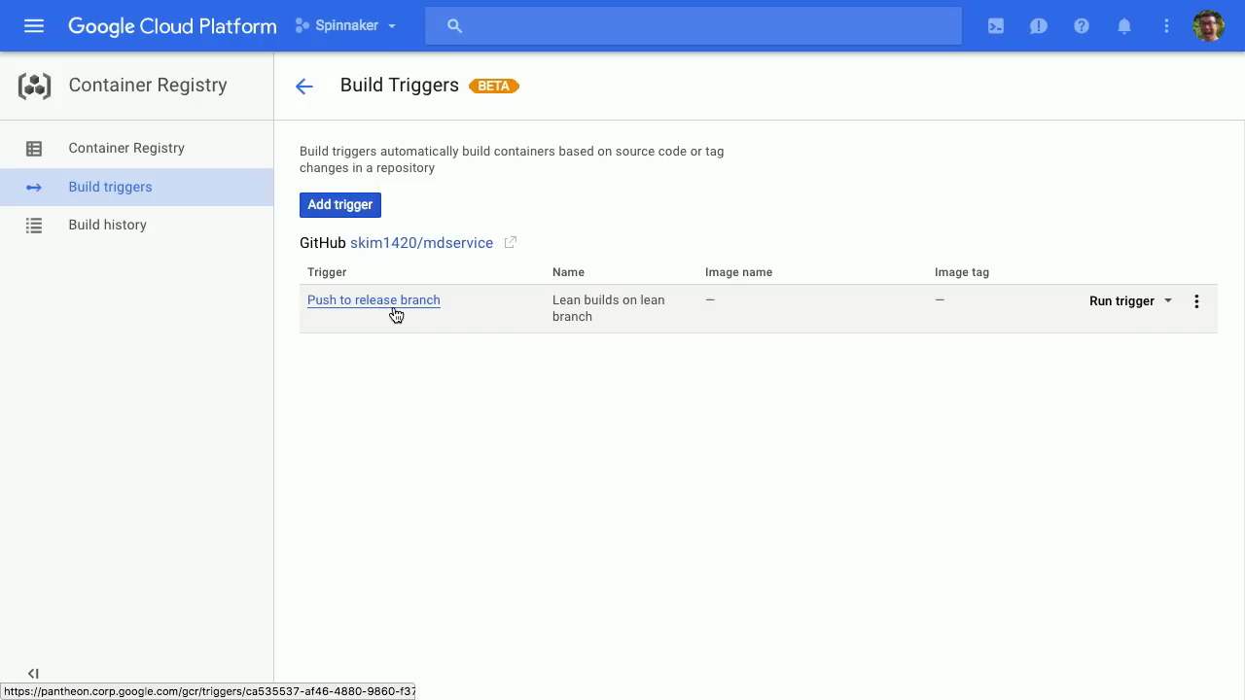
Open the 'Push to release branch' trigger and check which branches its regex matches.
{"action": "left_click", "coordinate": [374, 299]}
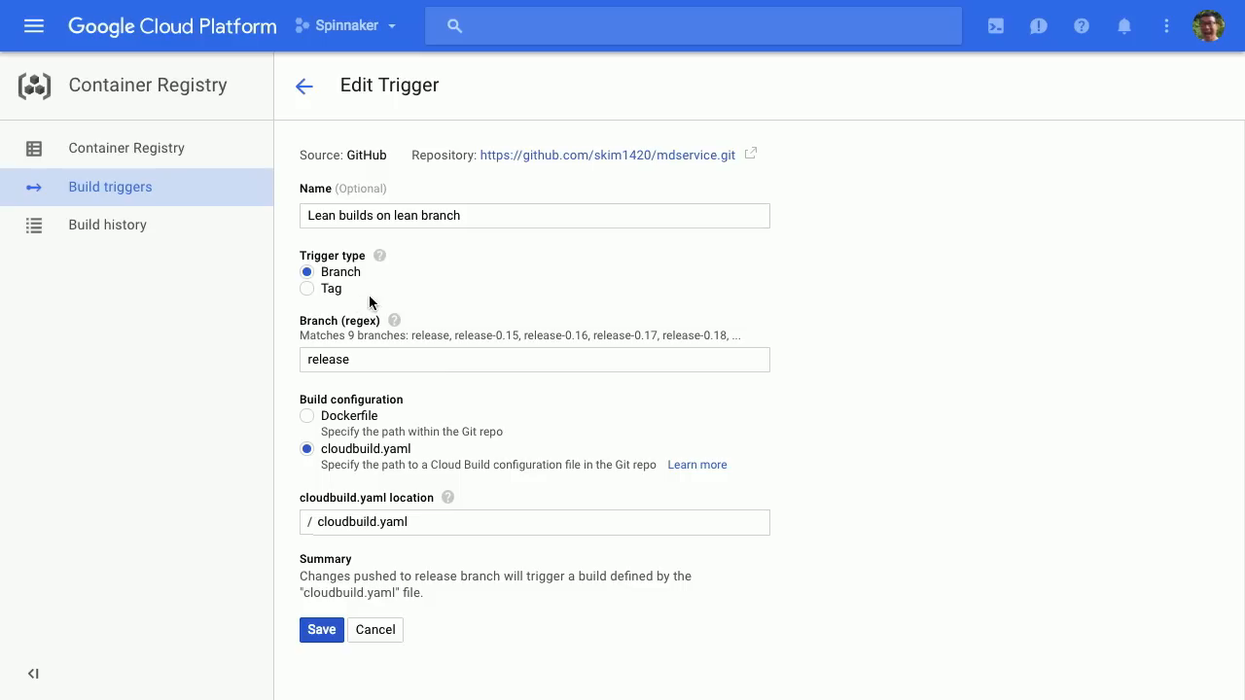
{"action": "left_click", "coordinate": [533, 358]}
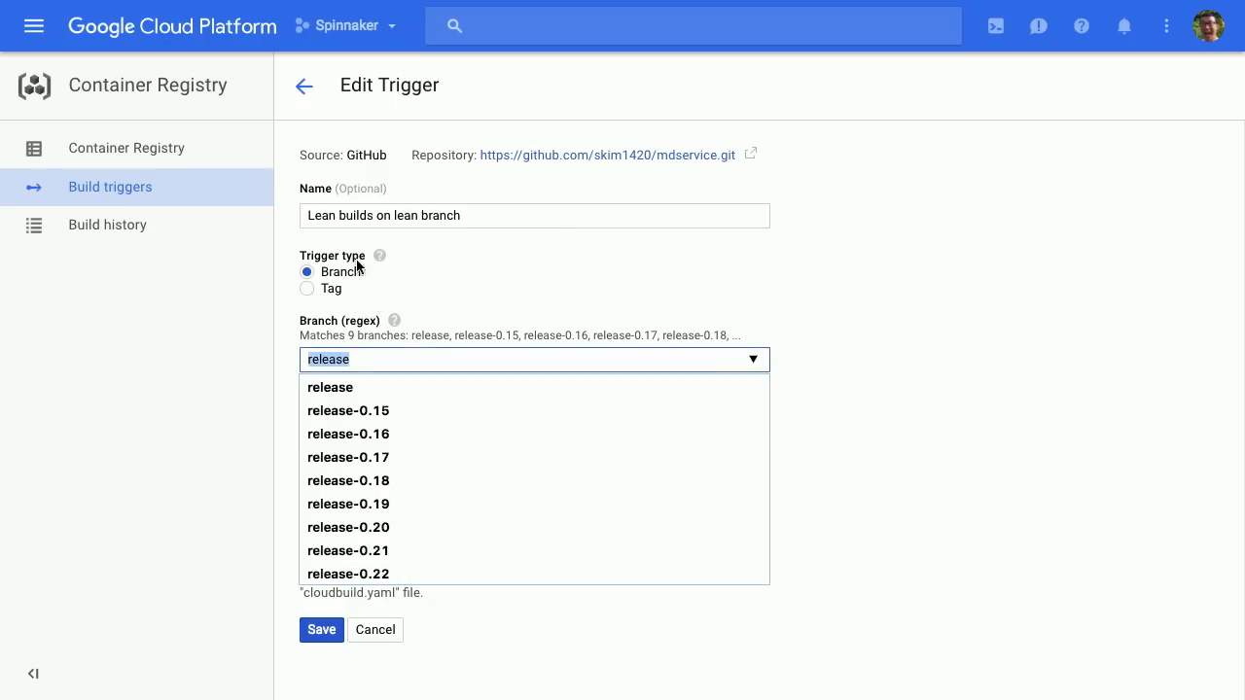
{"action": "left_click", "coordinate": [331, 387]}
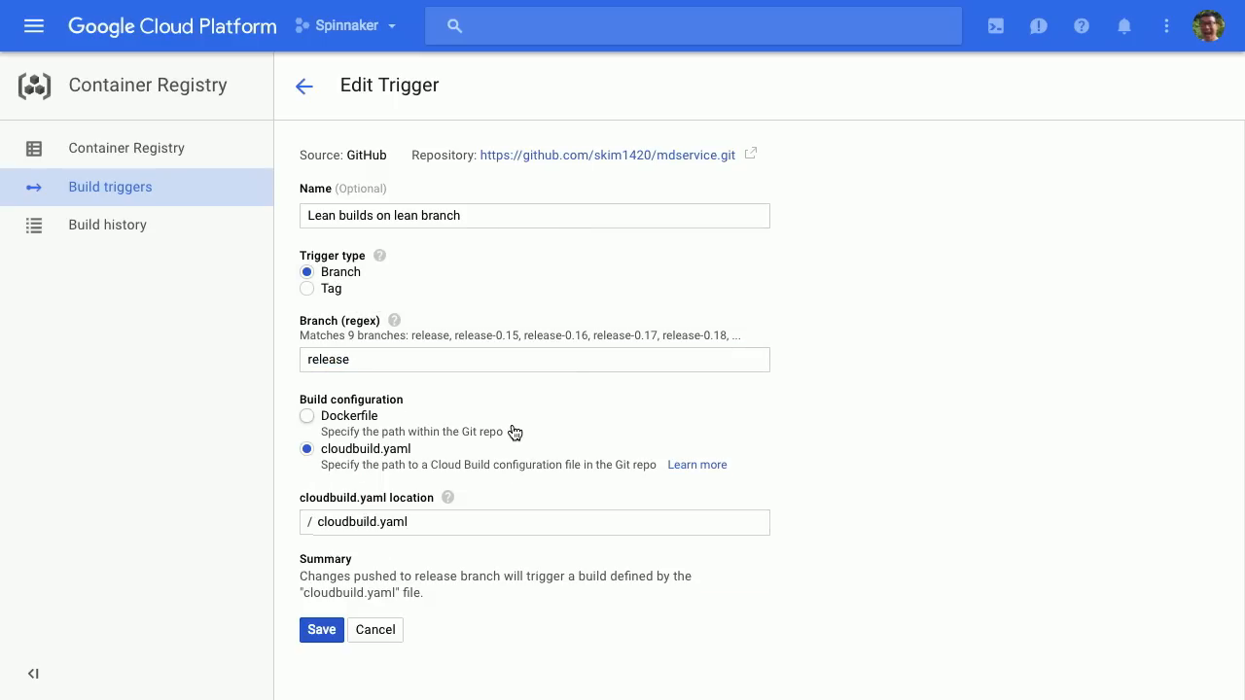
{"action": "mouse_move", "coordinate": [362, 416]}
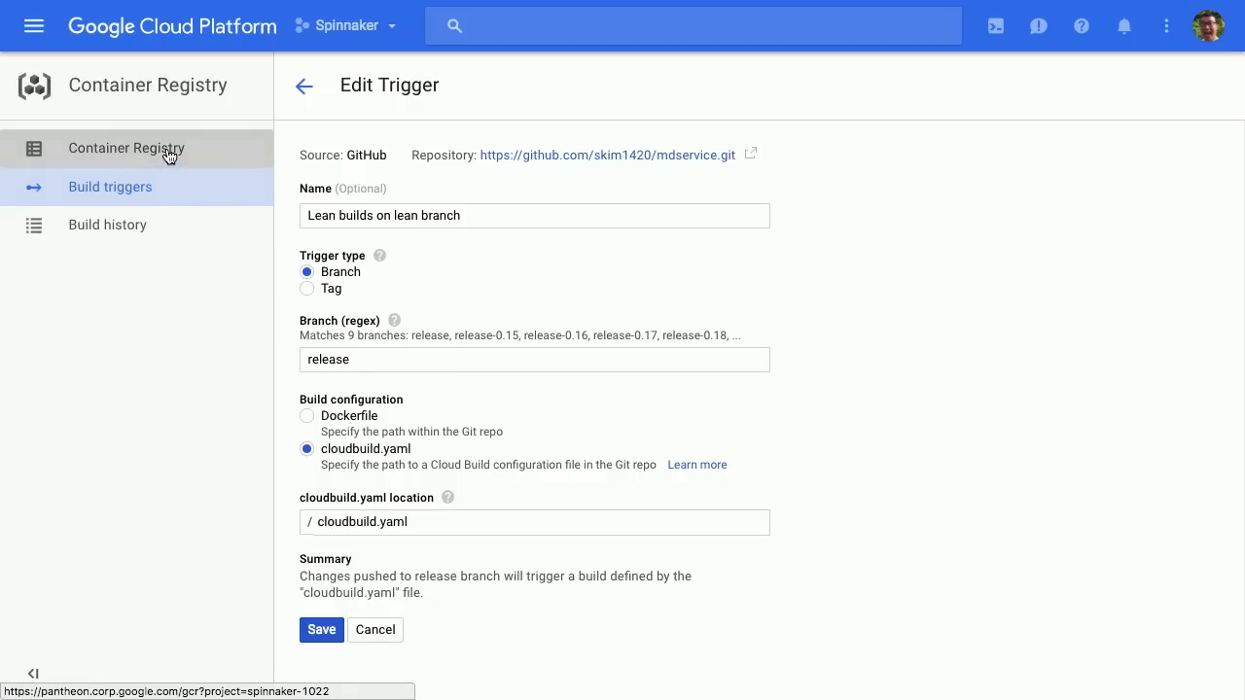
Review the build history, then browse the mdservice image list with the image built 2 minutes ago.
{"action": "left_click", "coordinate": [107, 225]}
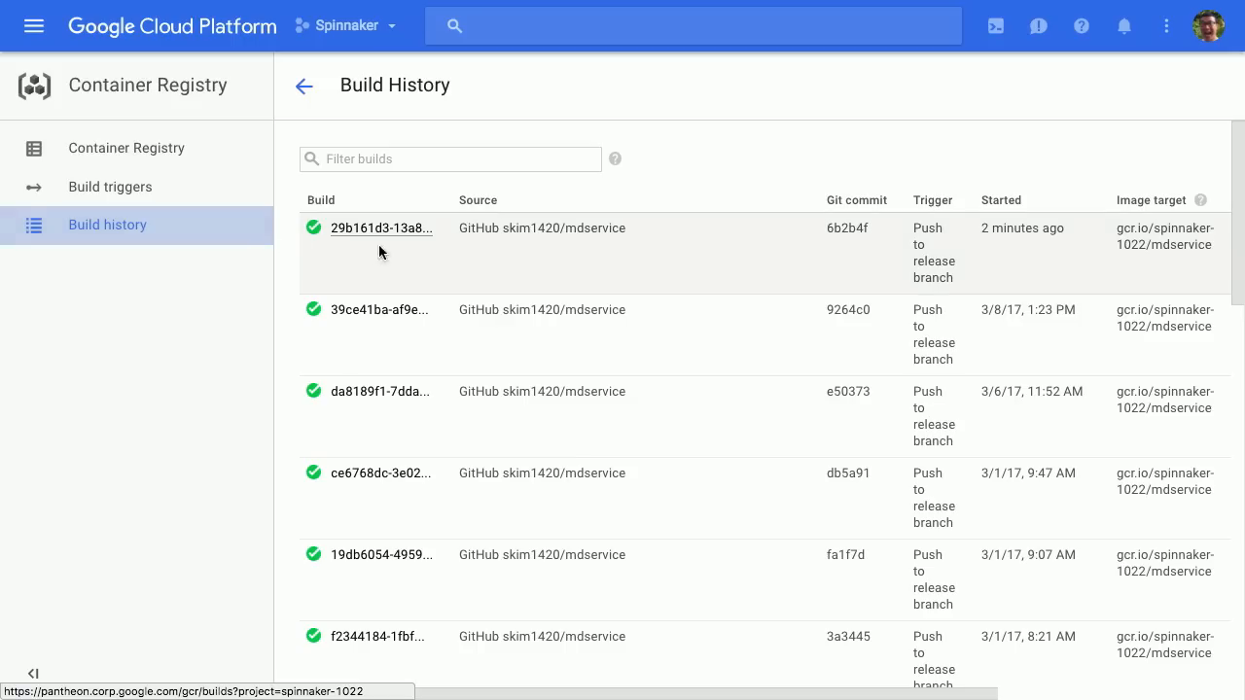
{"action": "mouse_move", "coordinate": [767, 253]}
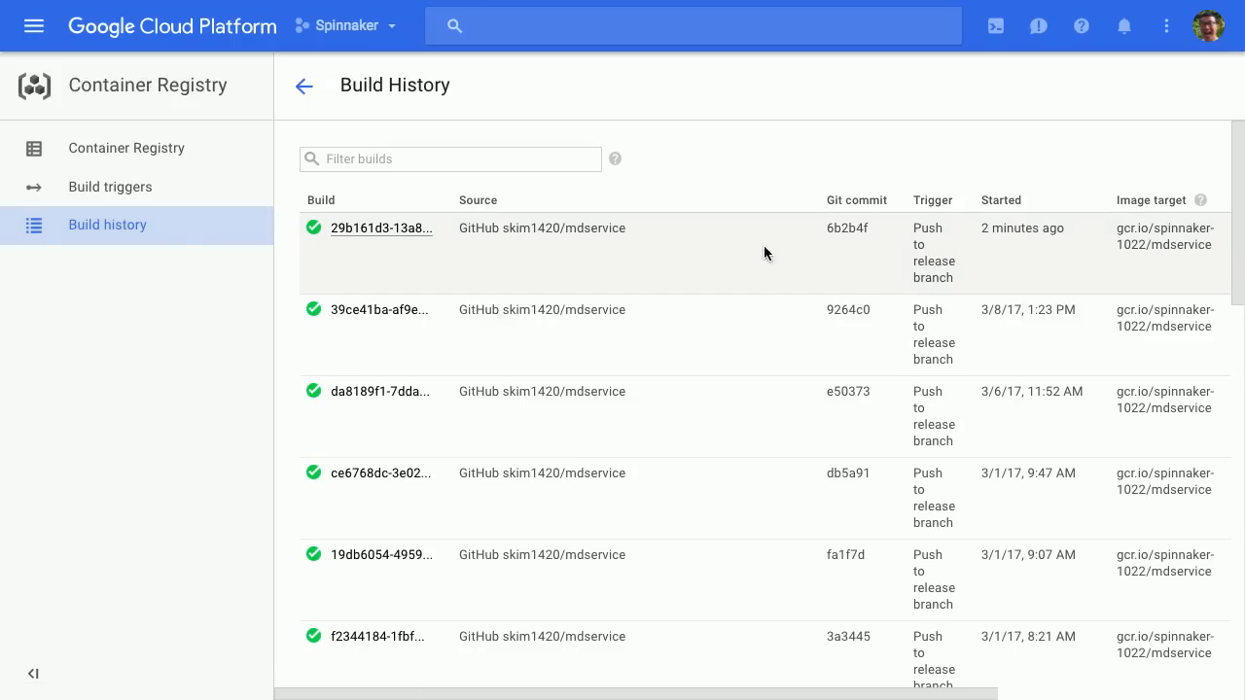
{"action": "left_click", "coordinate": [125, 148]}
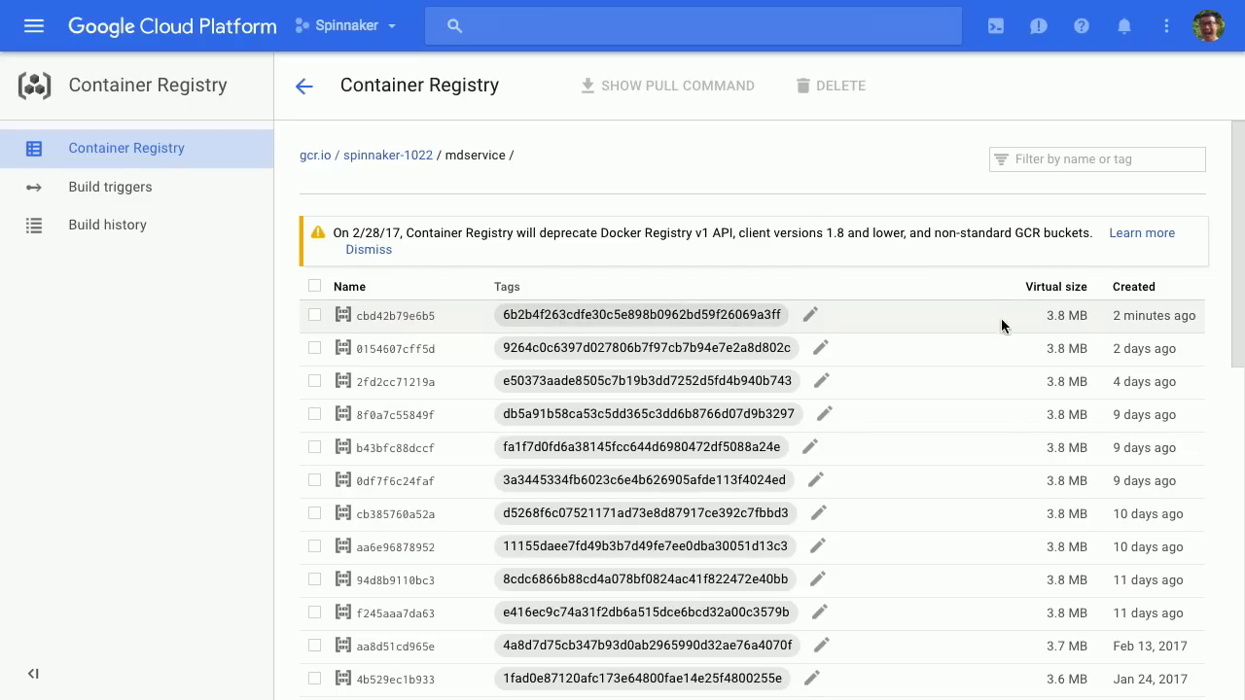
{"action": "left_click", "coordinate": [315, 315]}
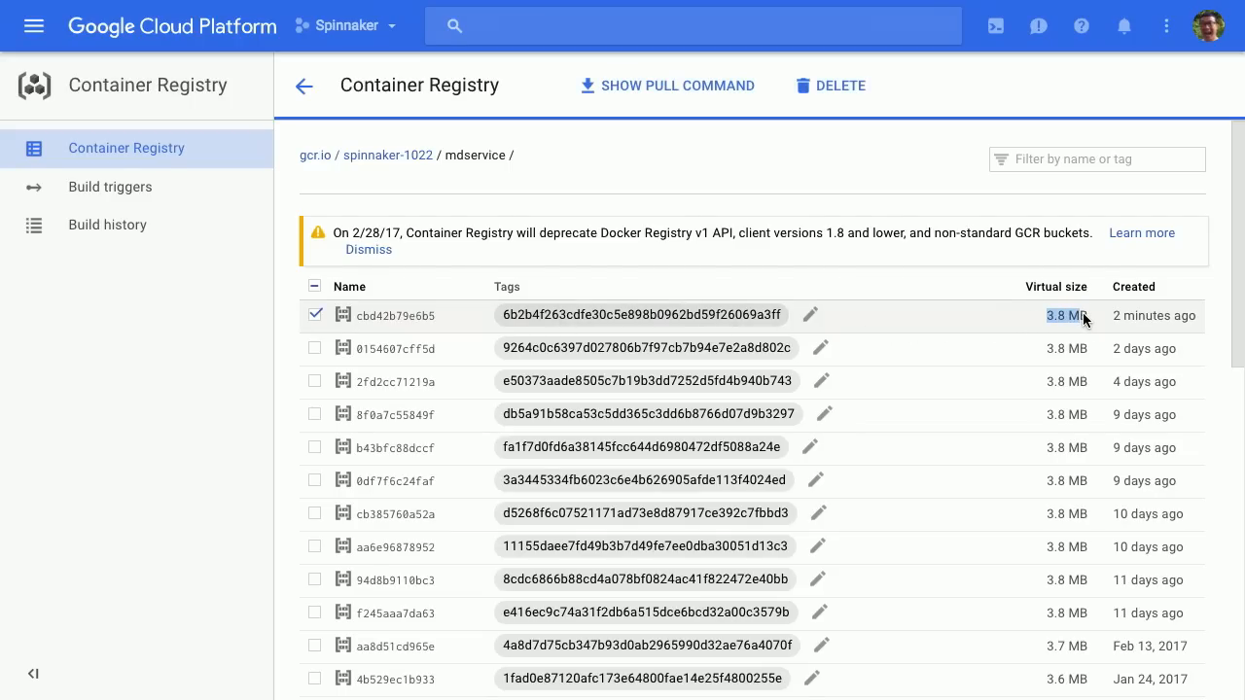
{"action": "left_click", "coordinate": [315, 315]}
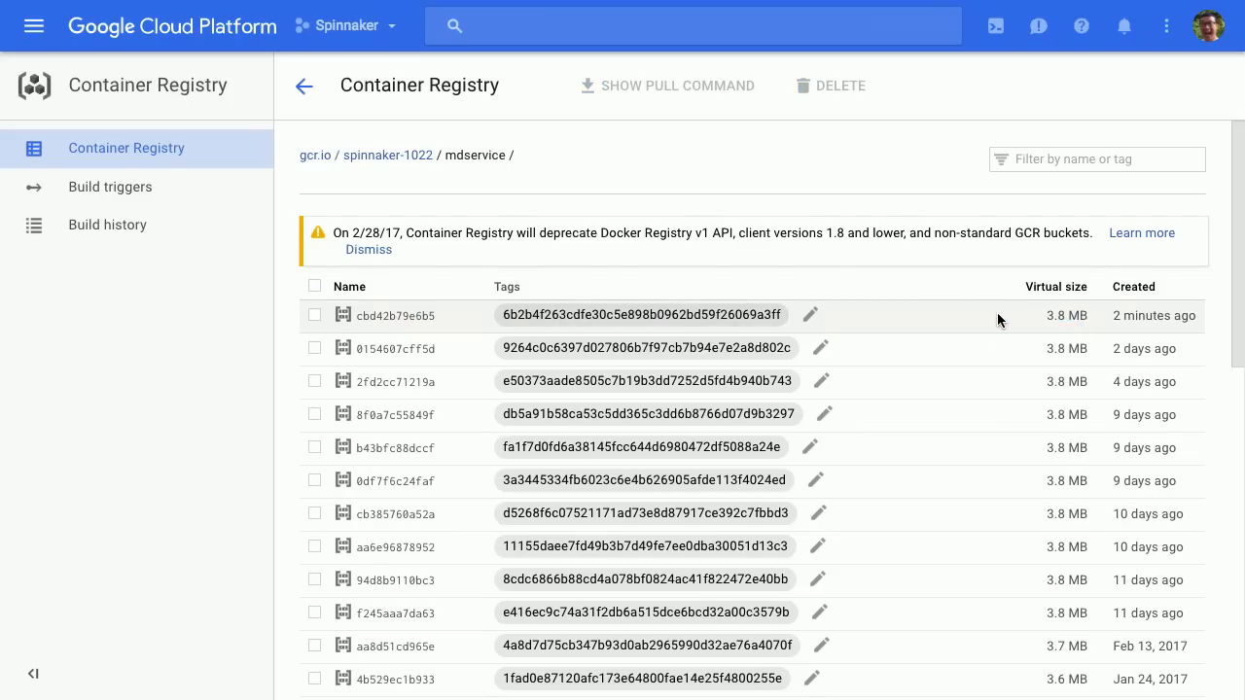
{"action": "scroll", "scroll_direction": "down", "scroll_amount": 3}
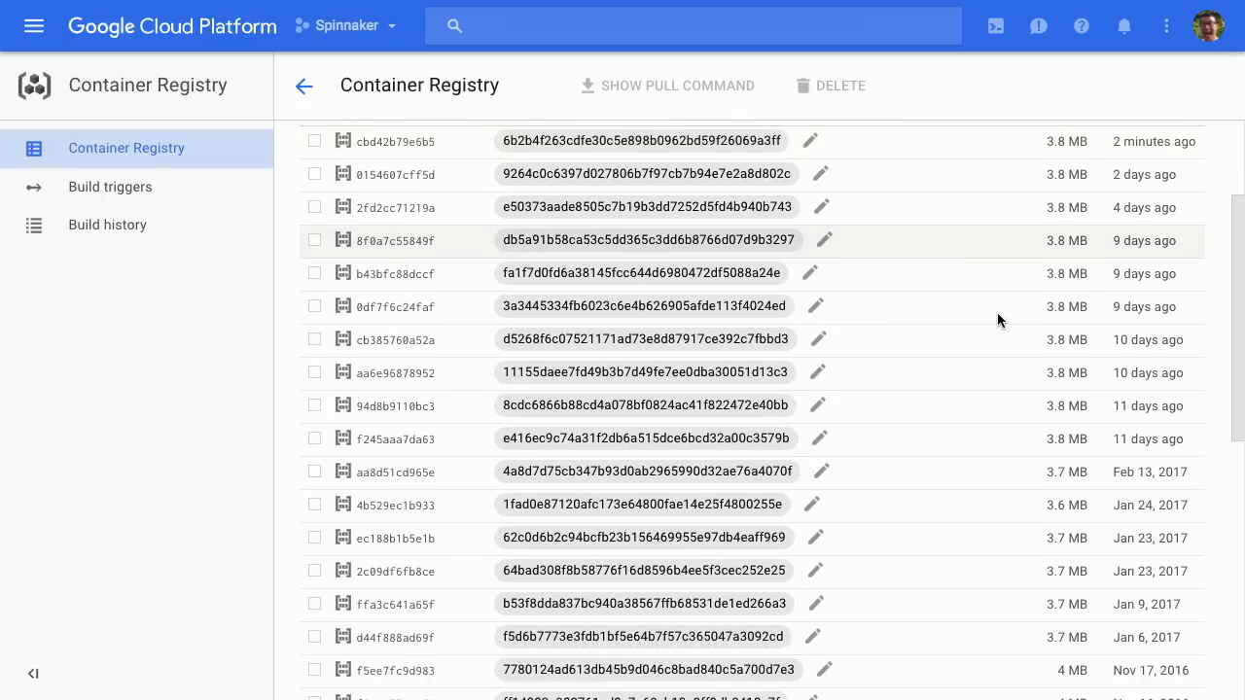
{"action": "scroll", "scroll_direction": "down", "scroll_amount": 3}
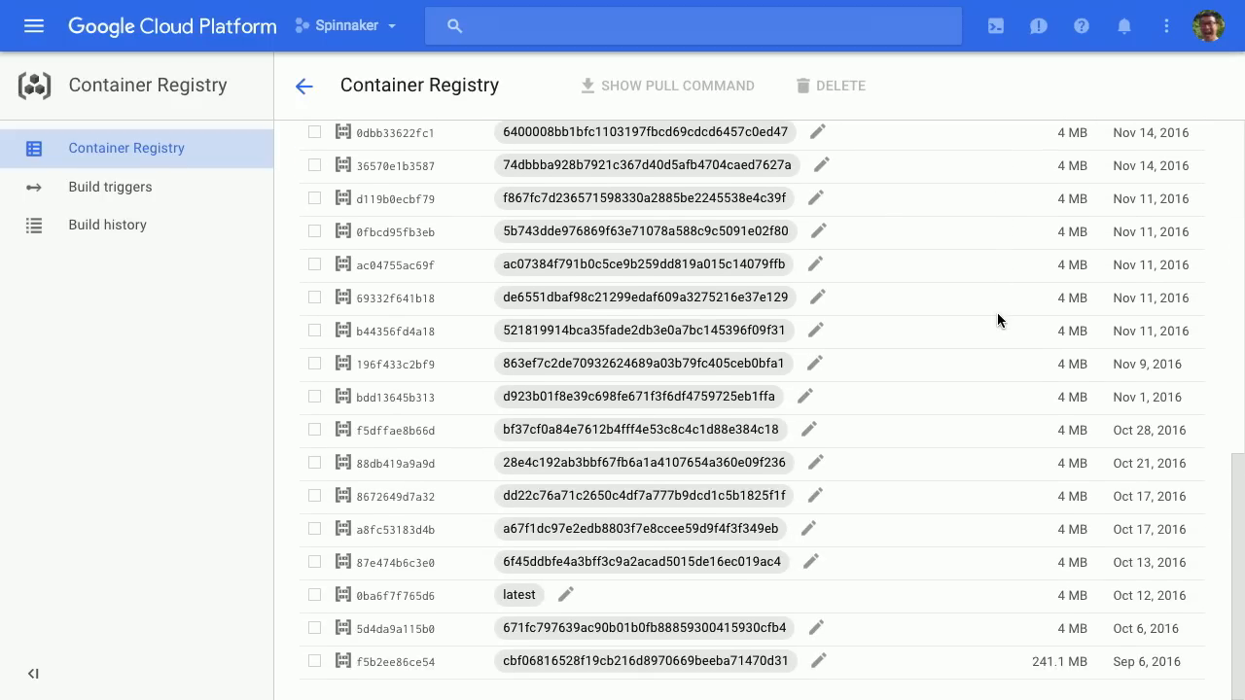
{"action": "left_click", "coordinate": [316, 662]}
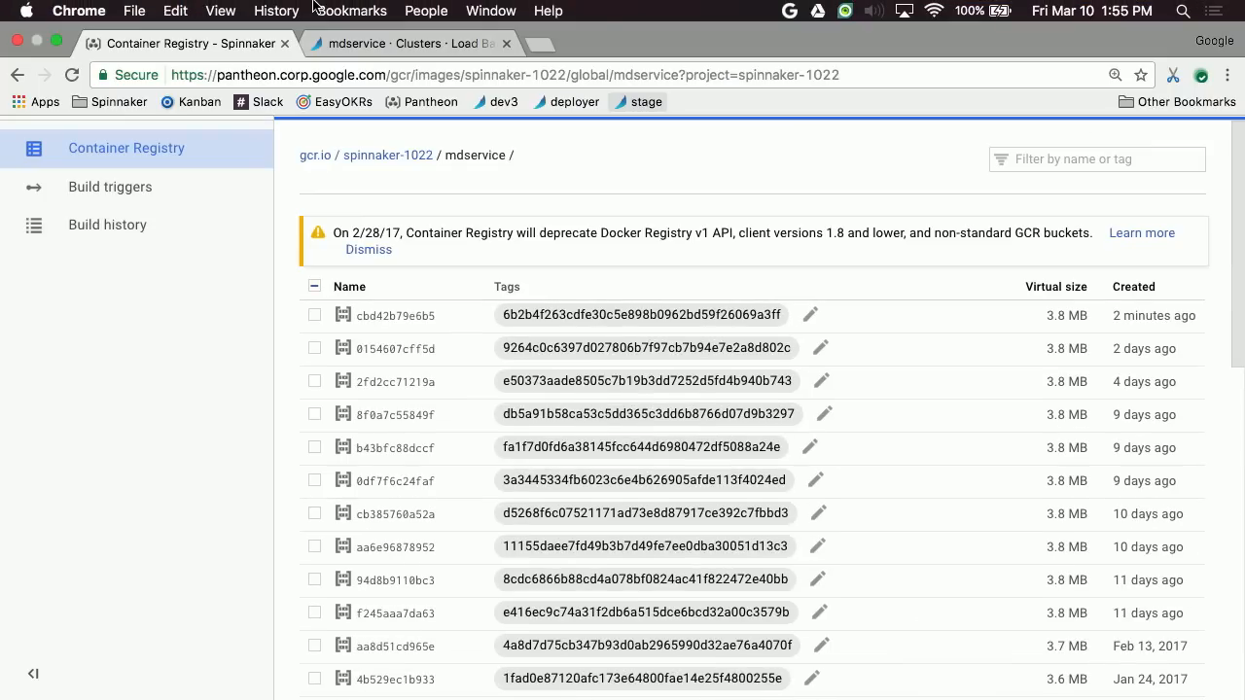
Open the Deploy to Stage pipeline configuration and confirm its Docker Registry trigger.
{"action": "left_click", "coordinate": [399, 42]}
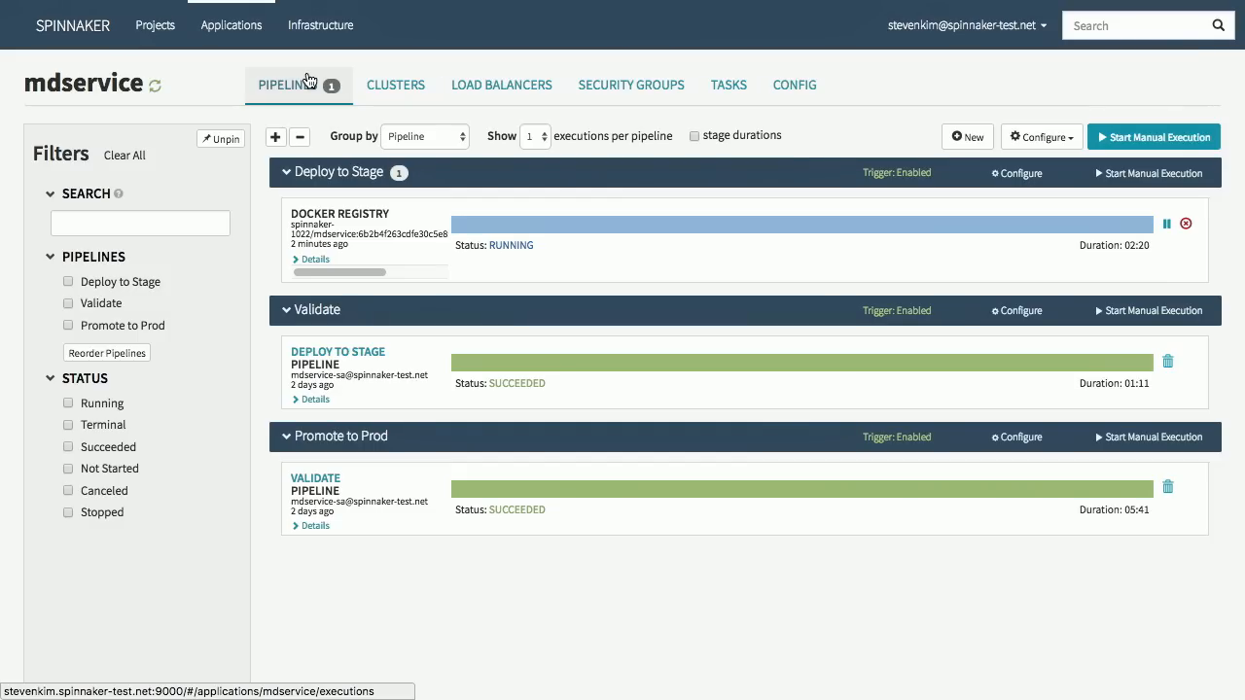
{"action": "left_click", "coordinate": [1016, 171]}
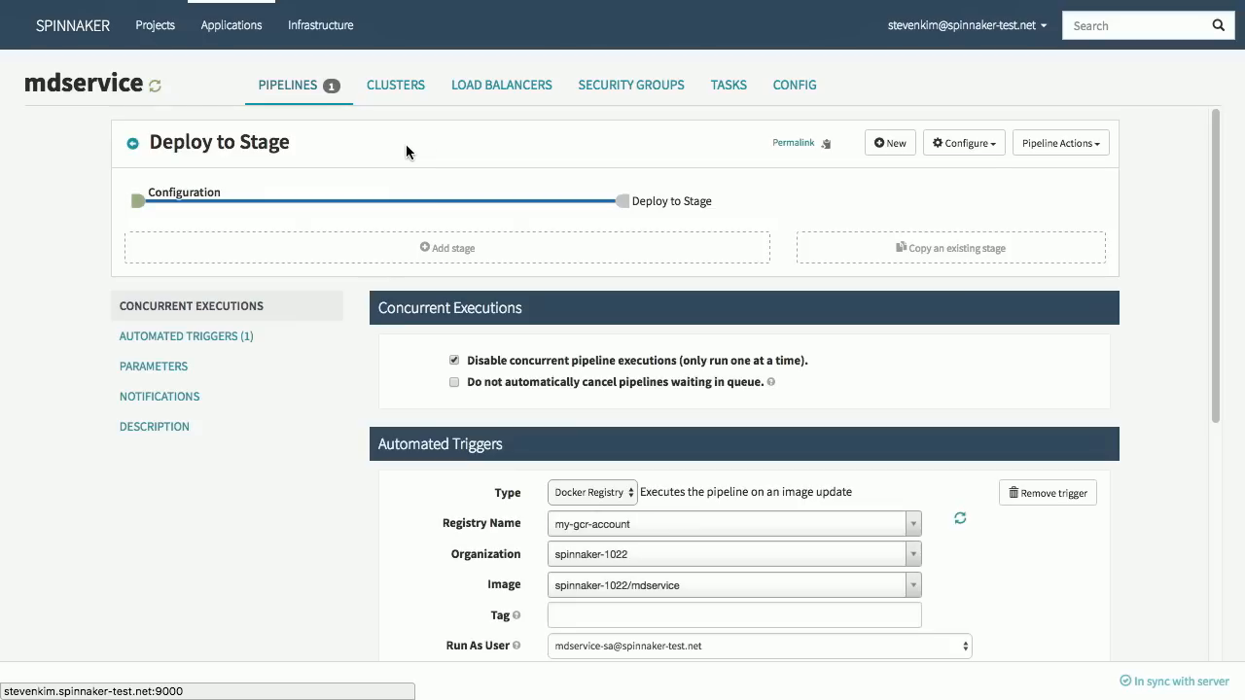
{"action": "mouse_move", "coordinate": [203, 201]}
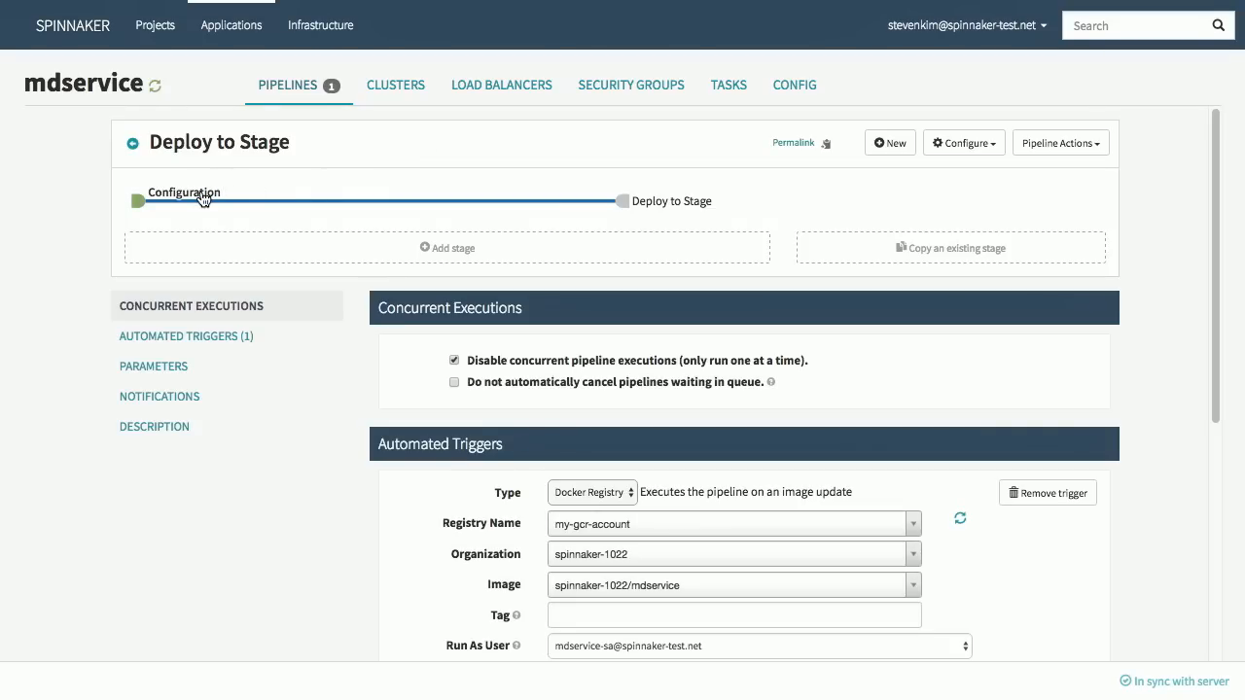
{"action": "scroll", "scroll_direction": "down", "scroll_amount": 3}
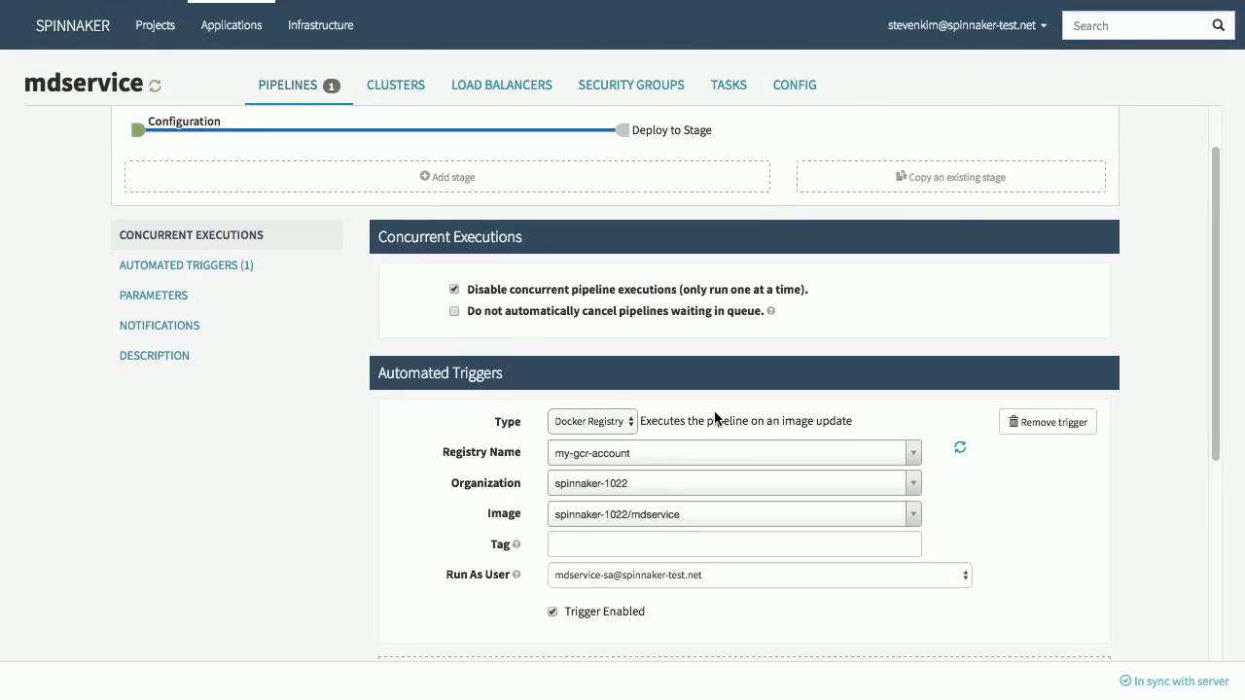
{"action": "left_click", "coordinate": [592, 421]}
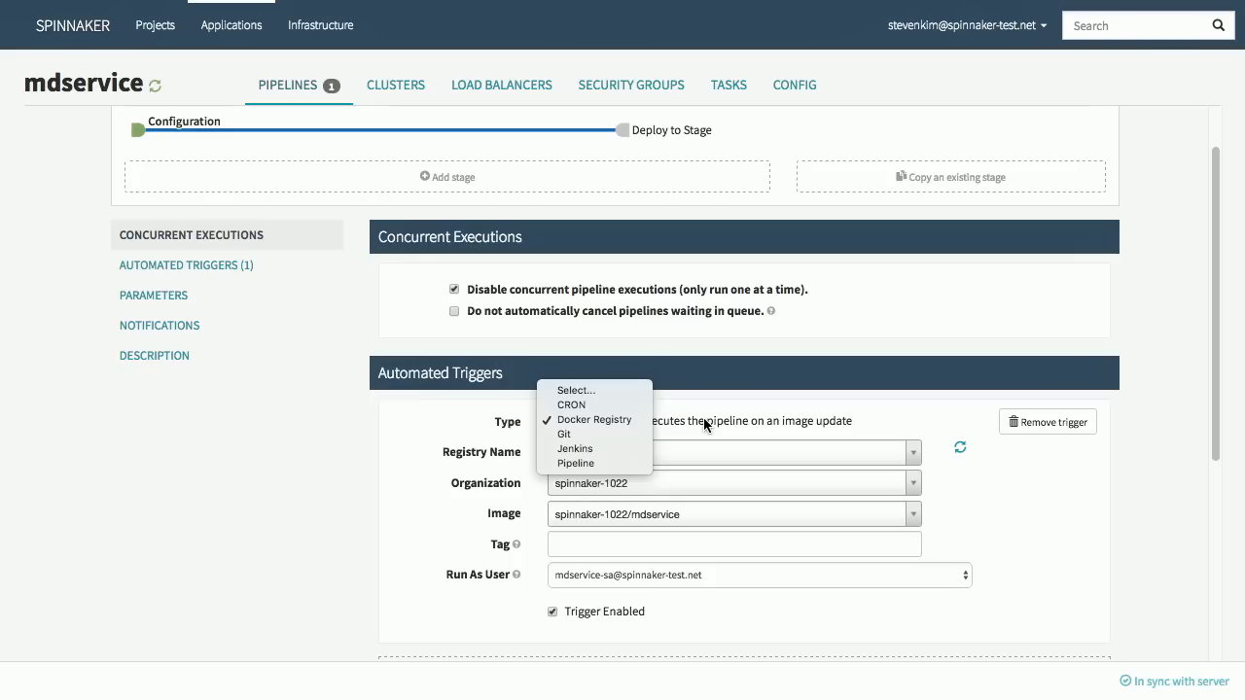
{"action": "left_click", "coordinate": [594, 421]}
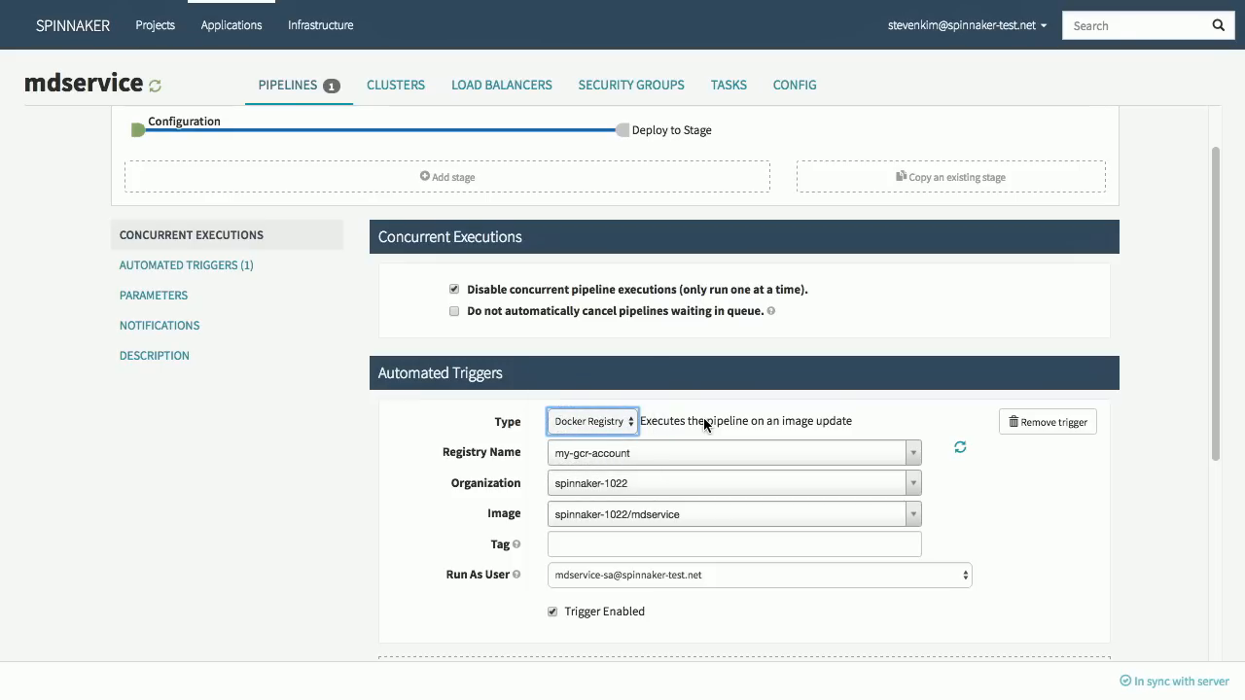
{"action": "scroll", "scroll_direction": "down", "scroll_amount": 3}
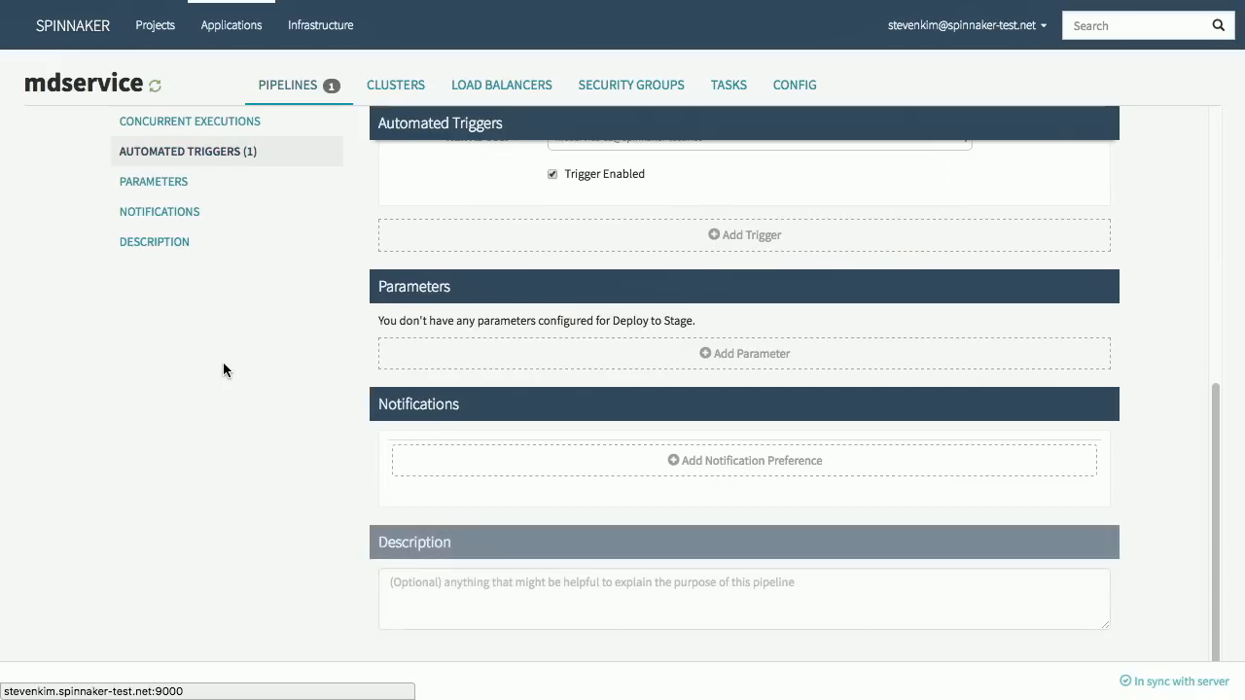
{"action": "scroll", "scroll_direction": "up", "scroll_amount": 3}
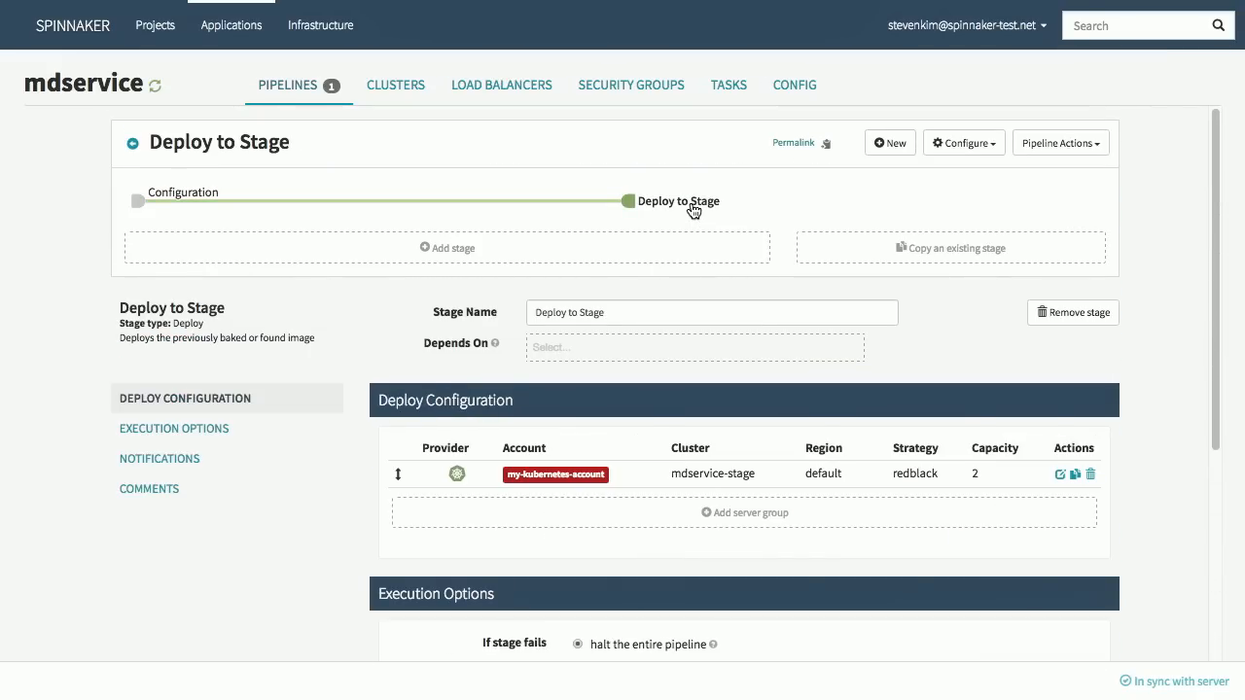
{"action": "mouse_move", "coordinate": [1060, 475]}
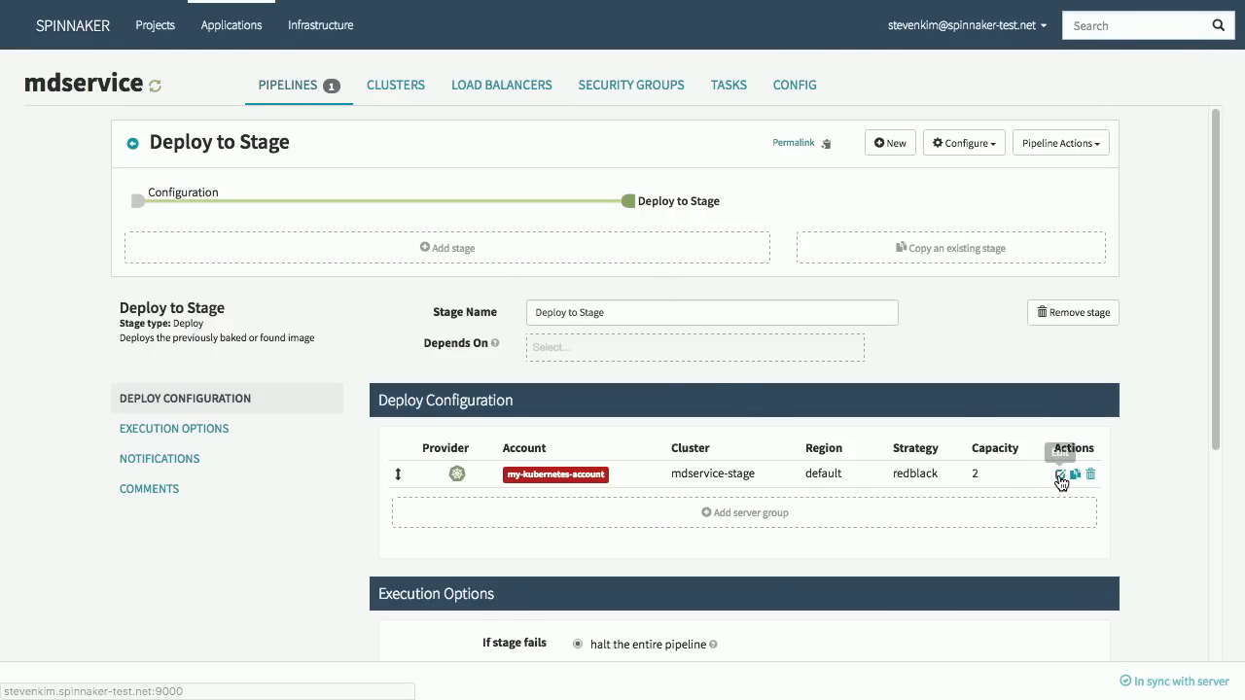
Inspect the mdservice-stage cluster deployment settings and cancel without changes.
{"action": "left_click", "coordinate": [1060, 474]}
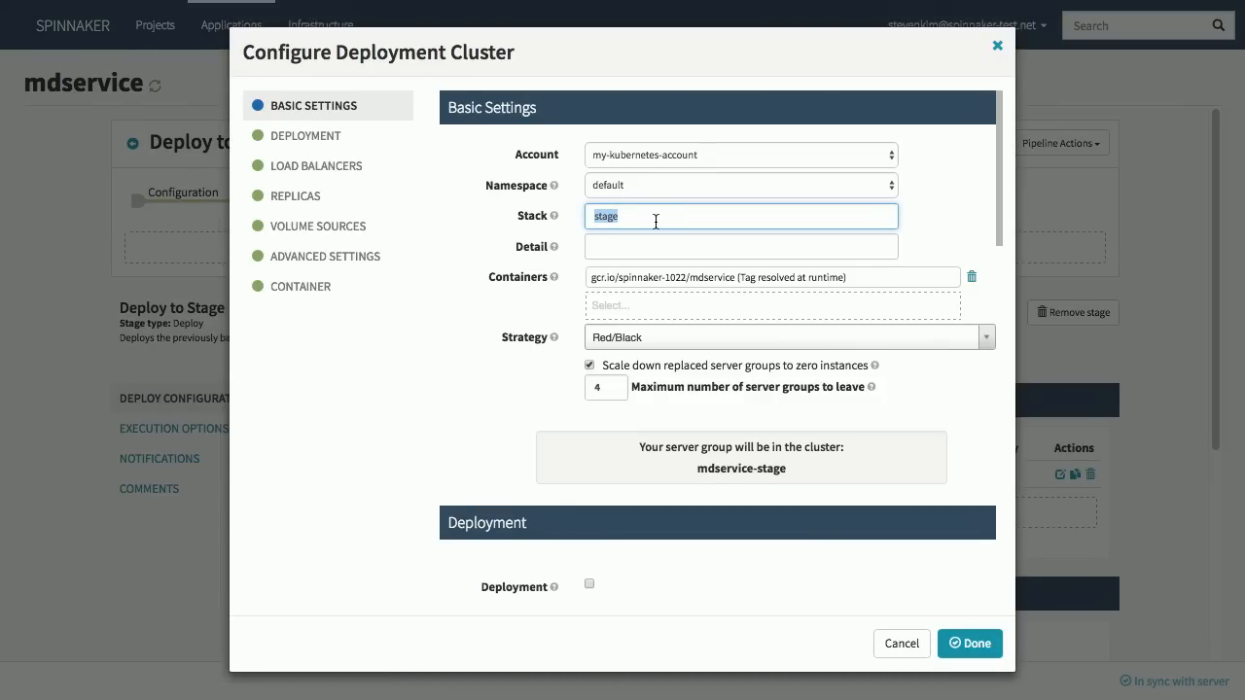
{"action": "mouse_move", "coordinate": [798, 284]}
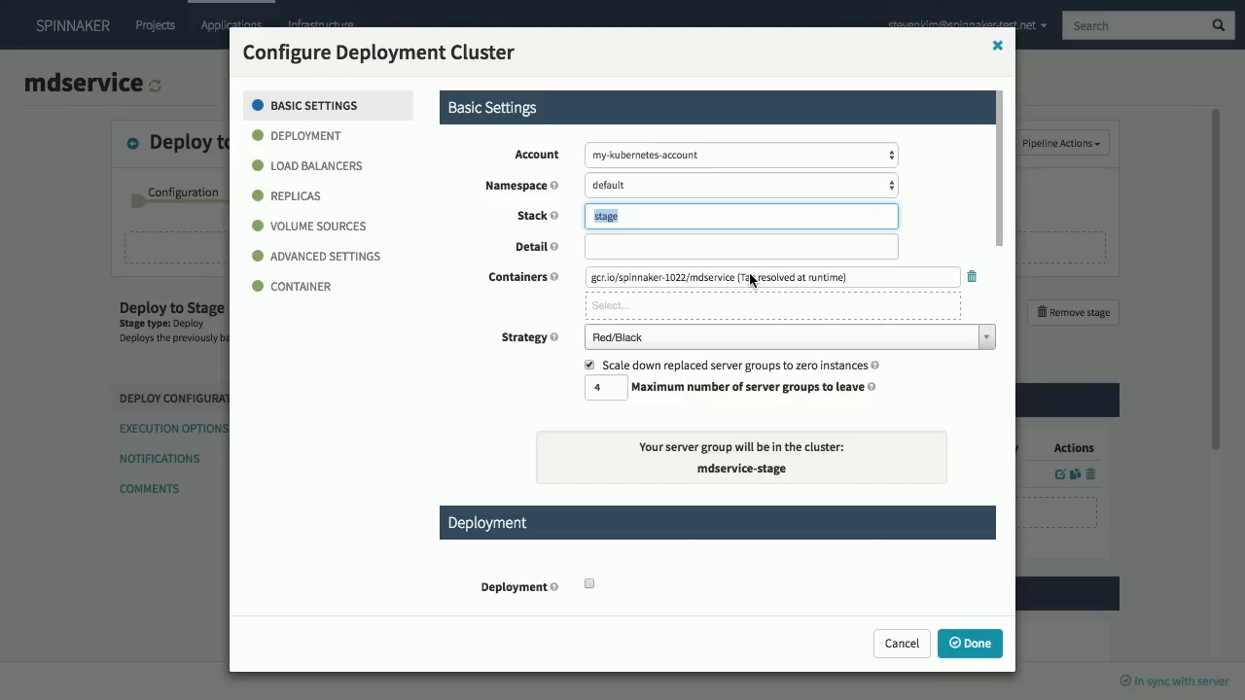
{"action": "mouse_move", "coordinate": [771, 344]}
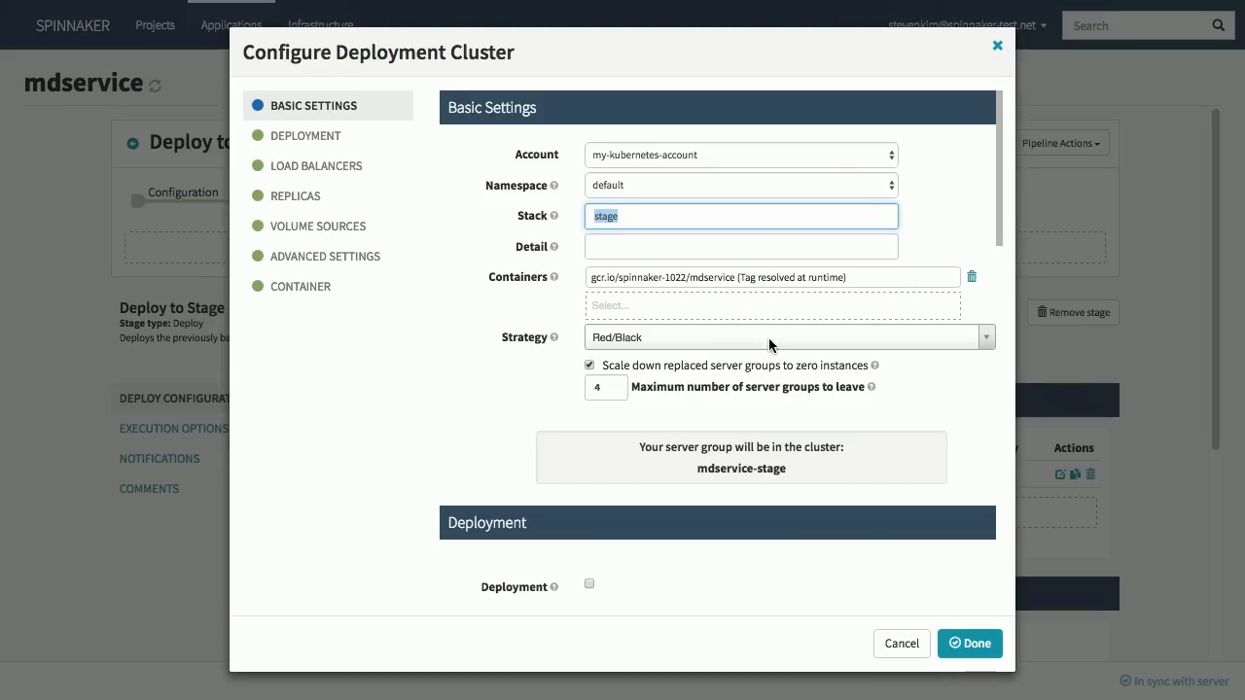
{"action": "left_click", "coordinate": [788, 336]}
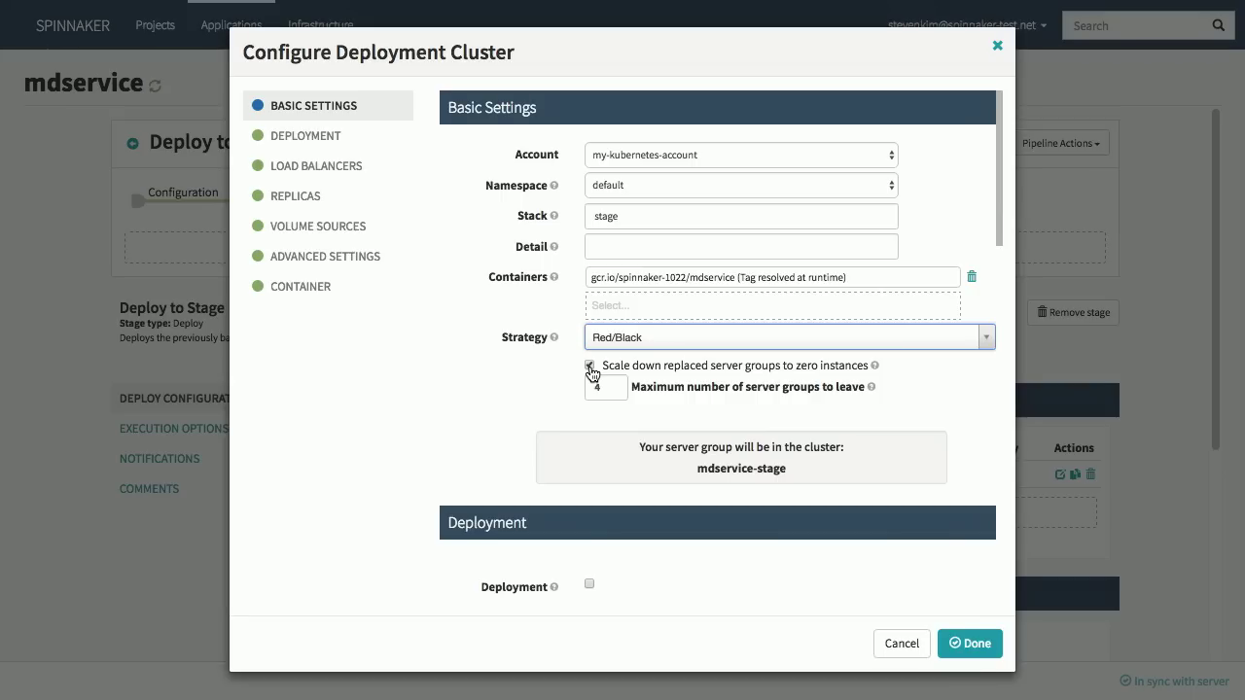
{"action": "left_click", "coordinate": [969, 642]}
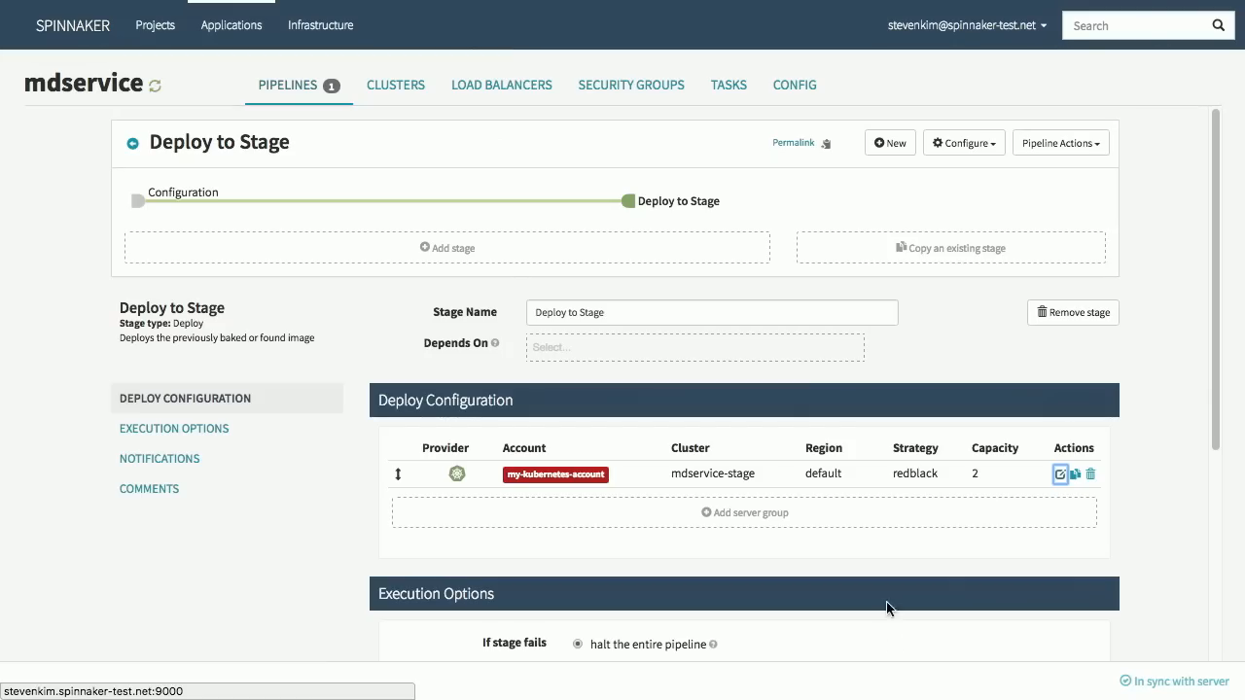
Expand the Deploy to Stage execution and show the Deploy in default step's task status.
{"action": "left_click", "coordinate": [288, 86]}
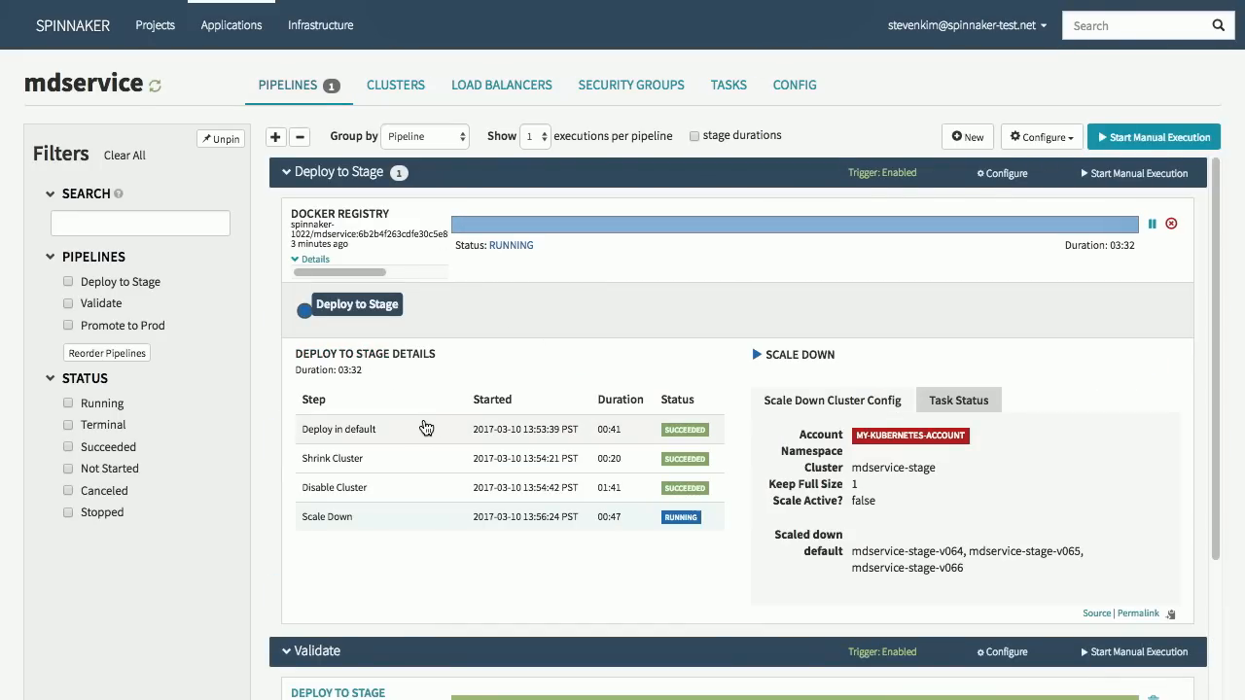
{"action": "left_click", "coordinate": [339, 430]}
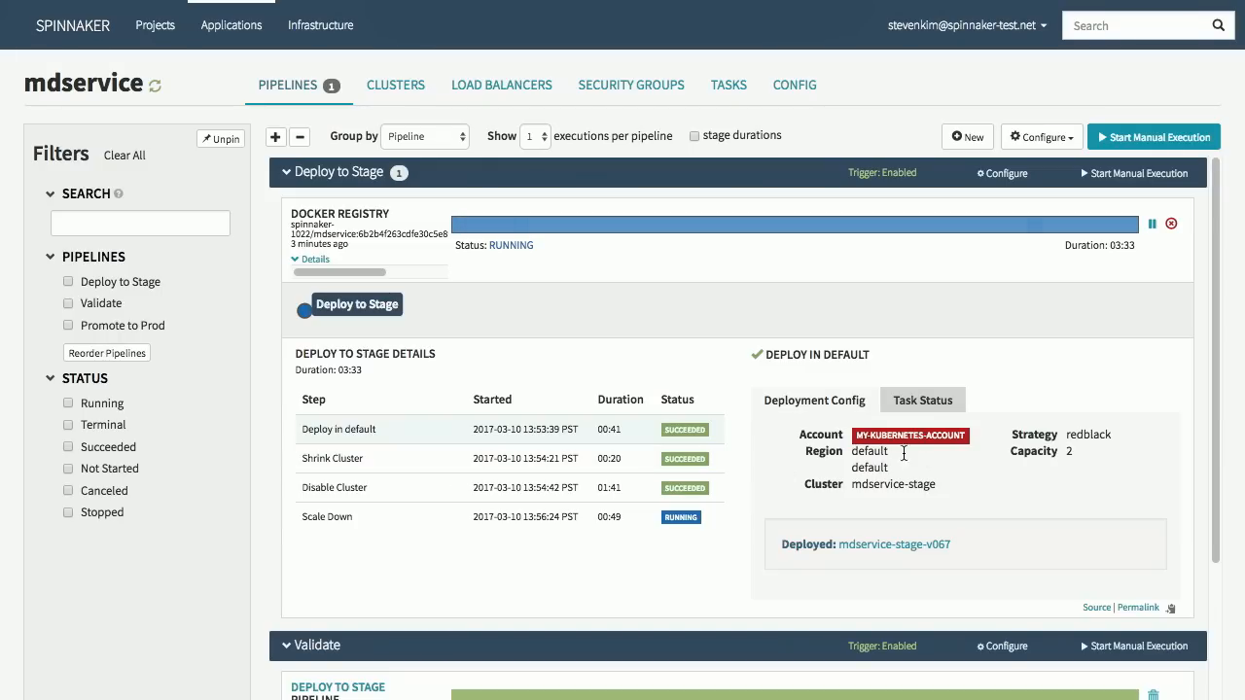
{"action": "left_click", "coordinate": [922, 401]}
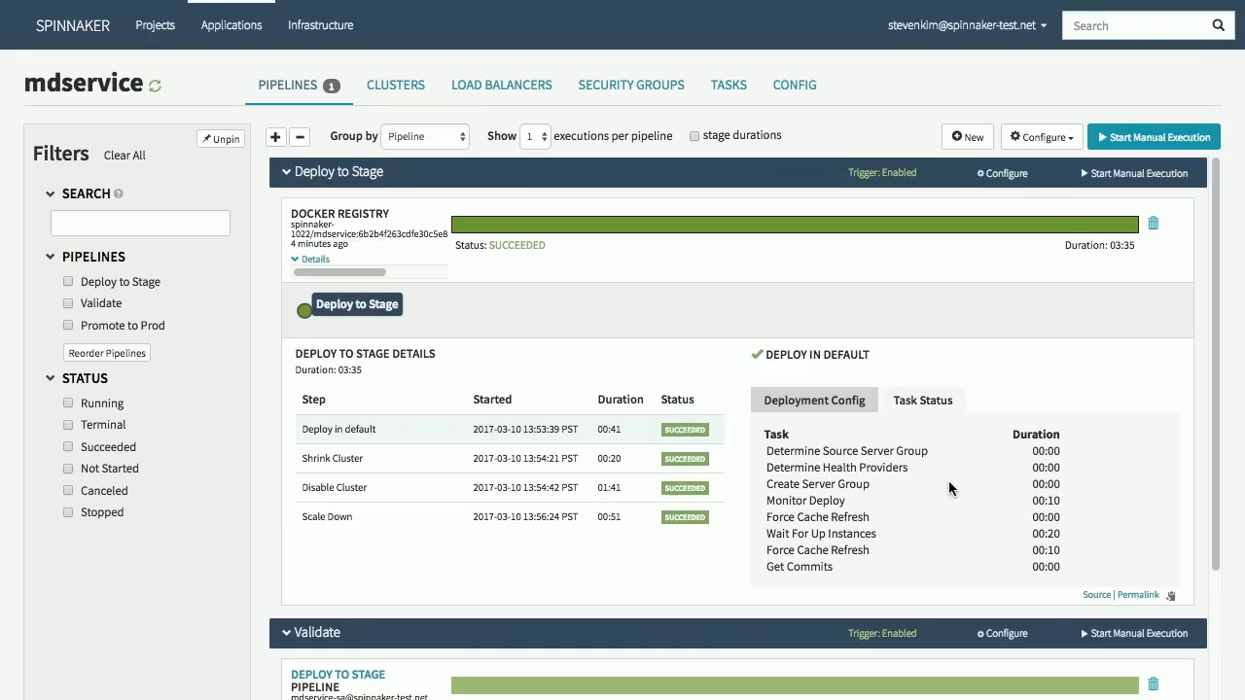
{"action": "mouse_move", "coordinate": [790, 226]}
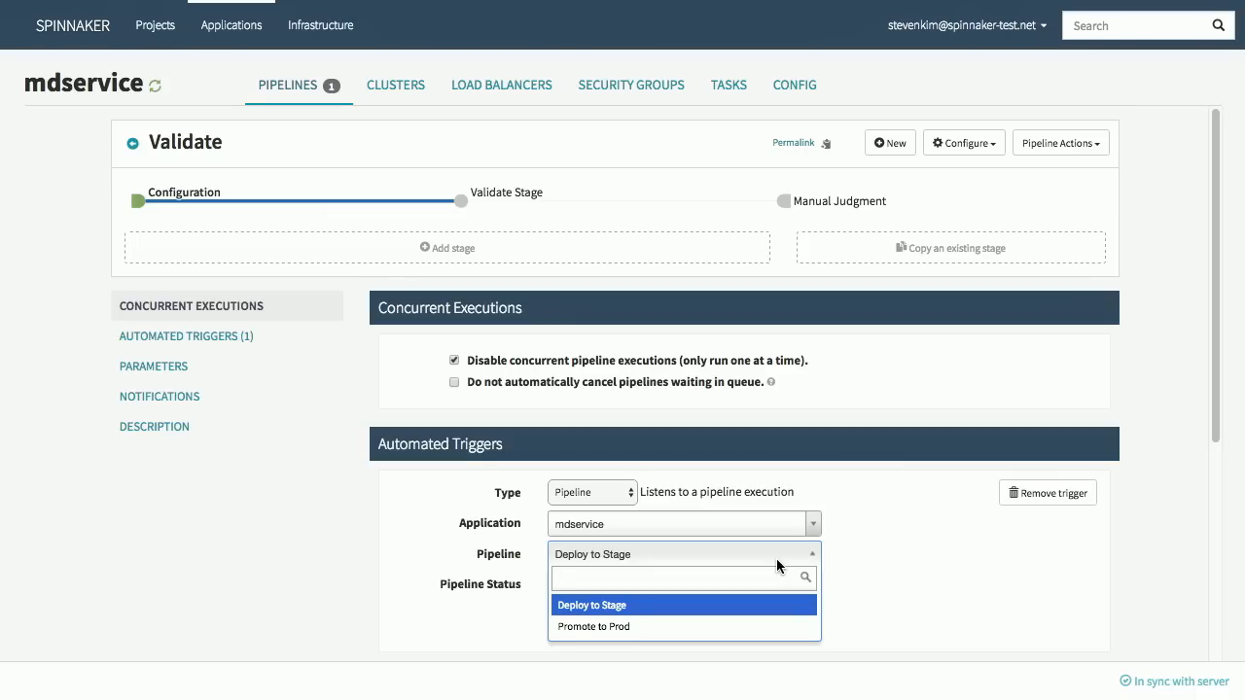
{"action": "mouse_move", "coordinate": [708, 554]}
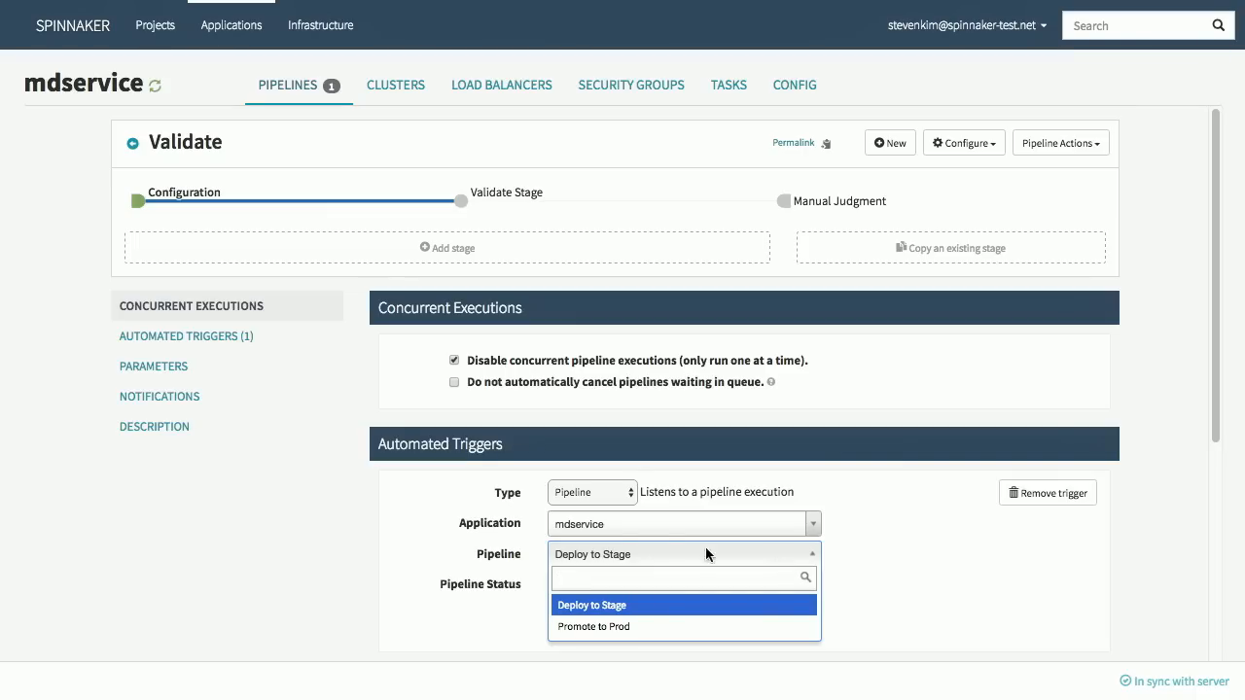
{"action": "mouse_move", "coordinate": [529, 183]}
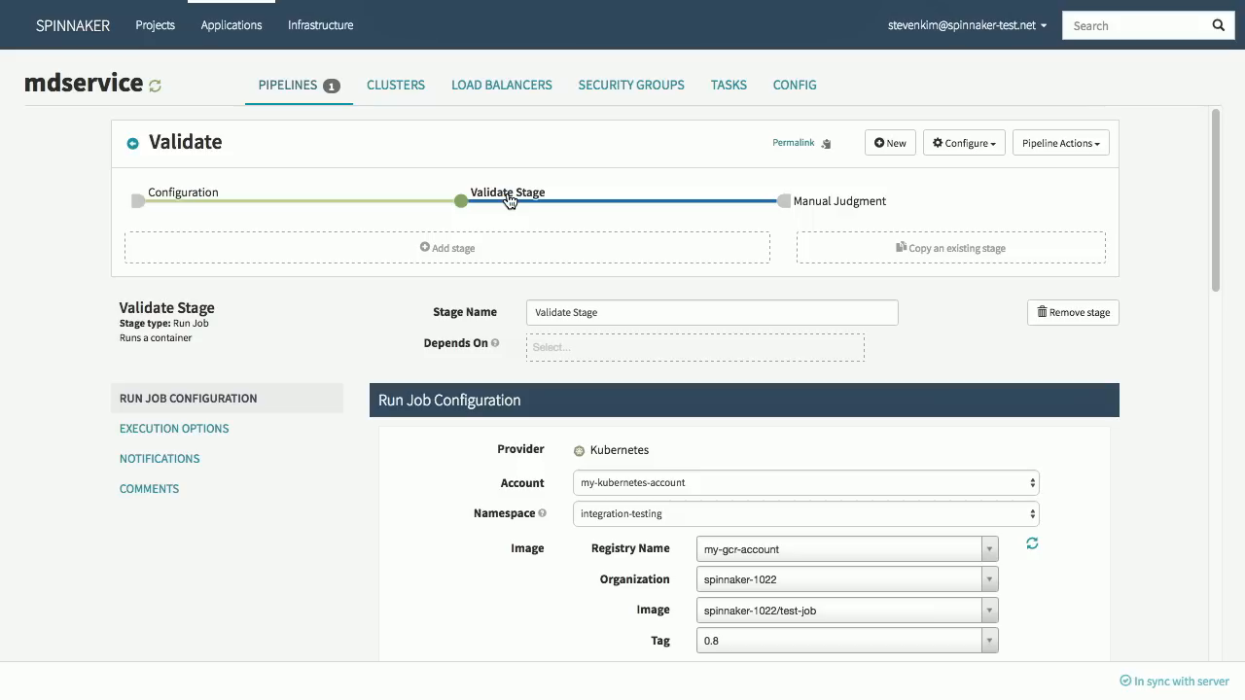
{"action": "mouse_move", "coordinate": [930, 448]}
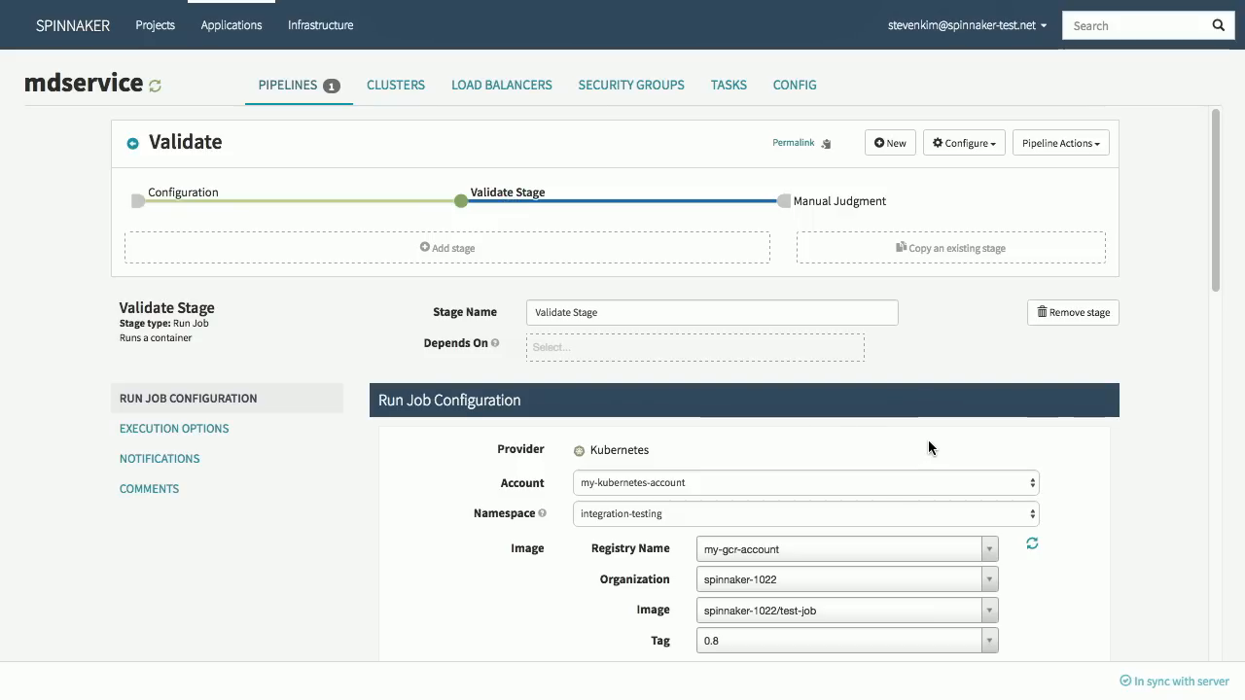
Review the Validate Stage run job configuration and highlight the ENDPOINT variable's value.
{"action": "scroll", "scroll_direction": "down", "scroll_amount": 3}
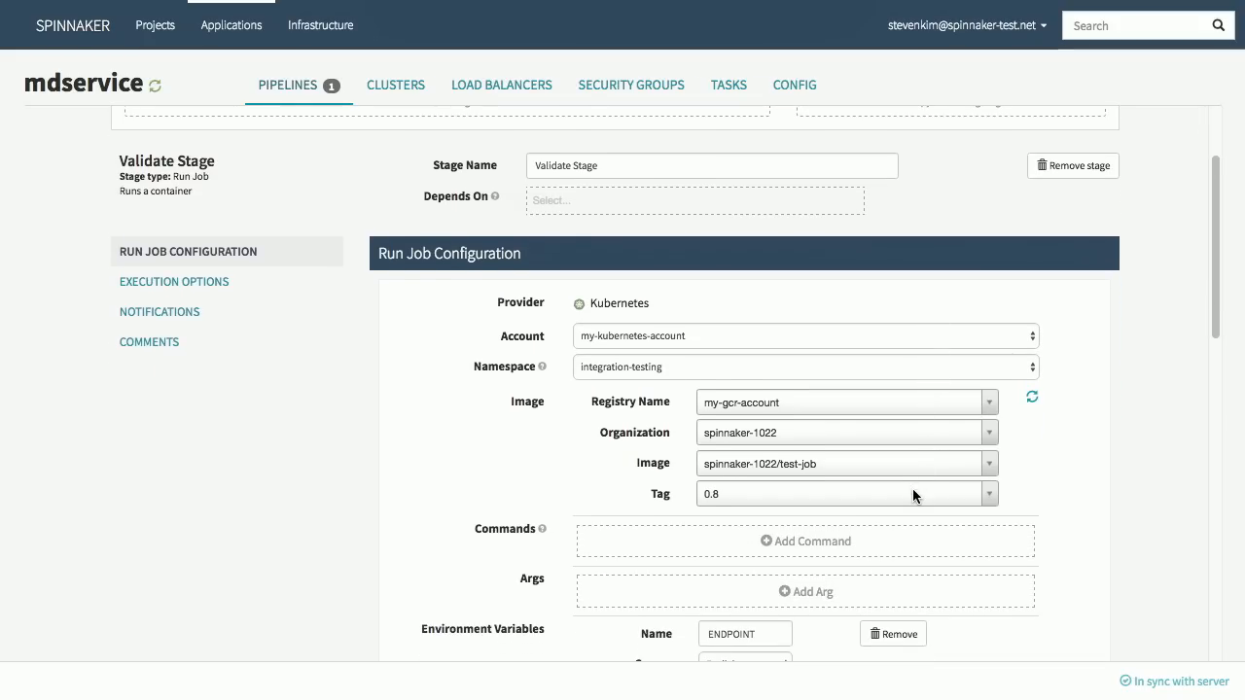
{"action": "scroll", "scroll_direction": "down", "scroll_amount": 3}
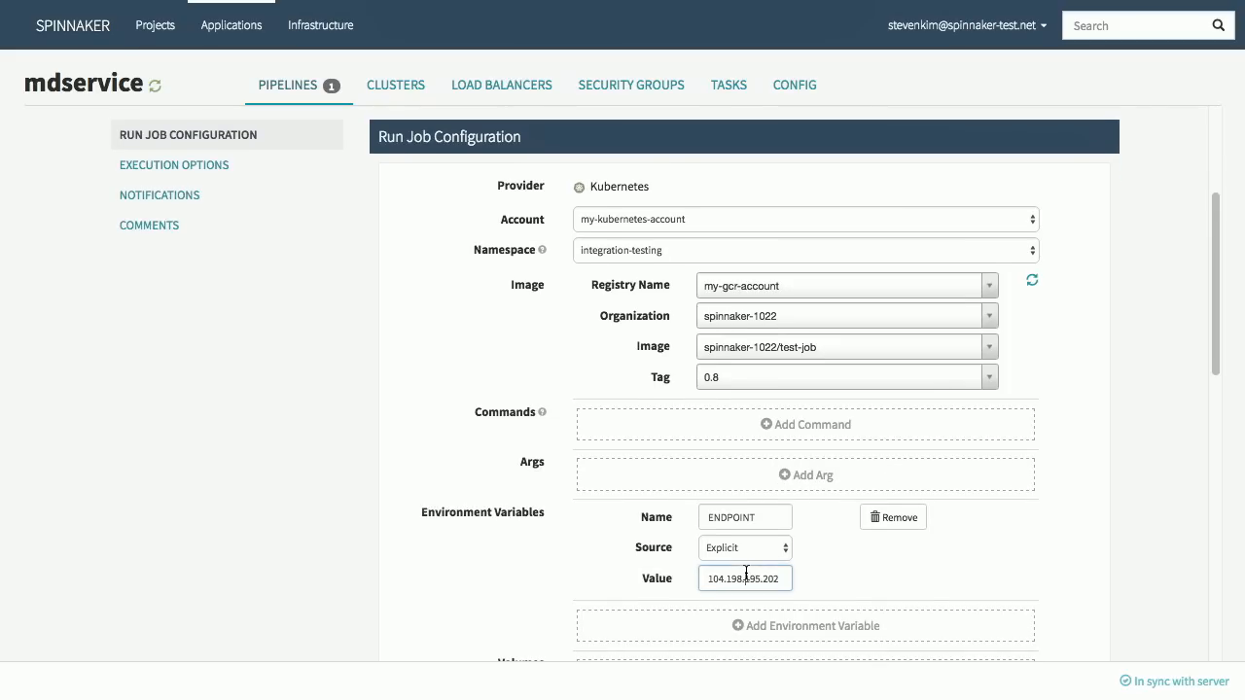
{"action": "triple_click", "coordinate": [743, 578]}
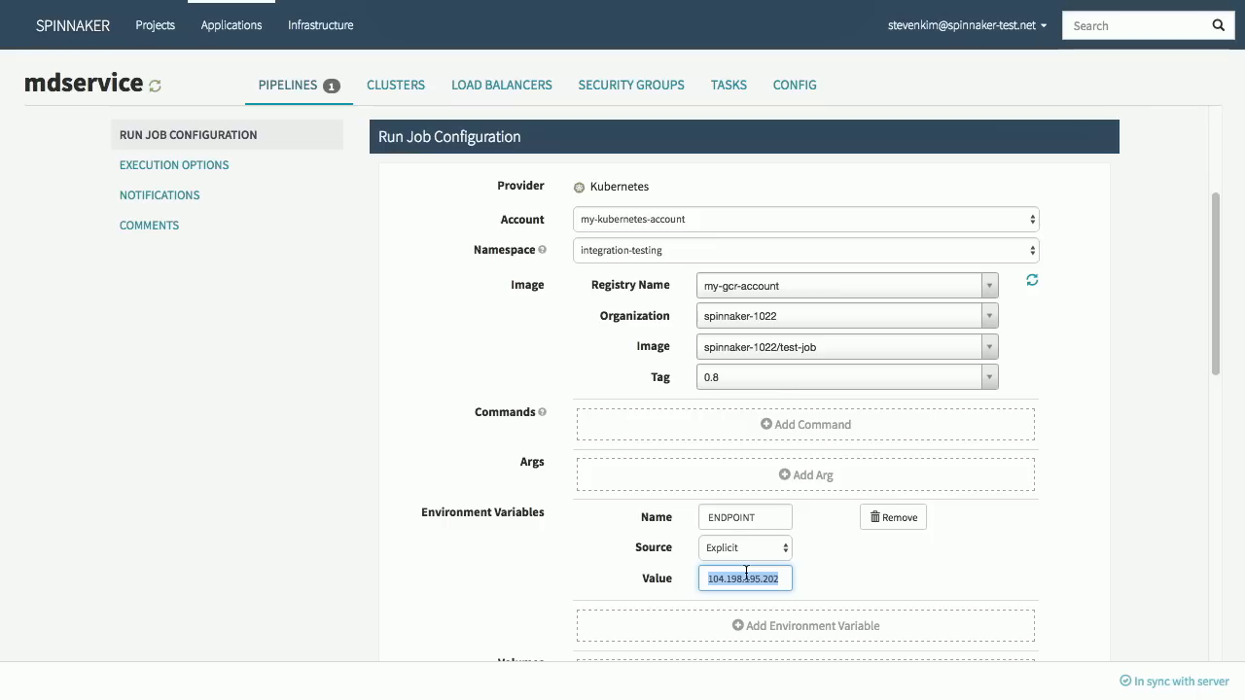
{"action": "scroll", "scroll_direction": "up", "scroll_amount": 3}
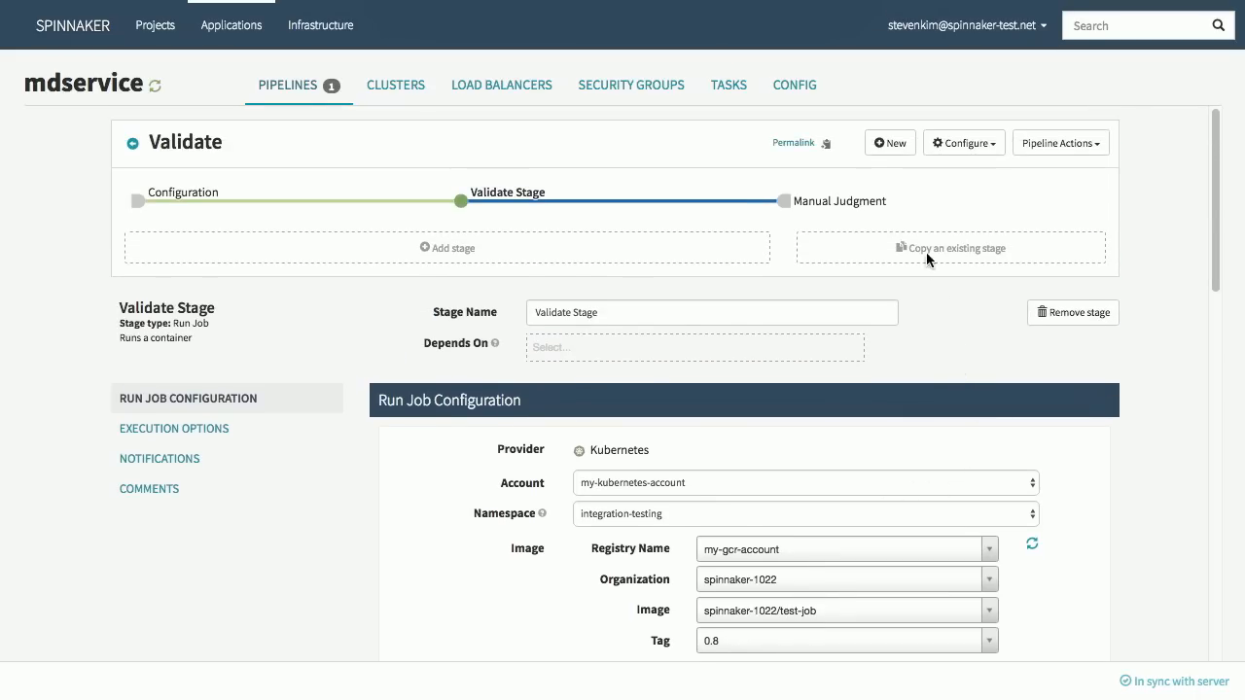
Review the Manual Judgment stage, leave the editor unsaved, and expand the running Validate execution.
{"action": "left_click", "coordinate": [784, 200]}
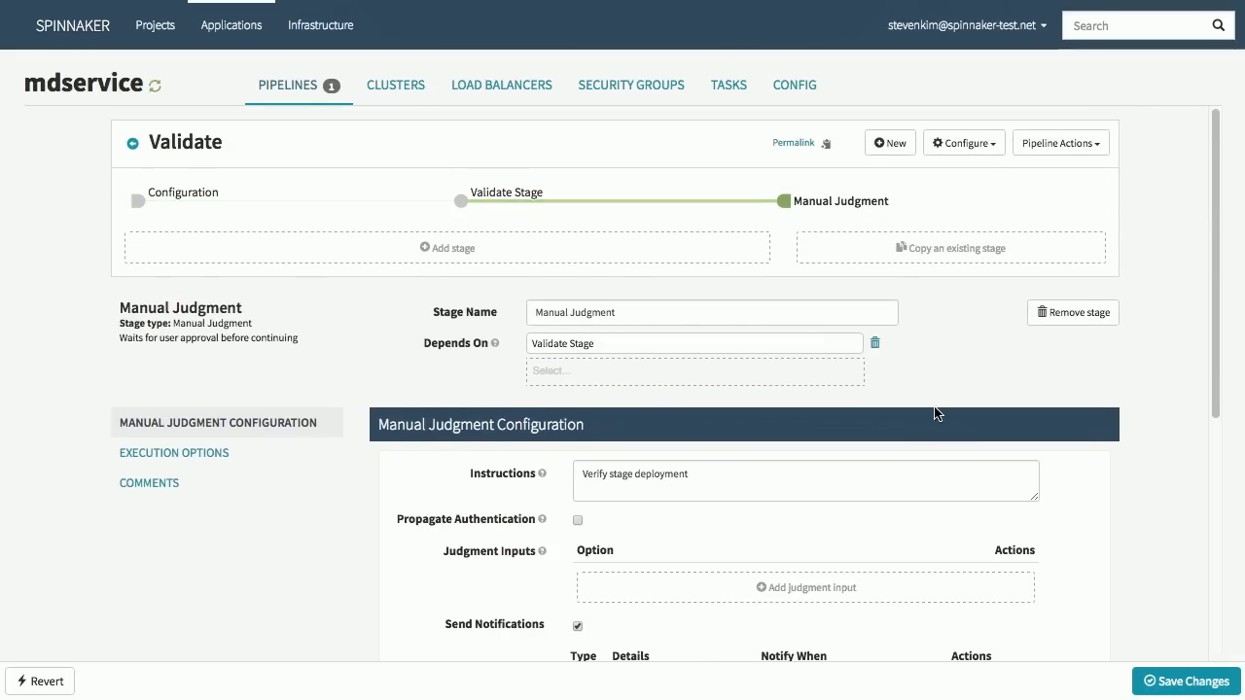
{"action": "scroll", "scroll_direction": "down", "scroll_amount": 3}
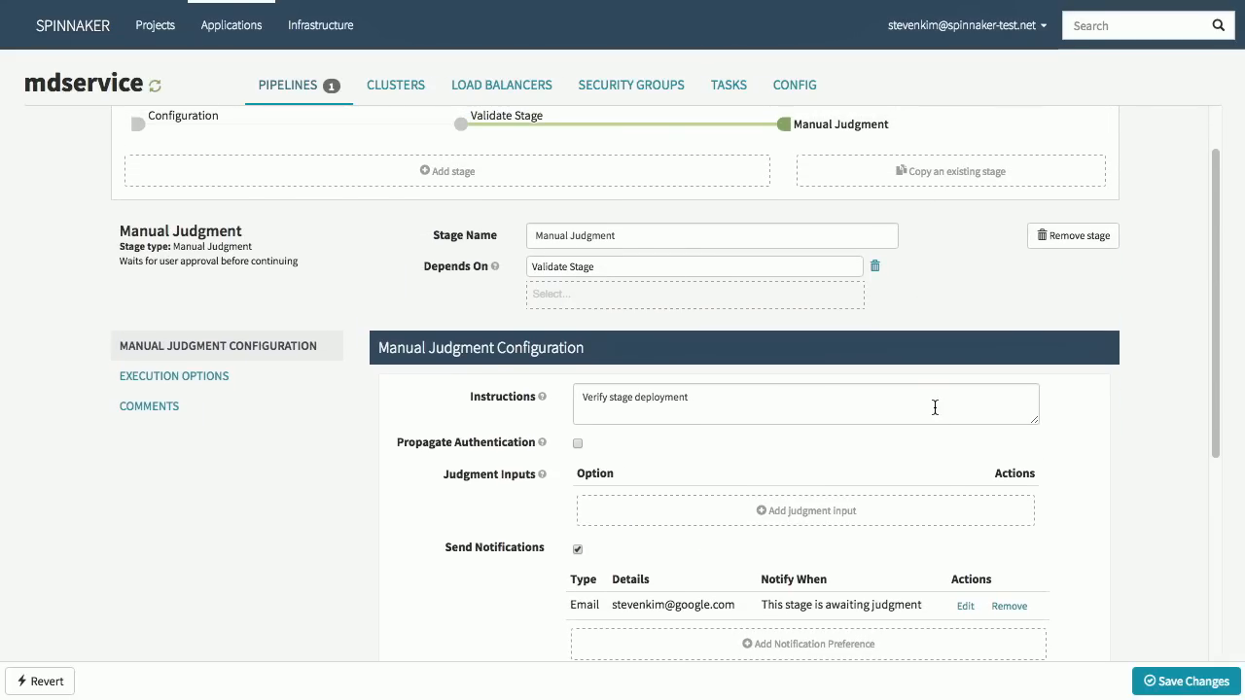
{"action": "scroll", "scroll_direction": "down", "scroll_amount": 3}
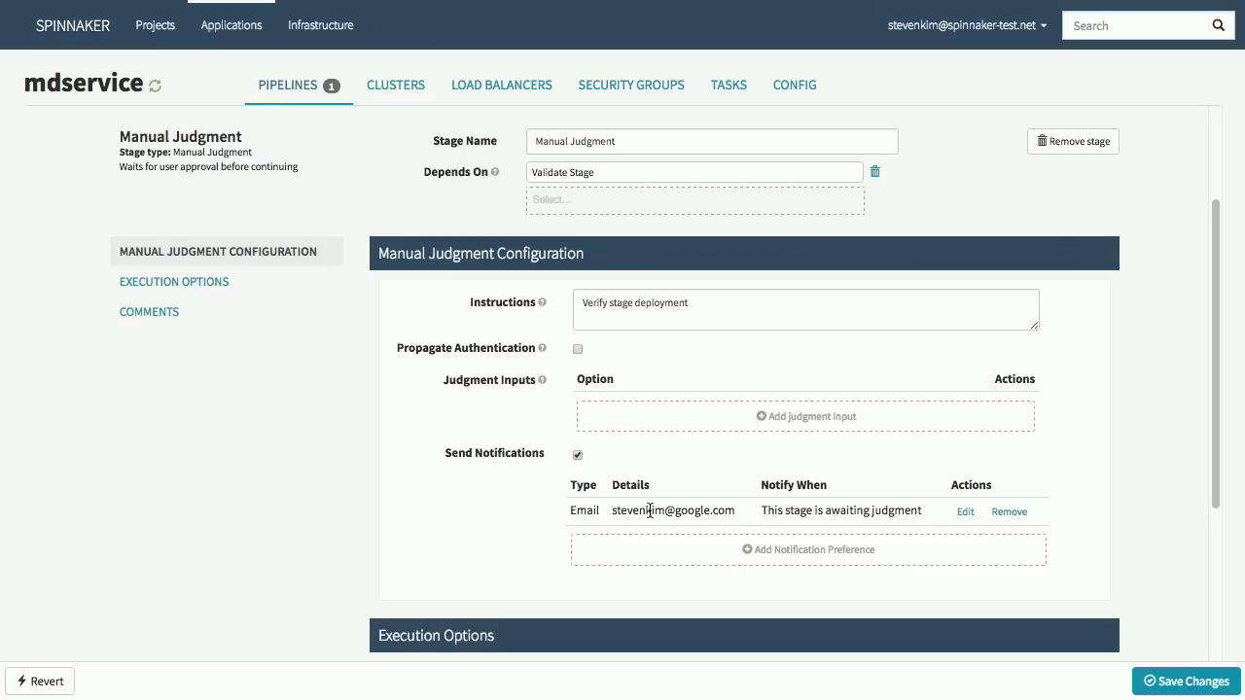
{"action": "scroll", "scroll_direction": "down", "scroll_amount": 3}
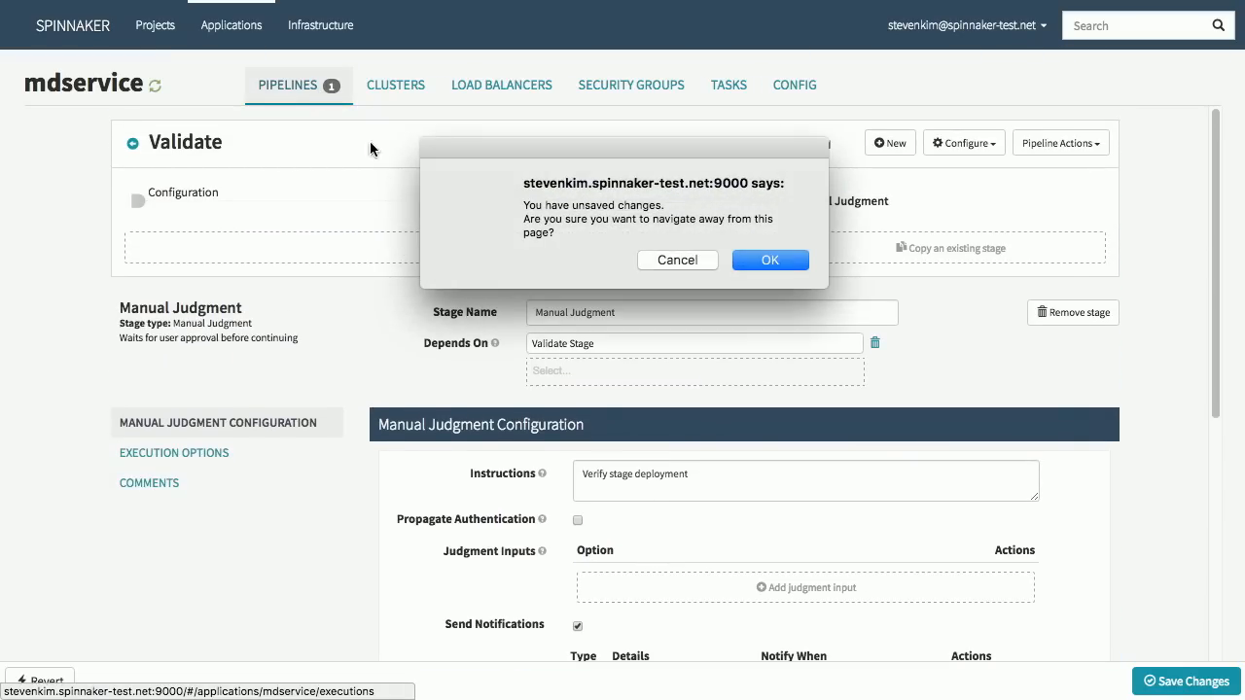
{"action": "left_click", "coordinate": [770, 260]}
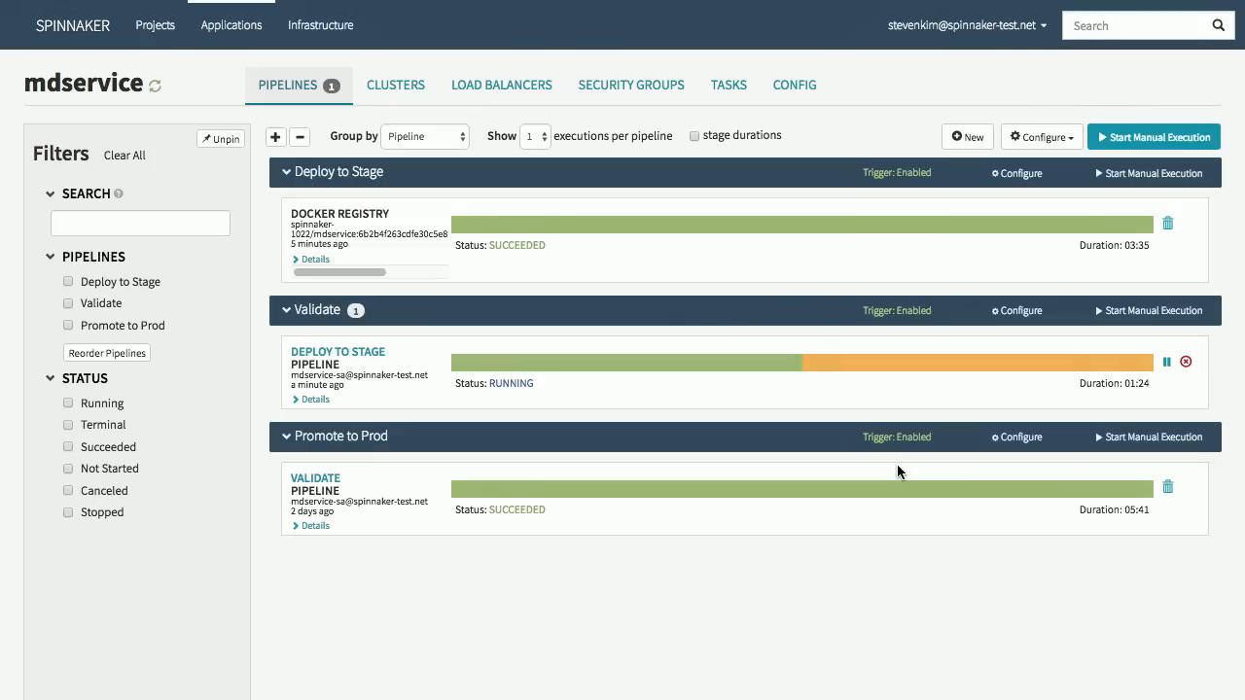
{"action": "left_click", "coordinate": [315, 399]}
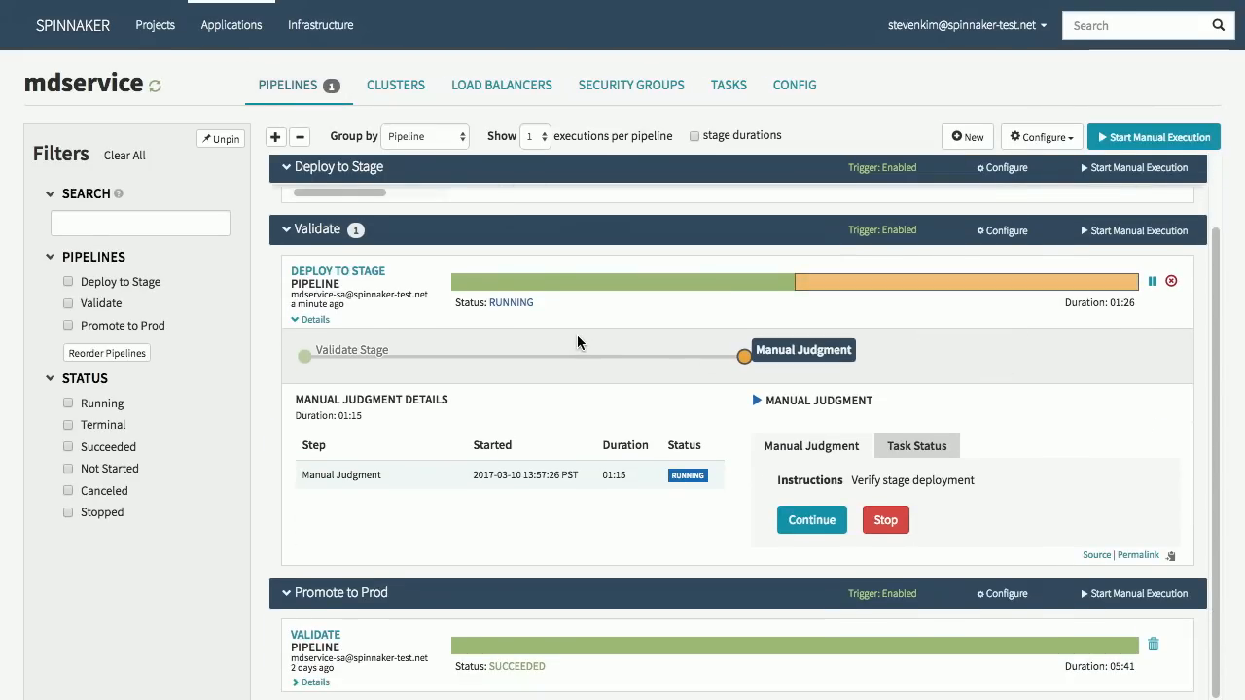
Show the mdservice-stage v067 load balancer details and follow its ingress IP link.
{"action": "left_click", "coordinate": [395, 85]}
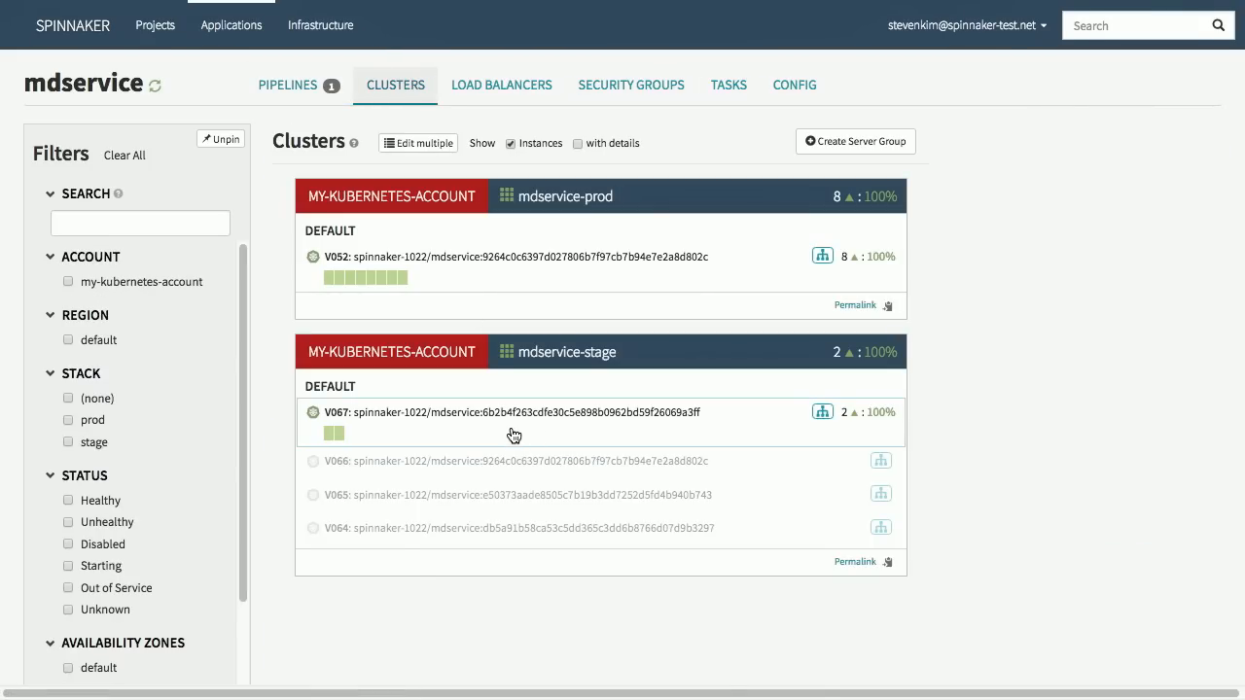
{"action": "mouse_move", "coordinate": [823, 413]}
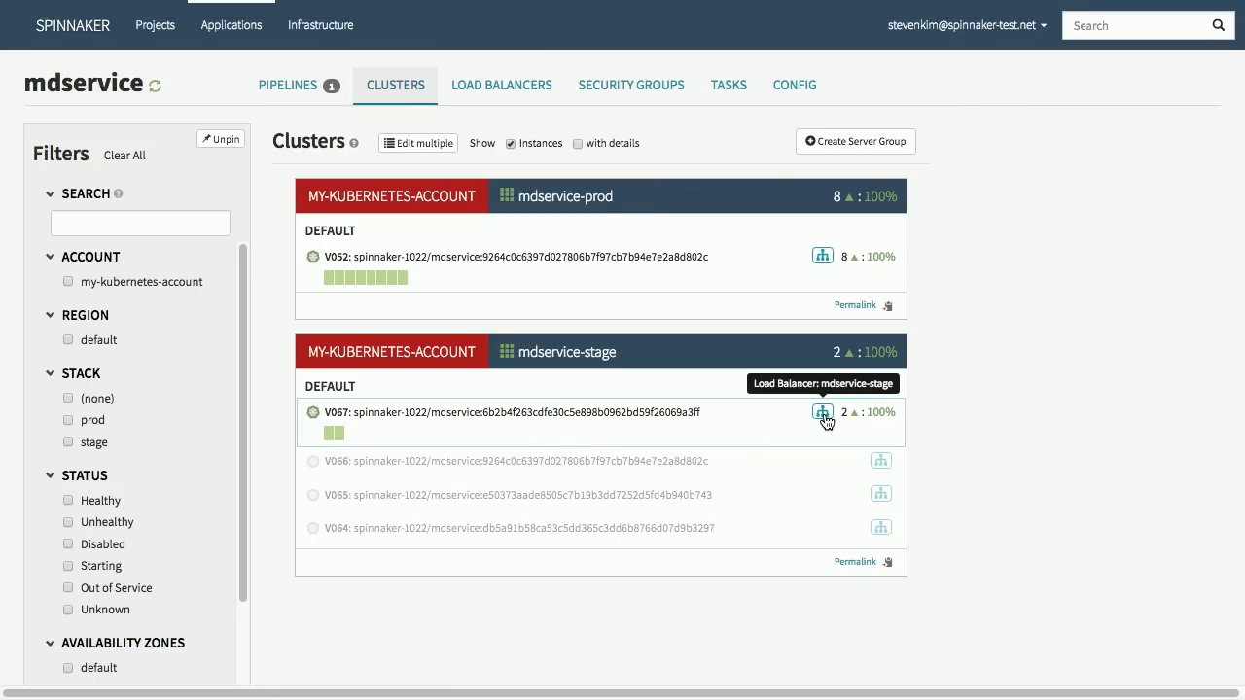
{"action": "left_click", "coordinate": [821, 411]}
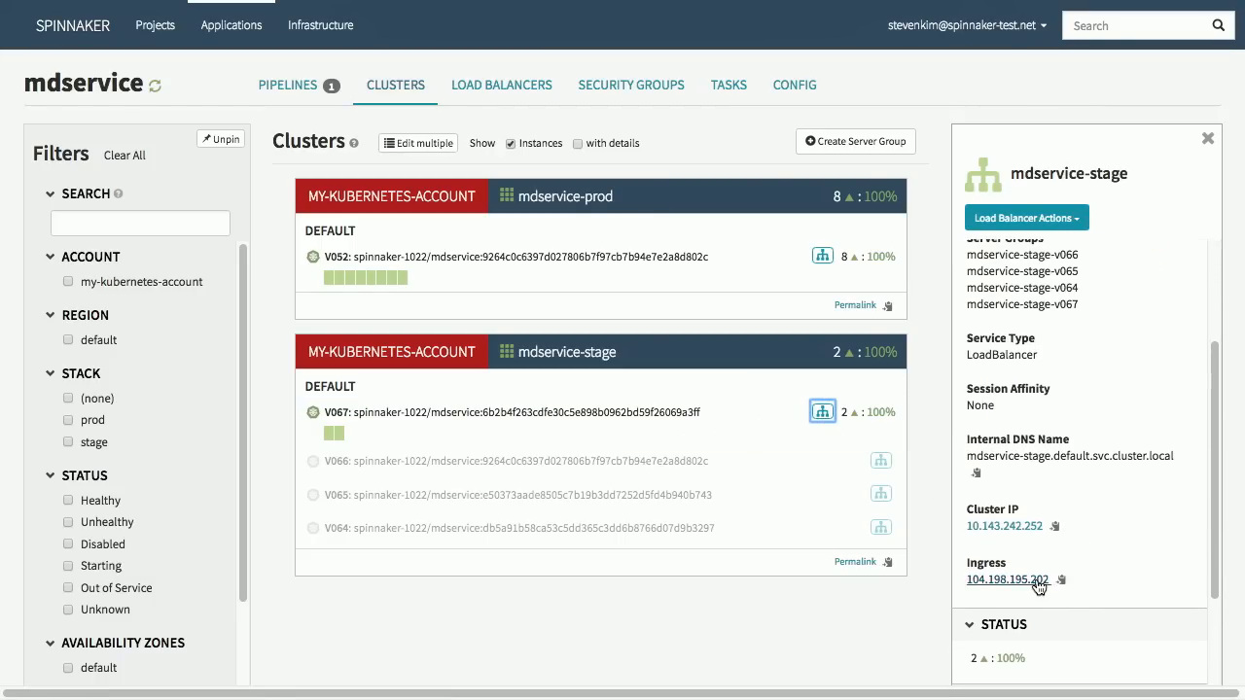
{"action": "left_click", "coordinate": [1008, 580]}
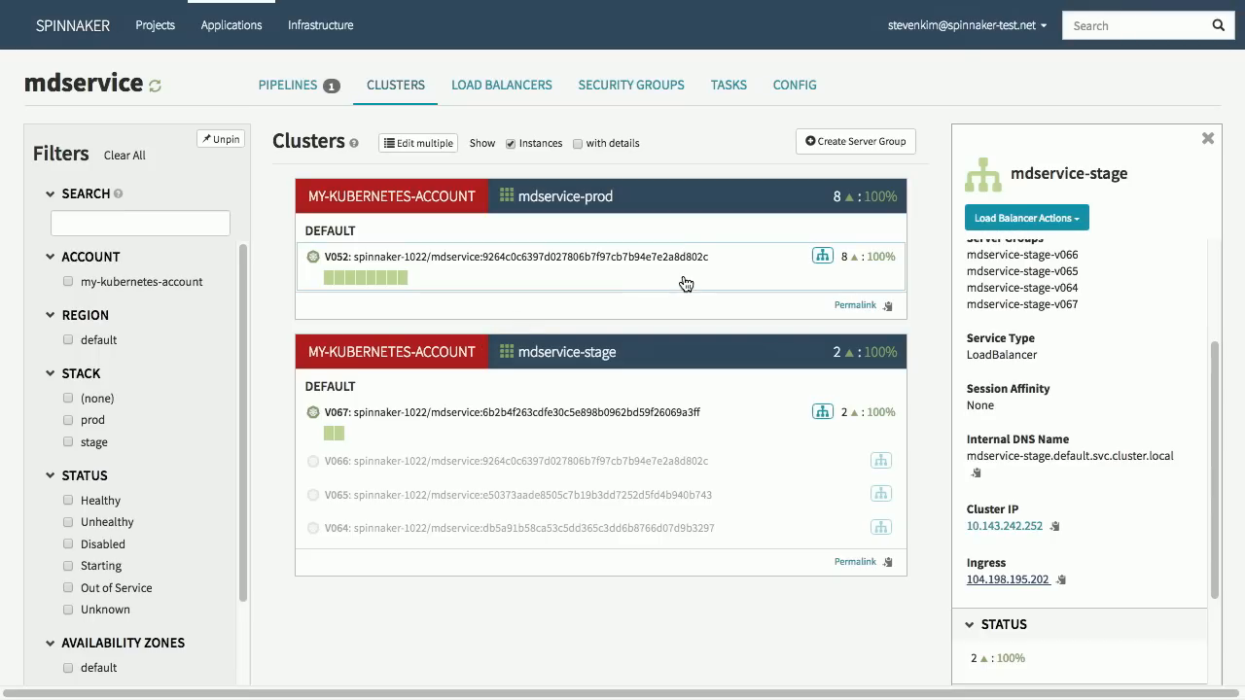
{"action": "mouse_move", "coordinate": [736, 413]}
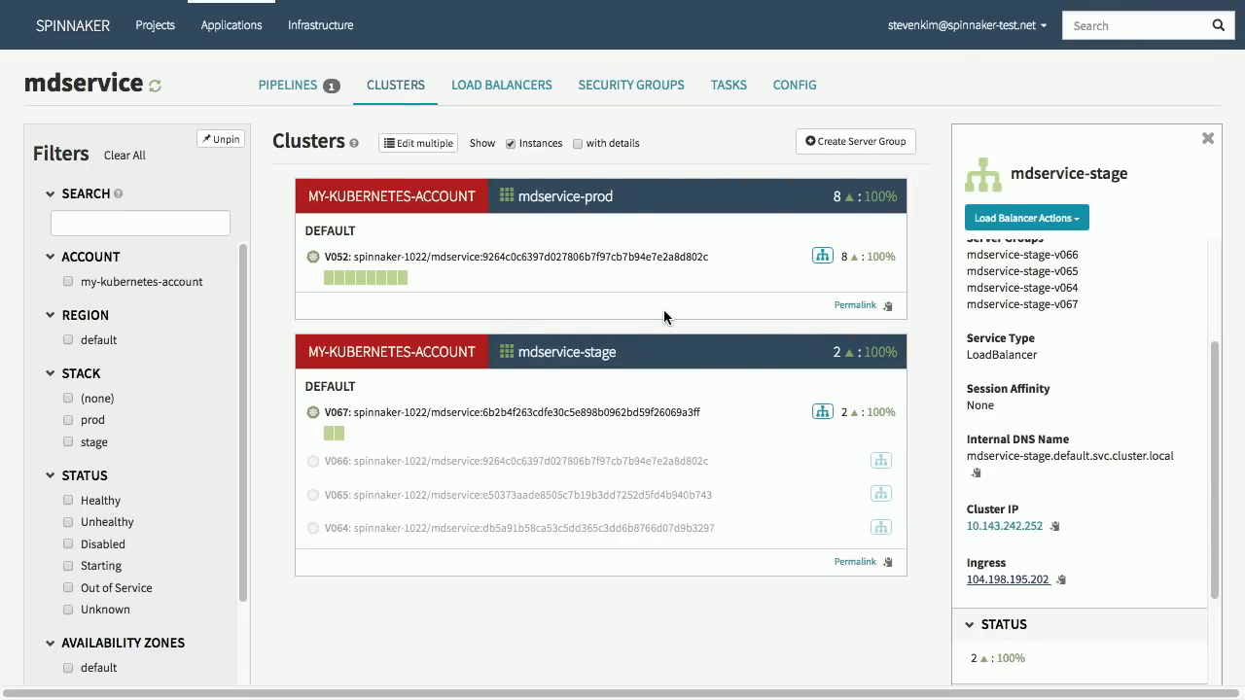
Continue the Validate execution's Manual Judgment to accept the stage deployment.
{"action": "left_click", "coordinate": [288, 86]}
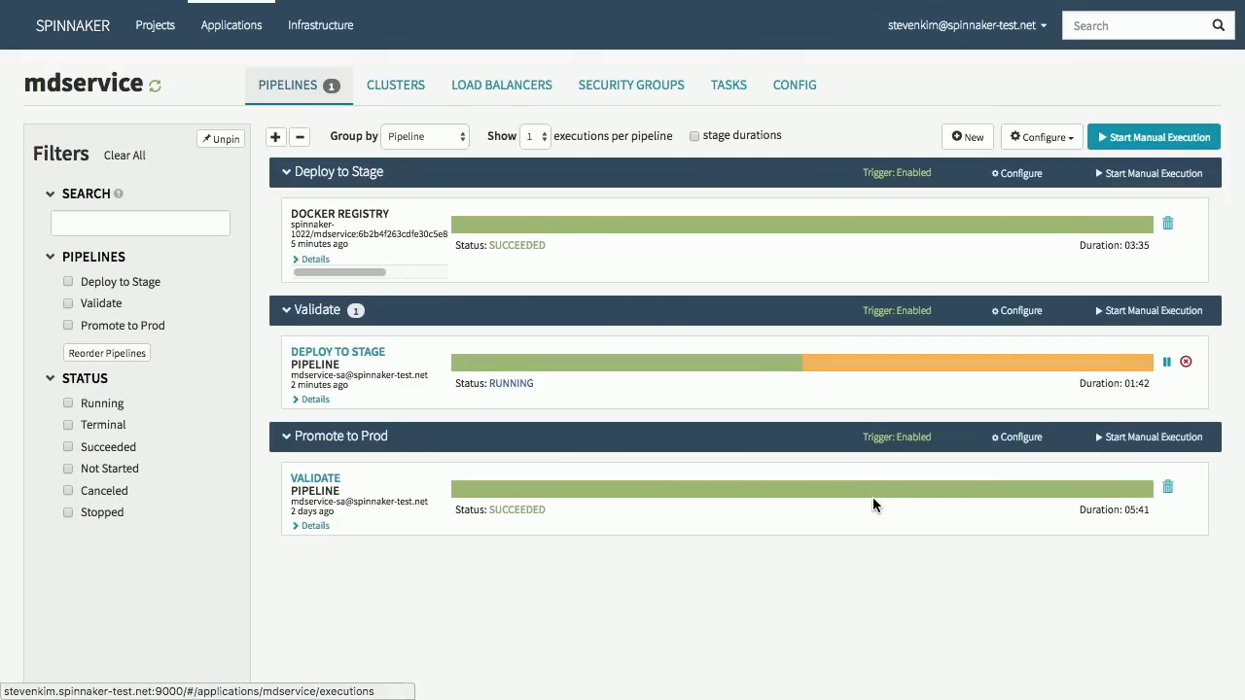
{"action": "left_click", "coordinate": [315, 398]}
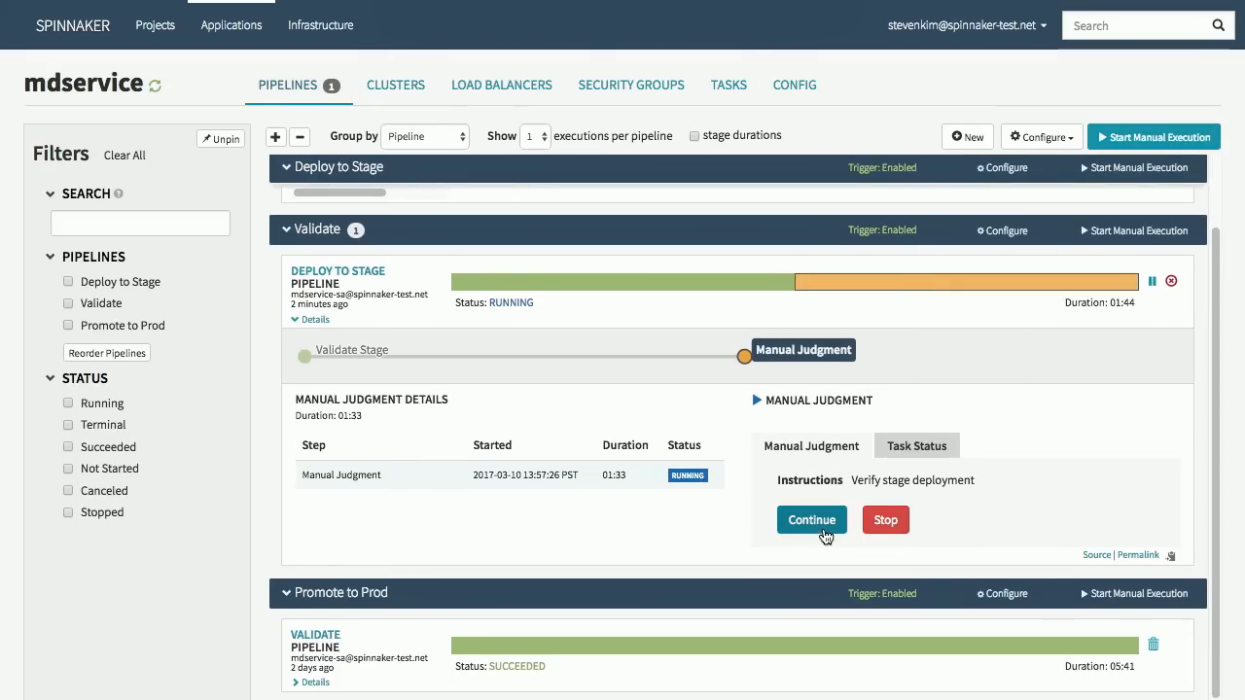
{"action": "left_click", "coordinate": [811, 520]}
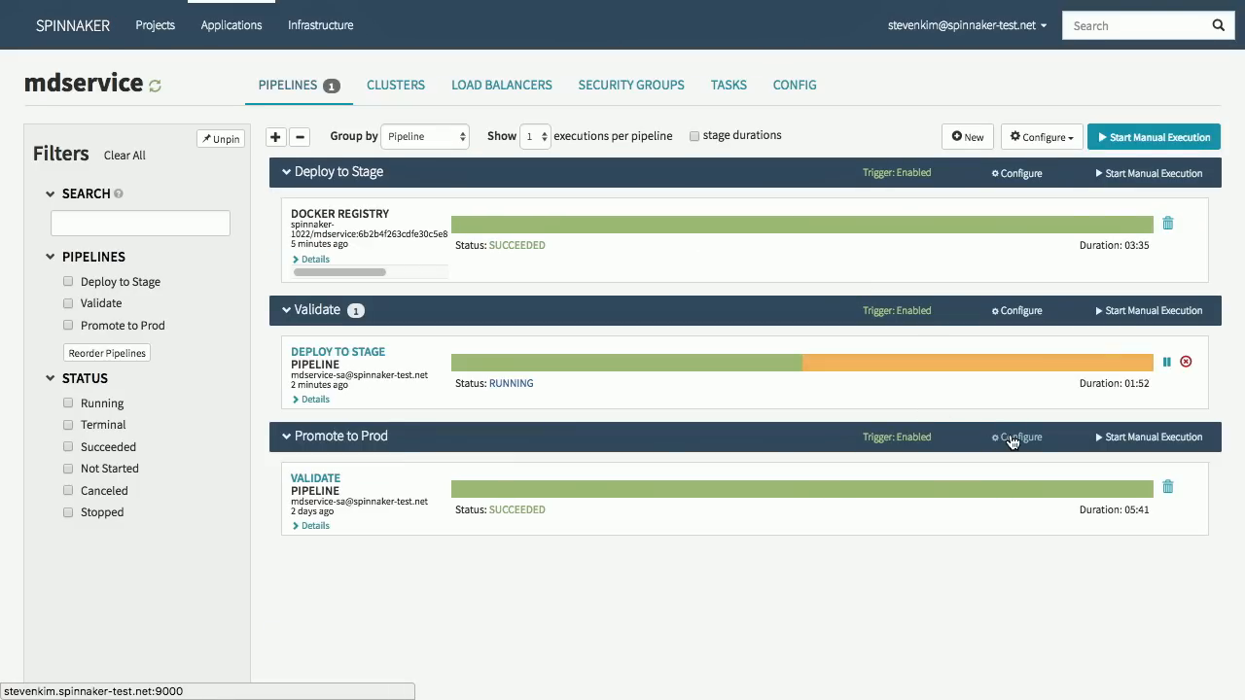
Show the Find Image from Stage settings targeting the mdservice-stage cluster and its server group selection choices.
{"action": "left_click", "coordinate": [1020, 436]}
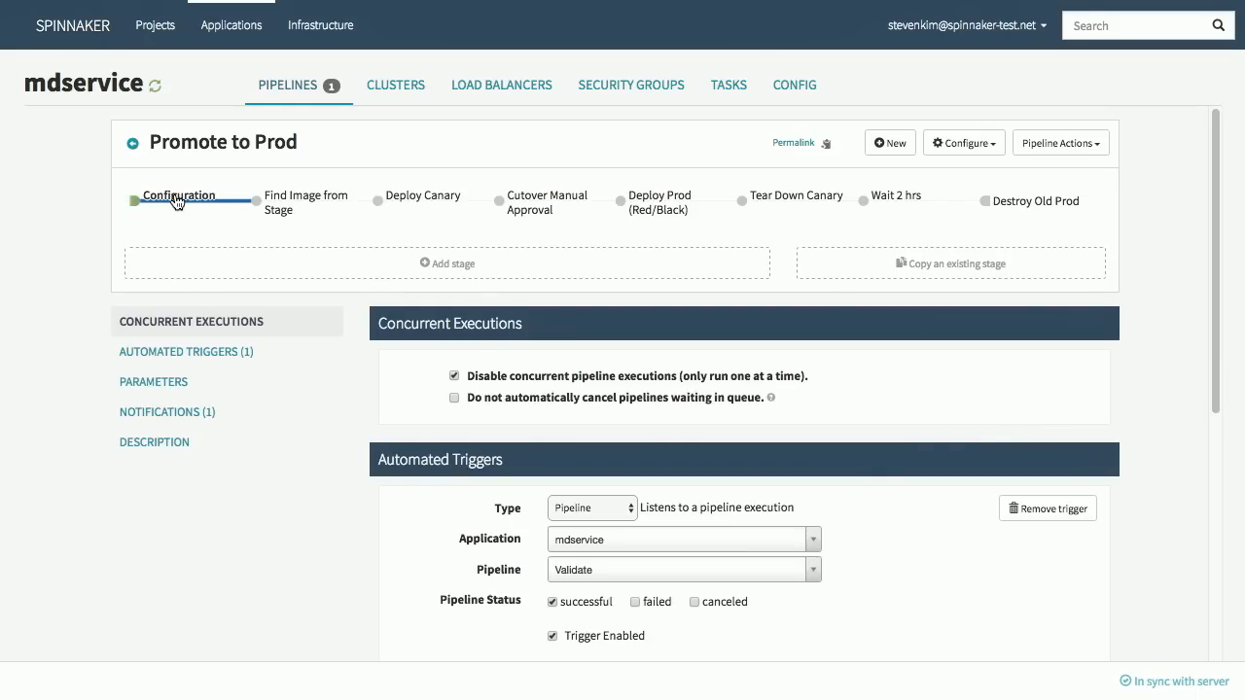
{"action": "mouse_move", "coordinate": [661, 506]}
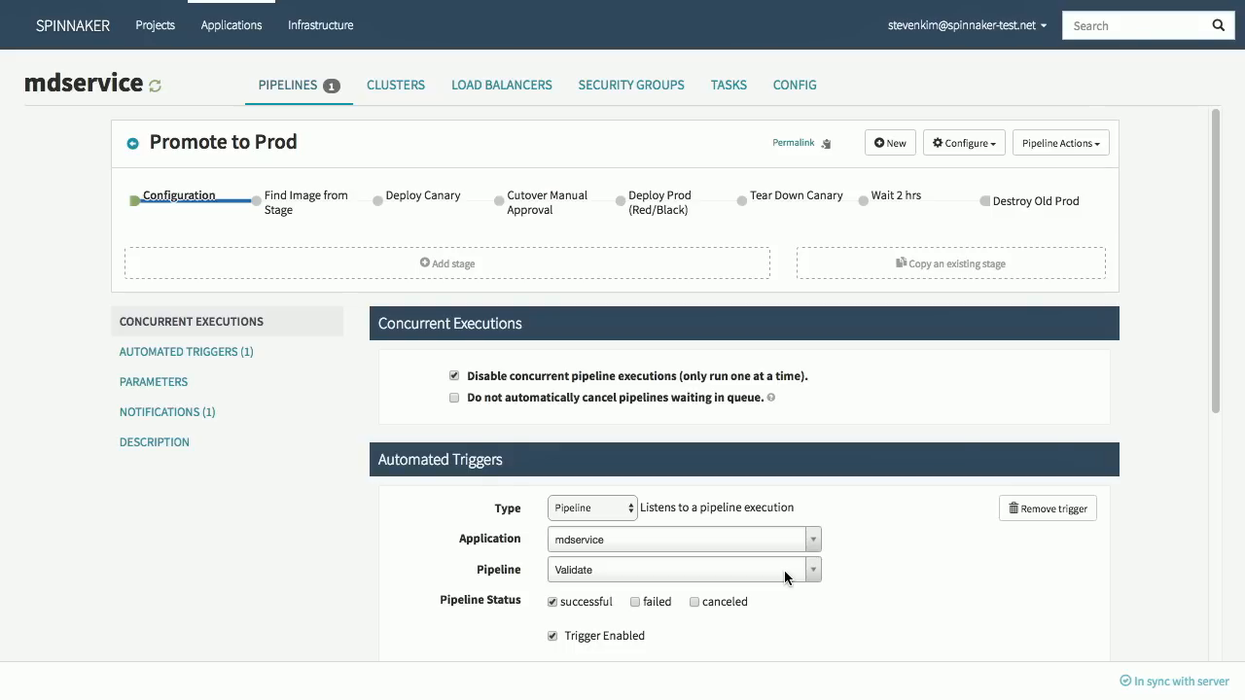
{"action": "mouse_move", "coordinate": [432, 280]}
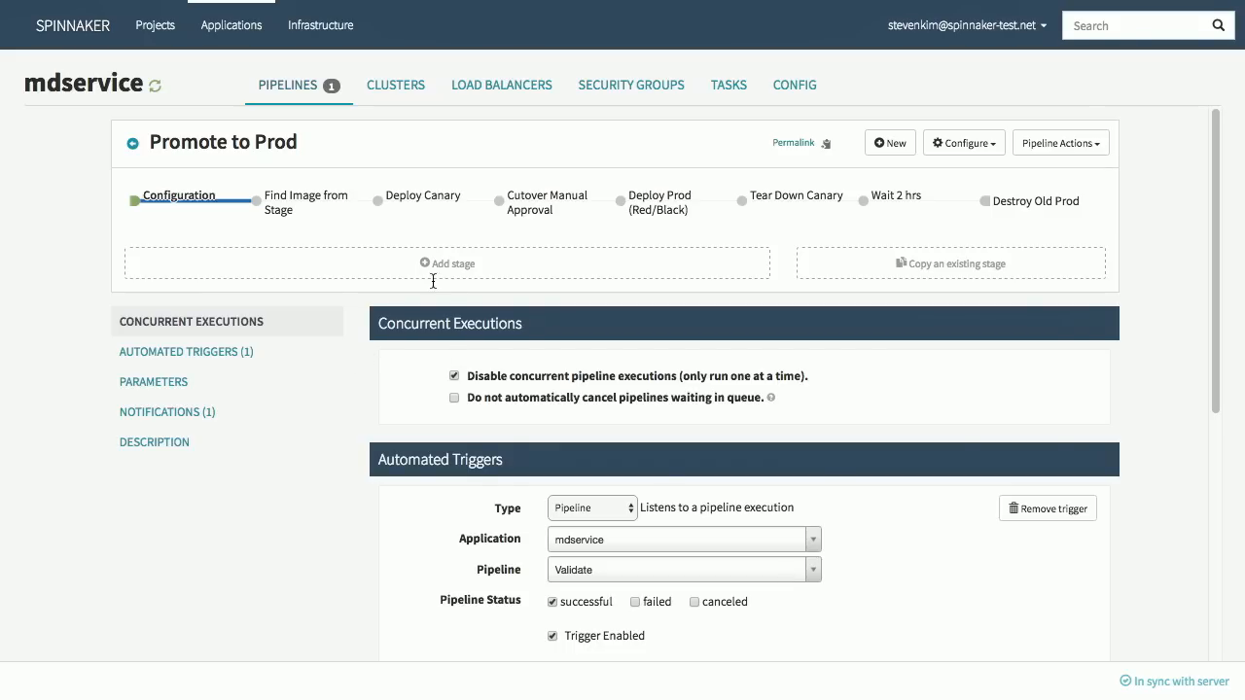
{"action": "left_click", "coordinate": [306, 201]}
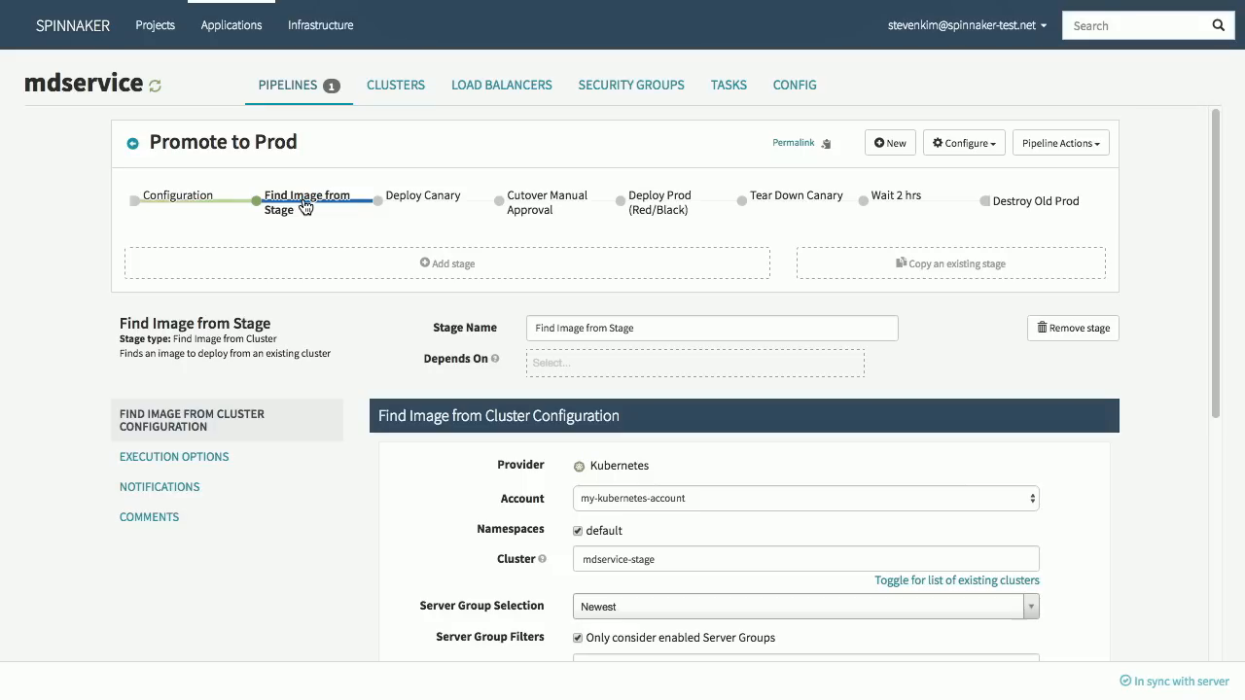
{"action": "scroll", "scroll_direction": "down", "scroll_amount": 3}
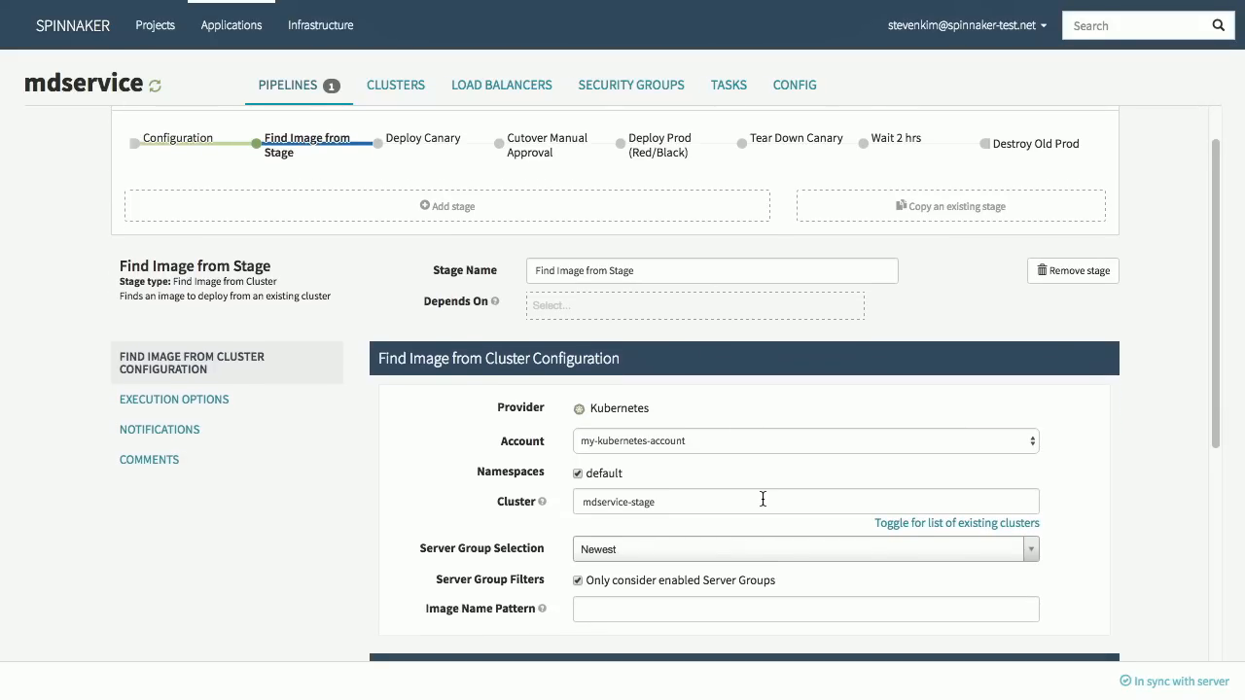
{"action": "double_click", "coordinate": [642, 502]}
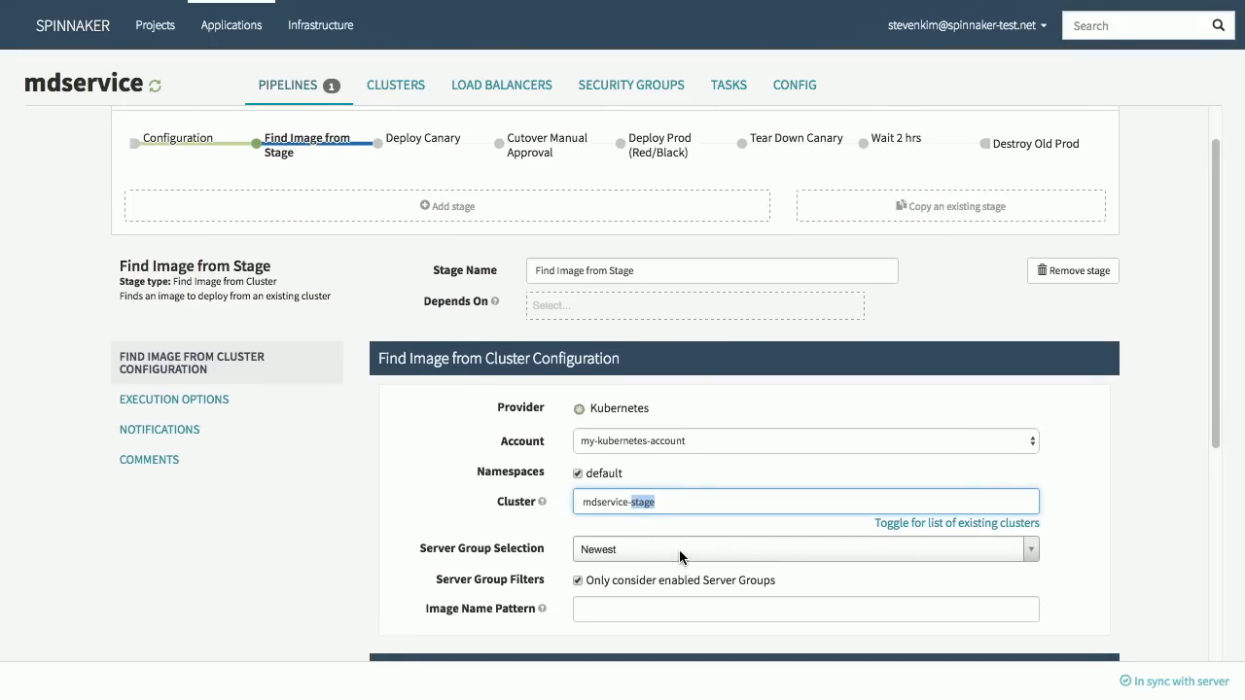
{"action": "left_click", "coordinate": [801, 549]}
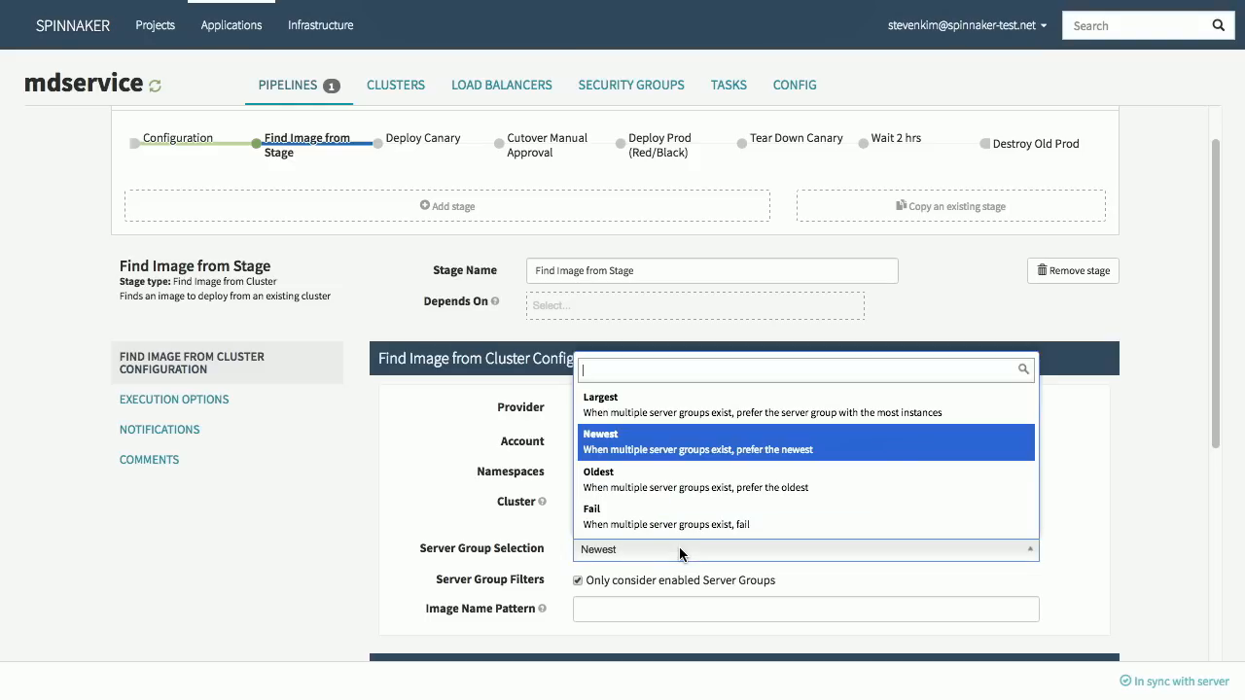
{"action": "mouse_move", "coordinate": [440, 155]}
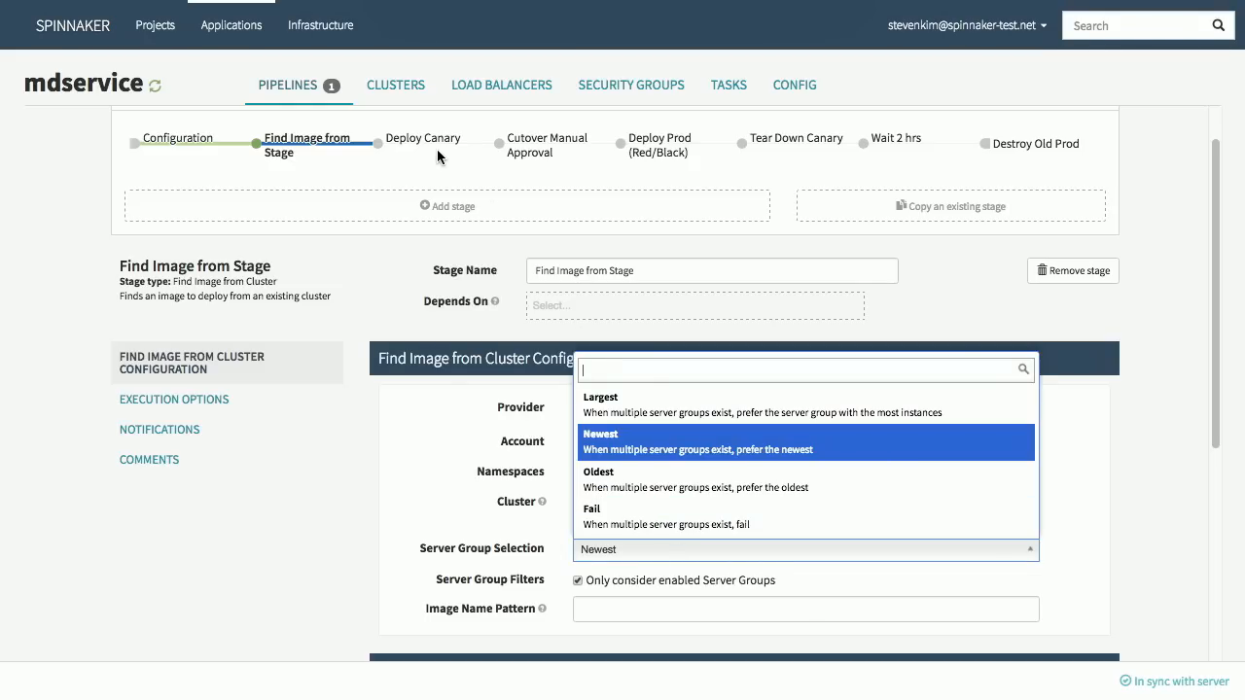
Review the mdservice-prod-canary cluster's prod load balancer and capacity of 1, then cancel without changes.
{"action": "left_click", "coordinate": [424, 144]}
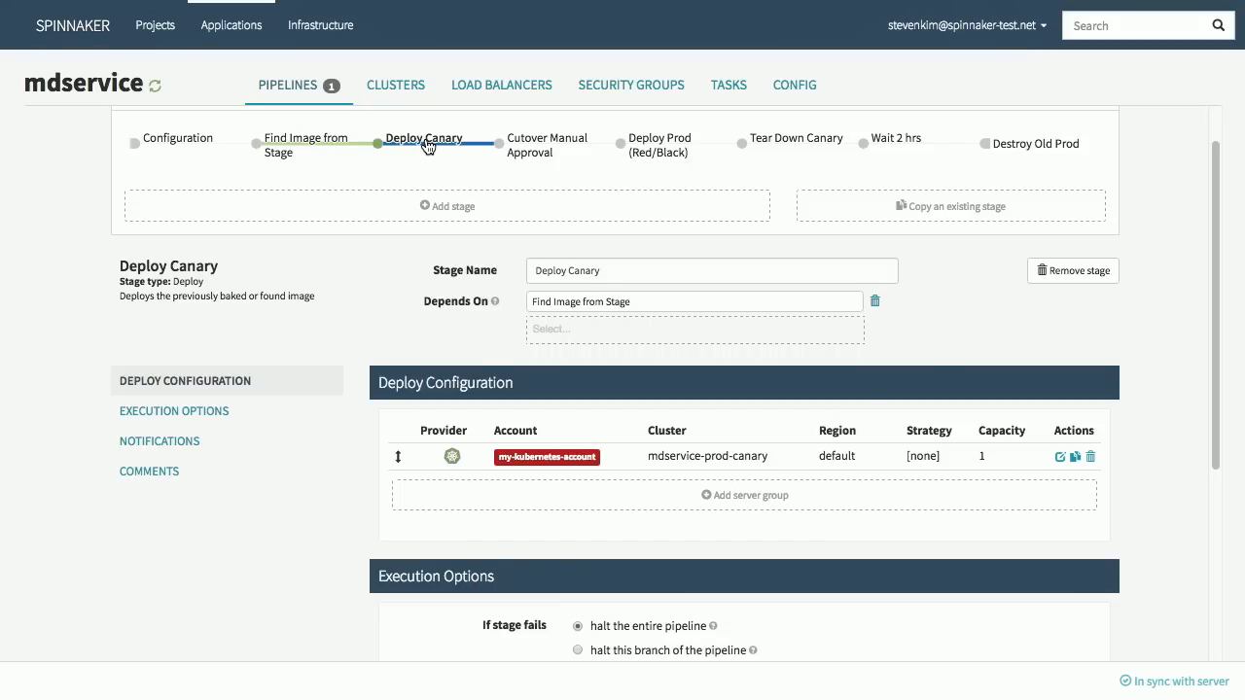
{"action": "mouse_move", "coordinate": [786, 436]}
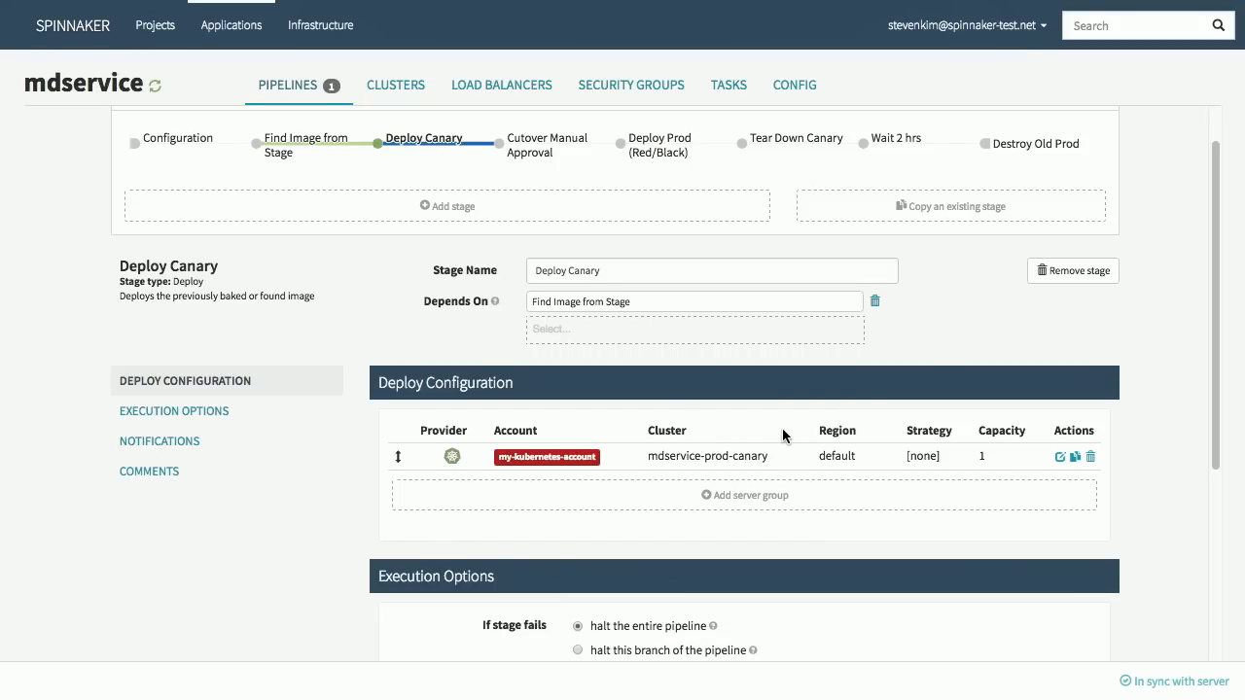
{"action": "left_click", "coordinate": [1061, 456]}
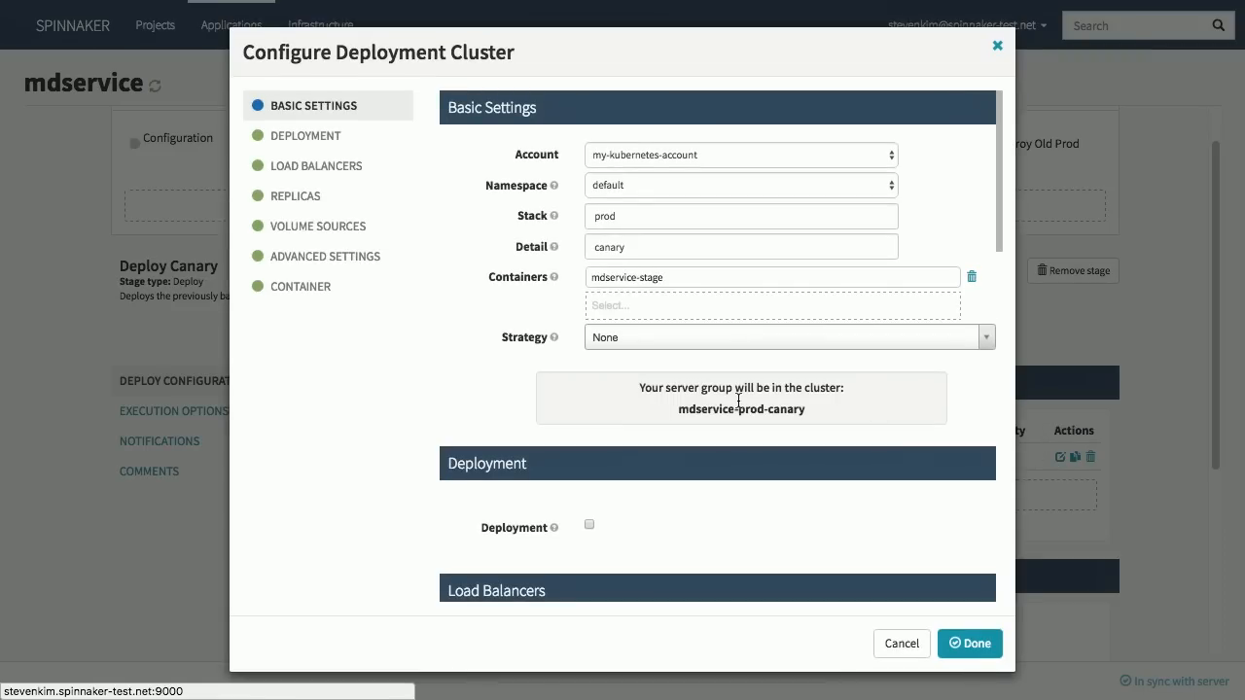
{"action": "mouse_move", "coordinate": [576, 245]}
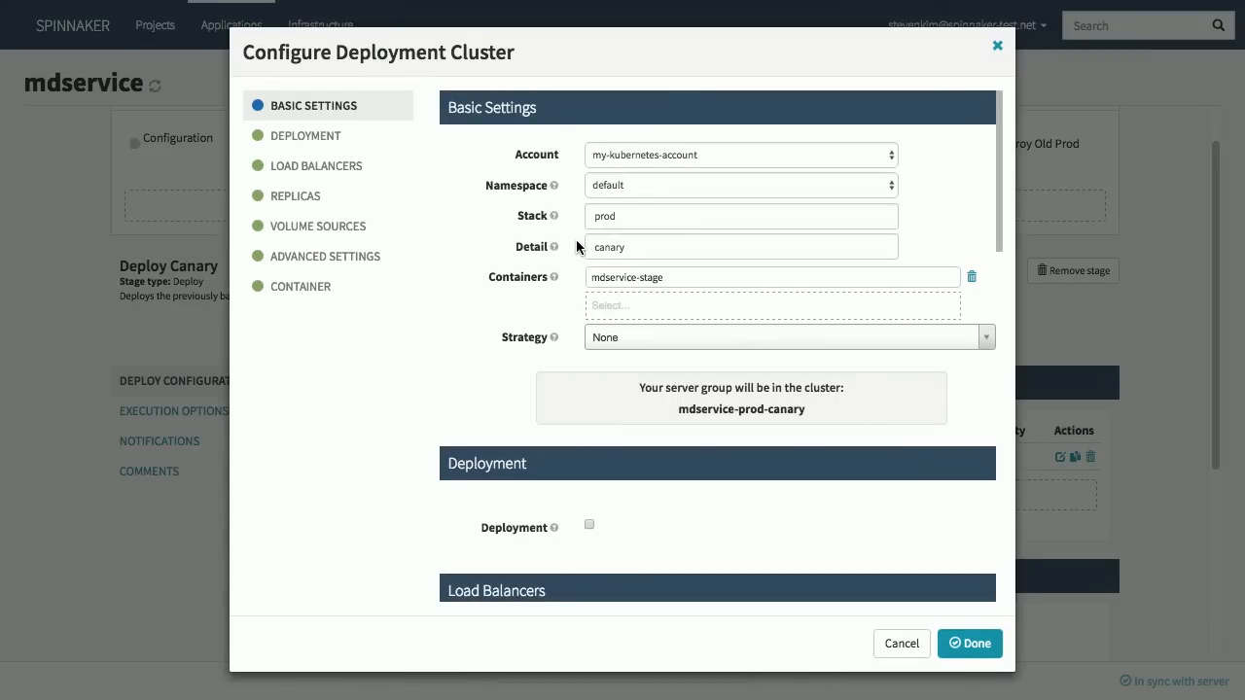
{"action": "mouse_move", "coordinate": [697, 343]}
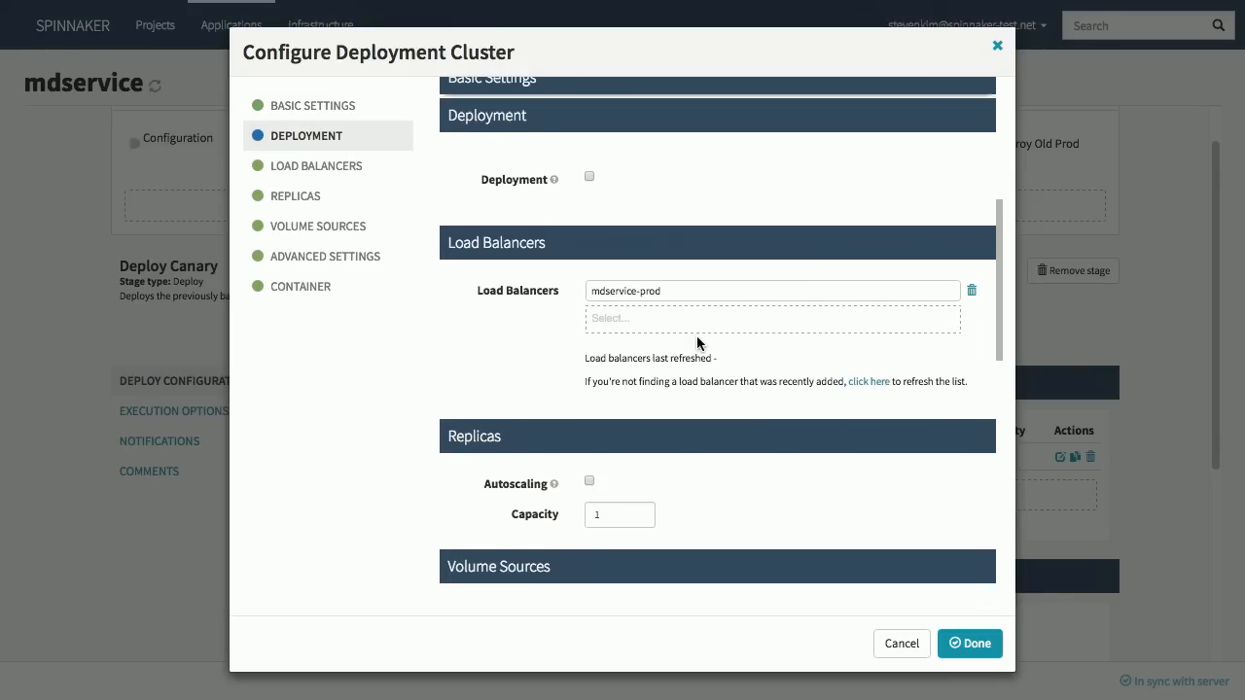
{"action": "left_click", "coordinate": [613, 510]}
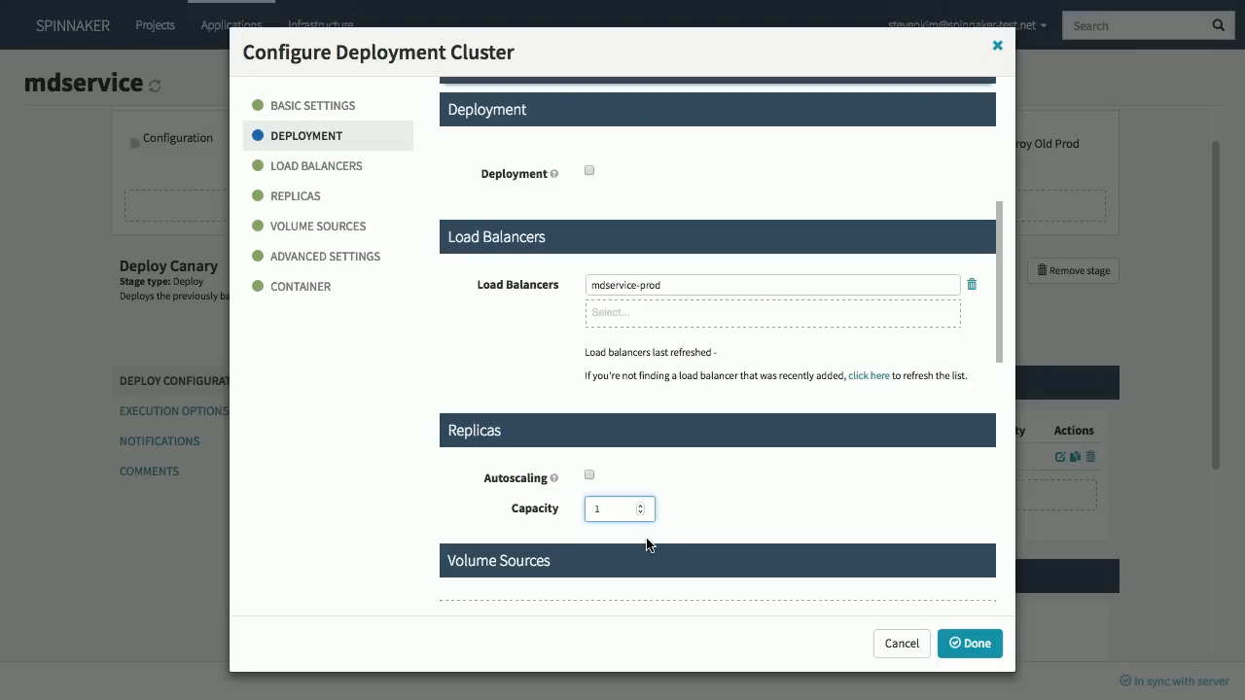
{"action": "left_click", "coordinate": [613, 510]}
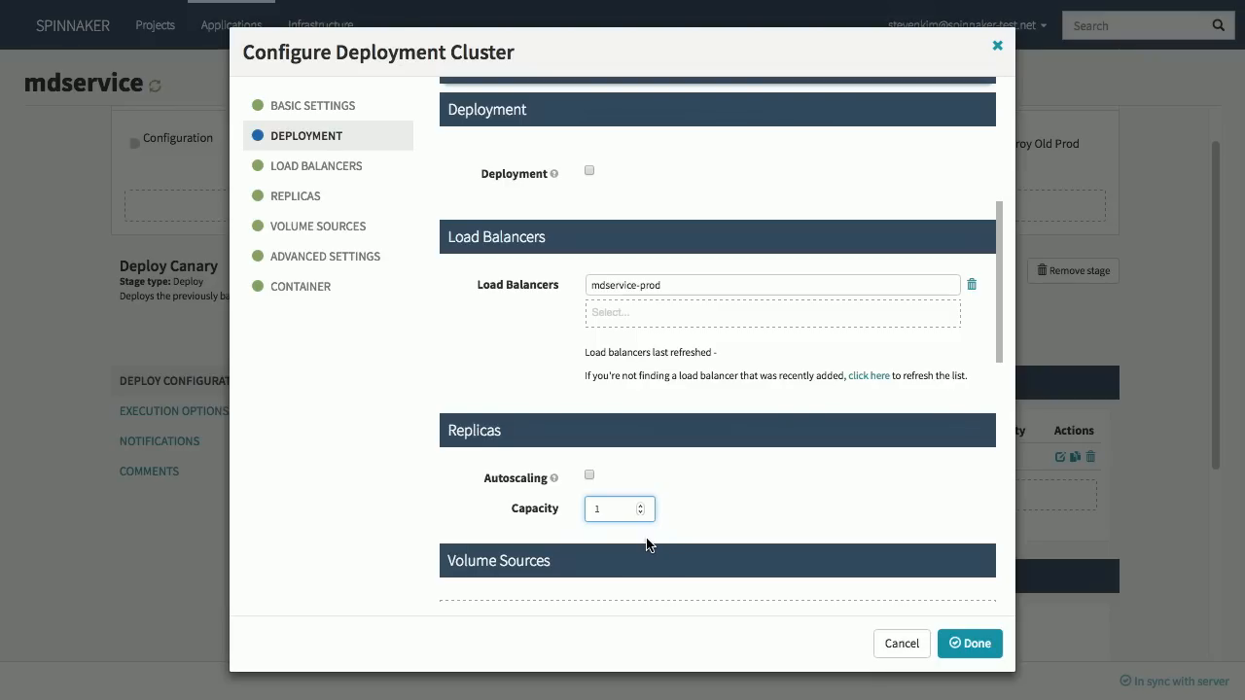
{"action": "left_click", "coordinate": [613, 510]}
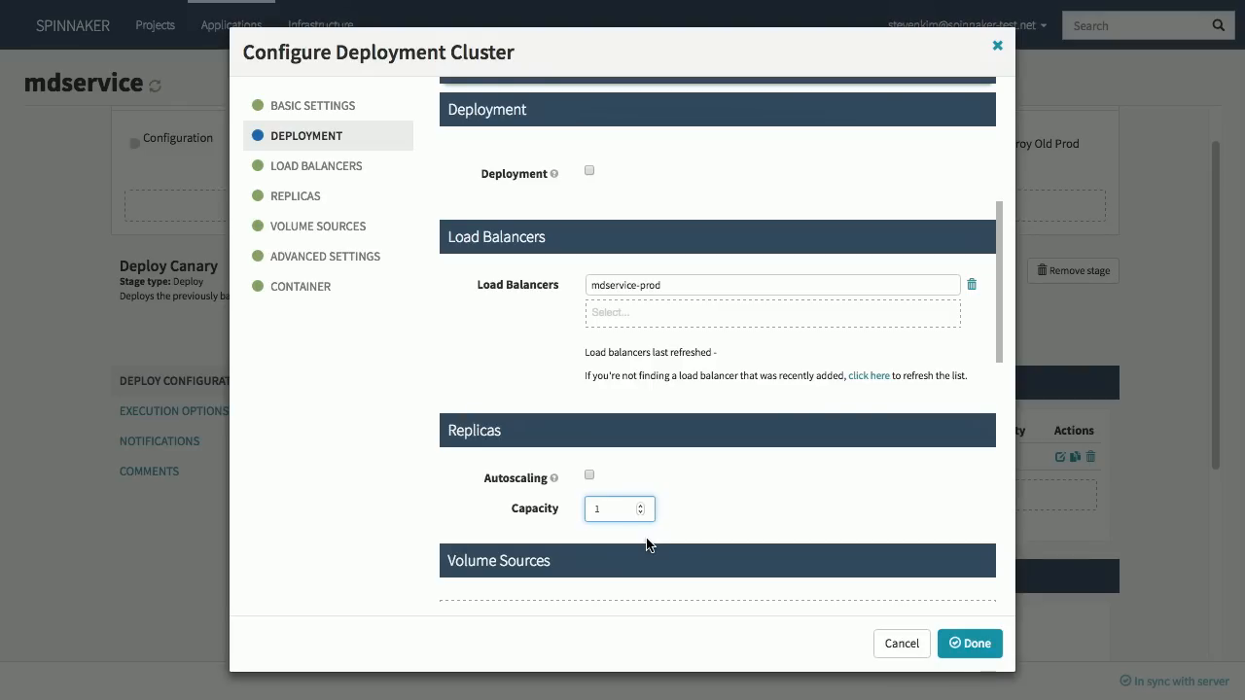
{"action": "mouse_move", "coordinate": [903, 642]}
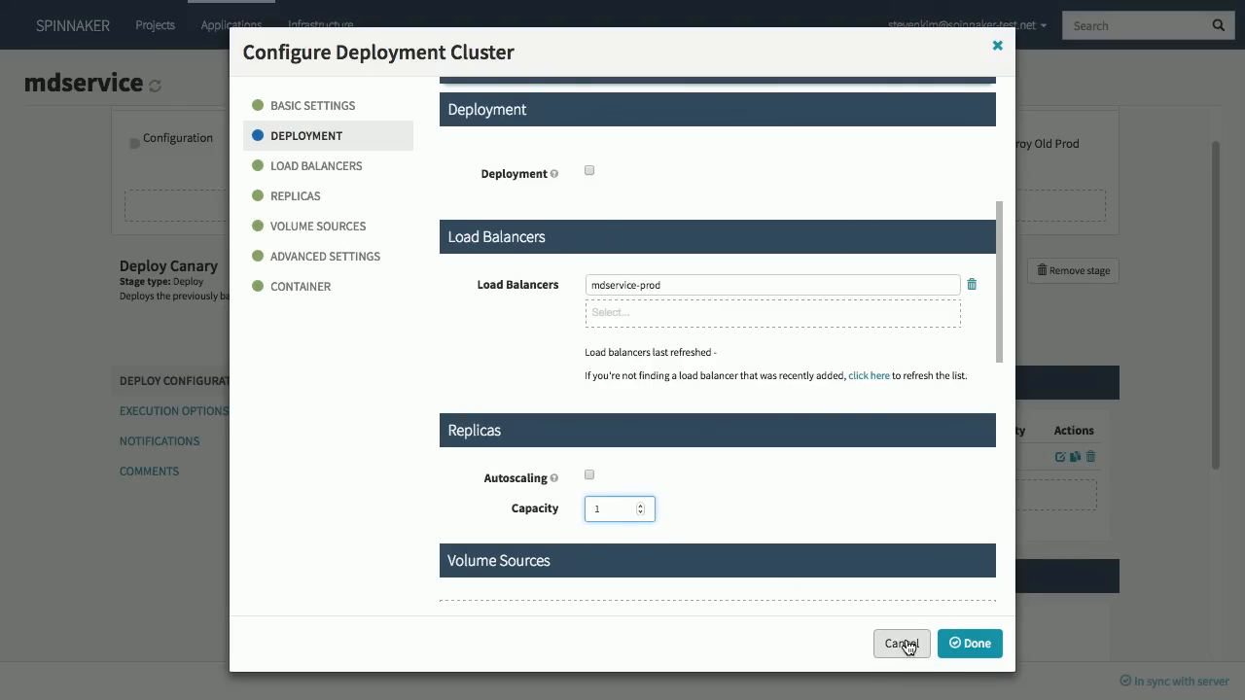
{"action": "left_click", "coordinate": [899, 642]}
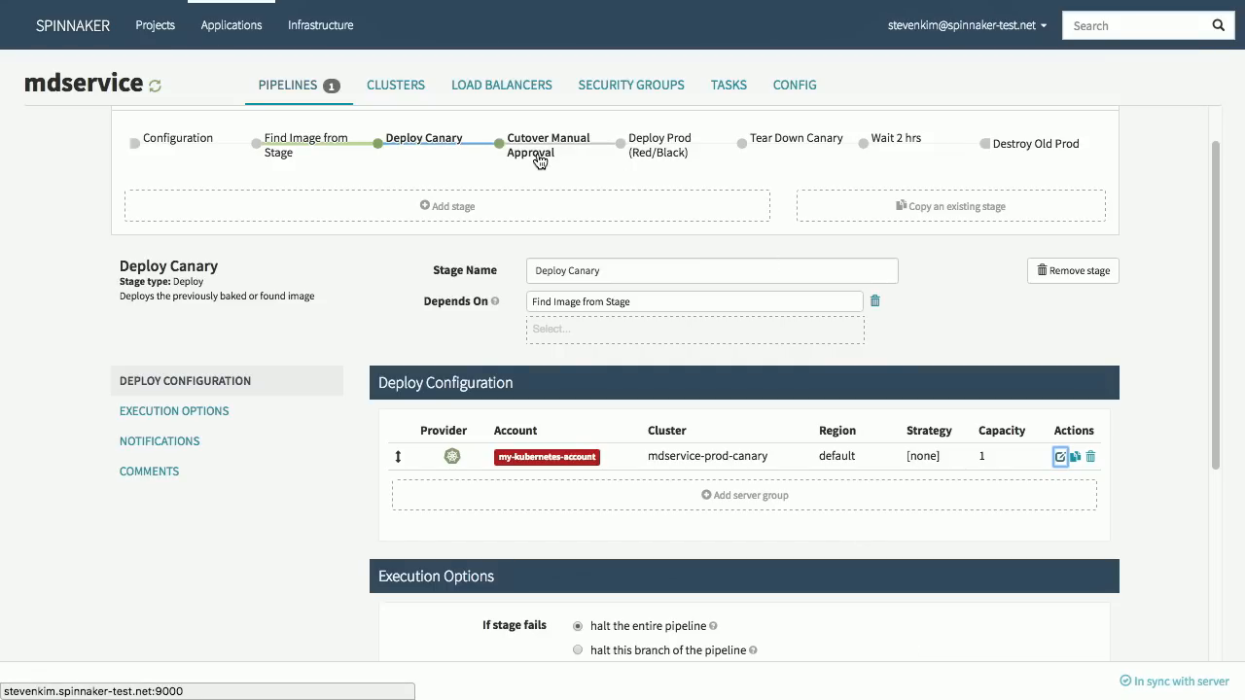
Review the Cutover Manual Approval judgment 'Cut over to new version?' and its email notification.
{"action": "left_click", "coordinate": [549, 144]}
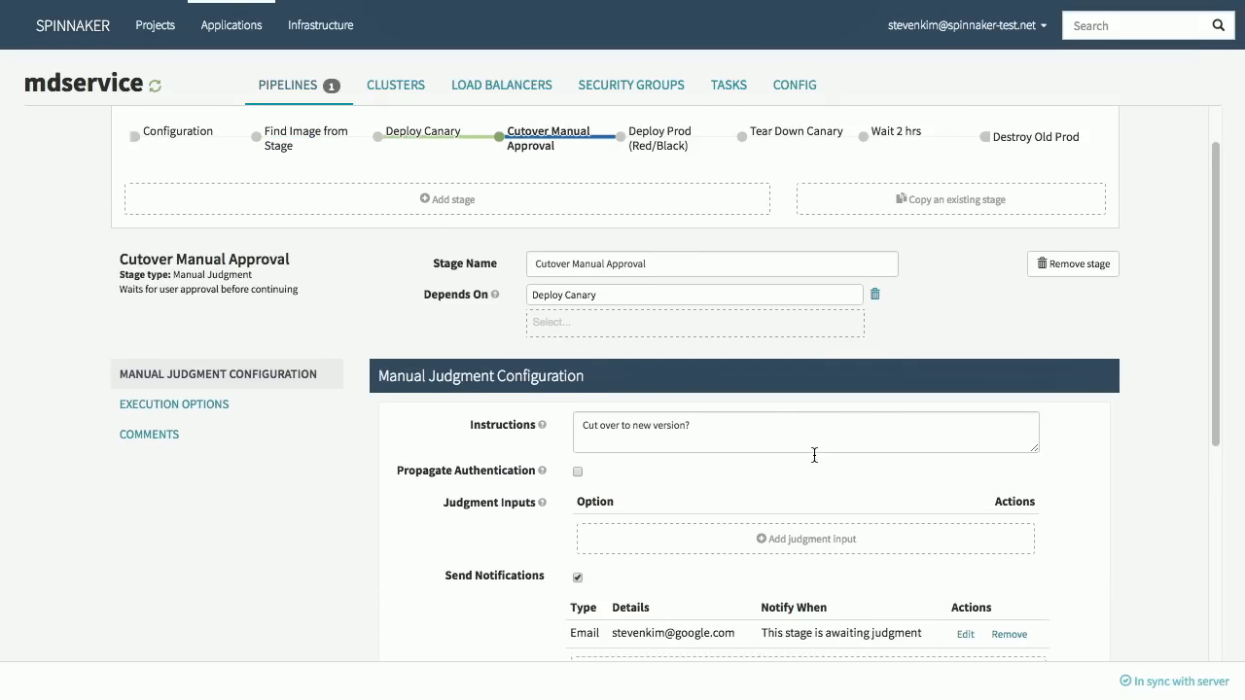
{"action": "scroll", "scroll_direction": "down", "scroll_amount": 3}
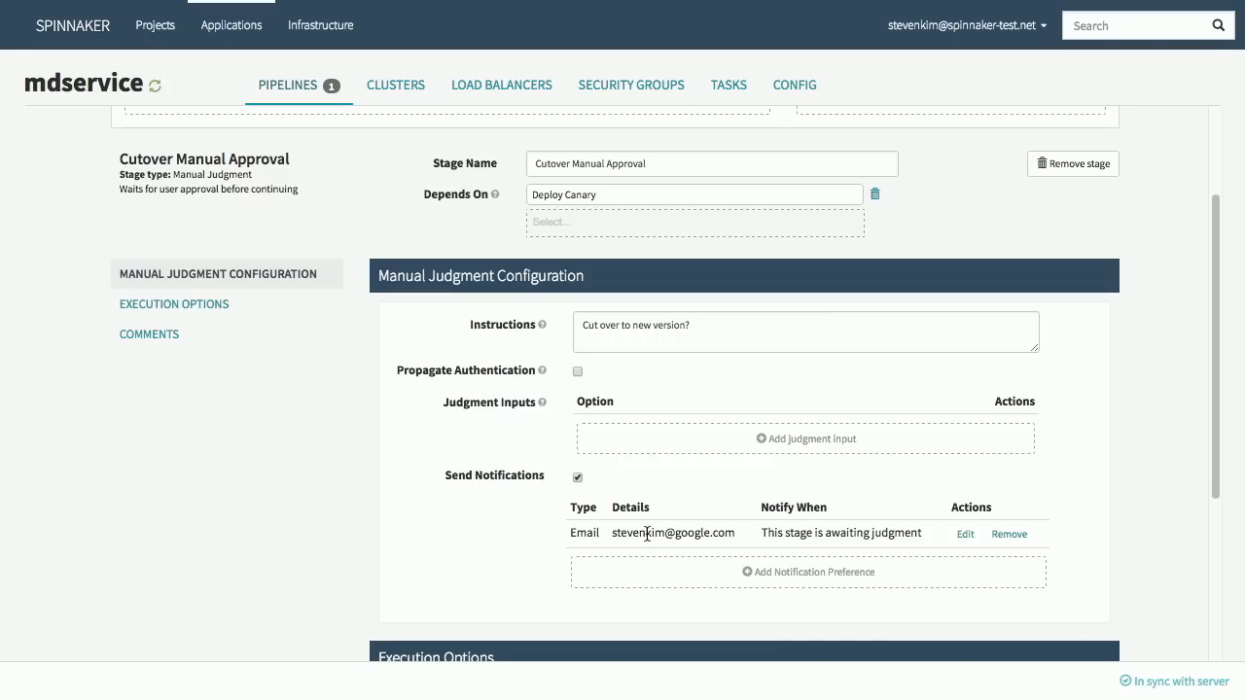
{"action": "scroll", "scroll_direction": "up", "scroll_amount": 3}
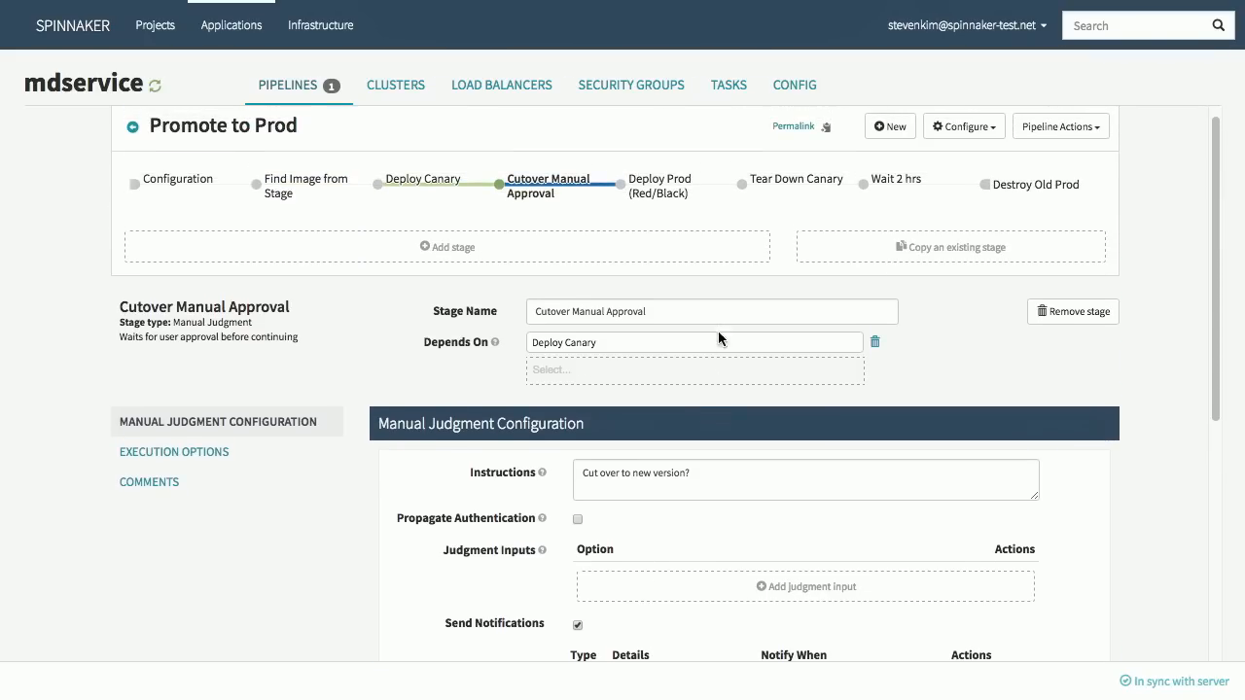
Review the mdservice-prod red/black cluster's Basic Settings and close the dialog unchanged.
{"action": "left_click", "coordinate": [660, 185]}
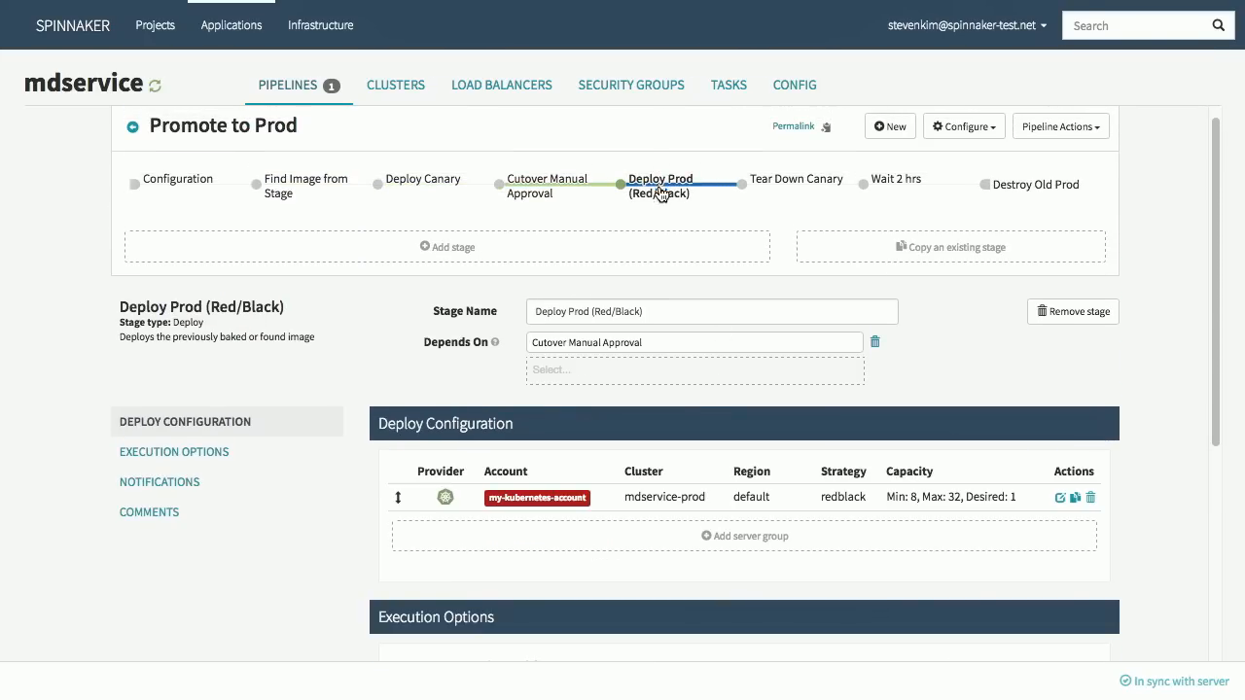
{"action": "mouse_move", "coordinate": [675, 237]}
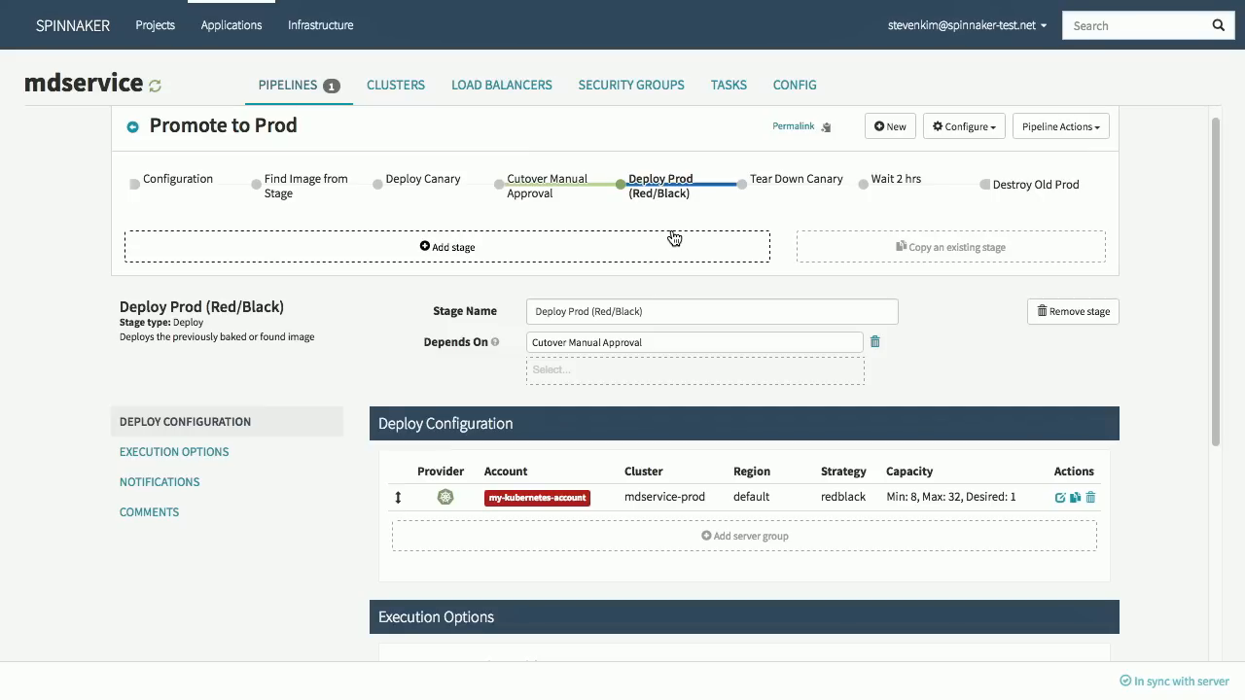
{"action": "left_click", "coordinate": [1061, 498]}
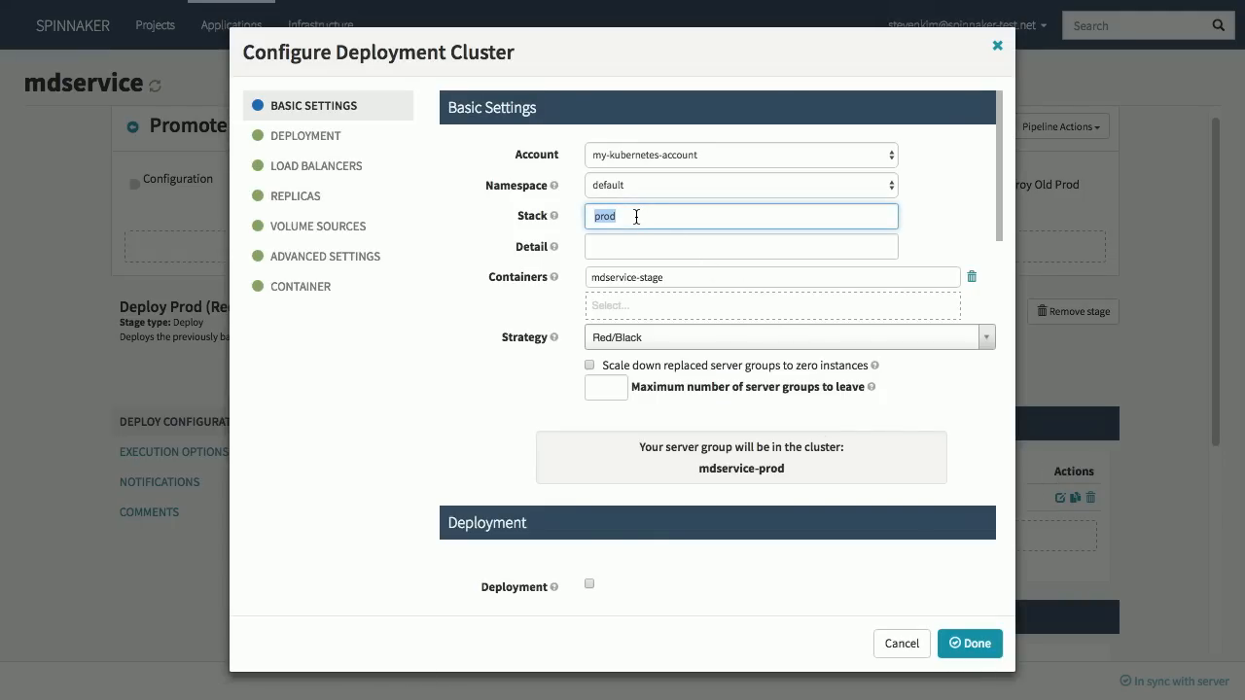
{"action": "mouse_move", "coordinate": [572, 376]}
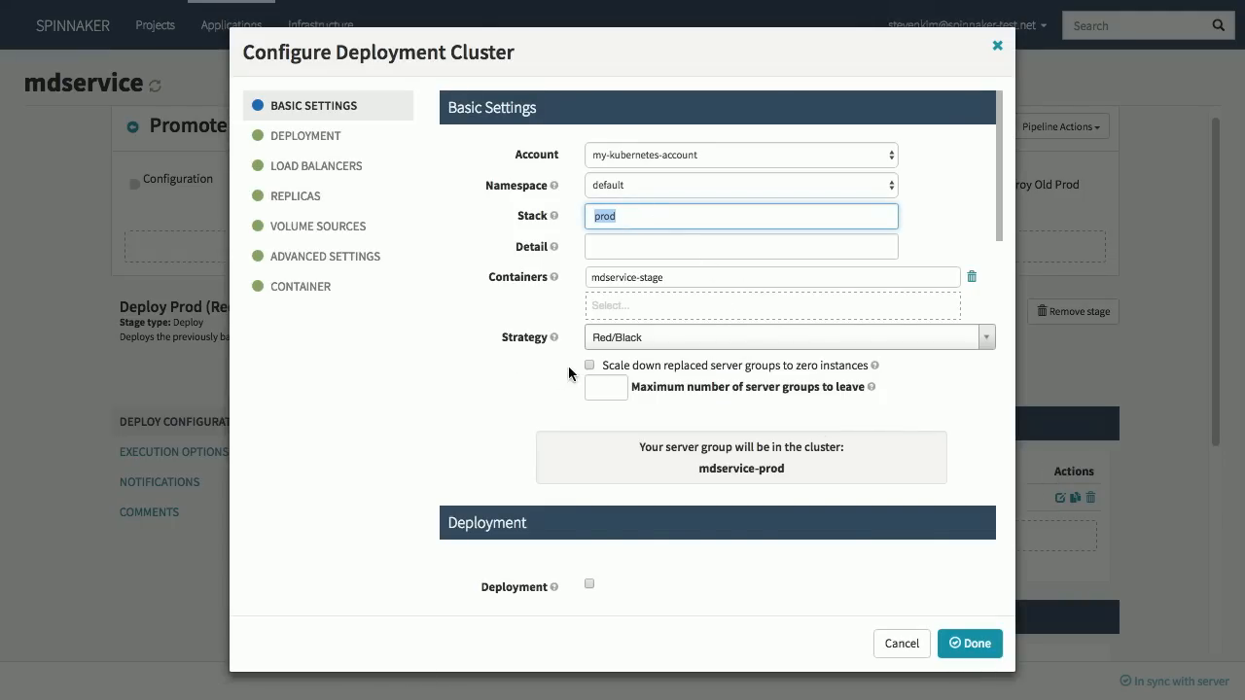
{"action": "mouse_move", "coordinate": [654, 378]}
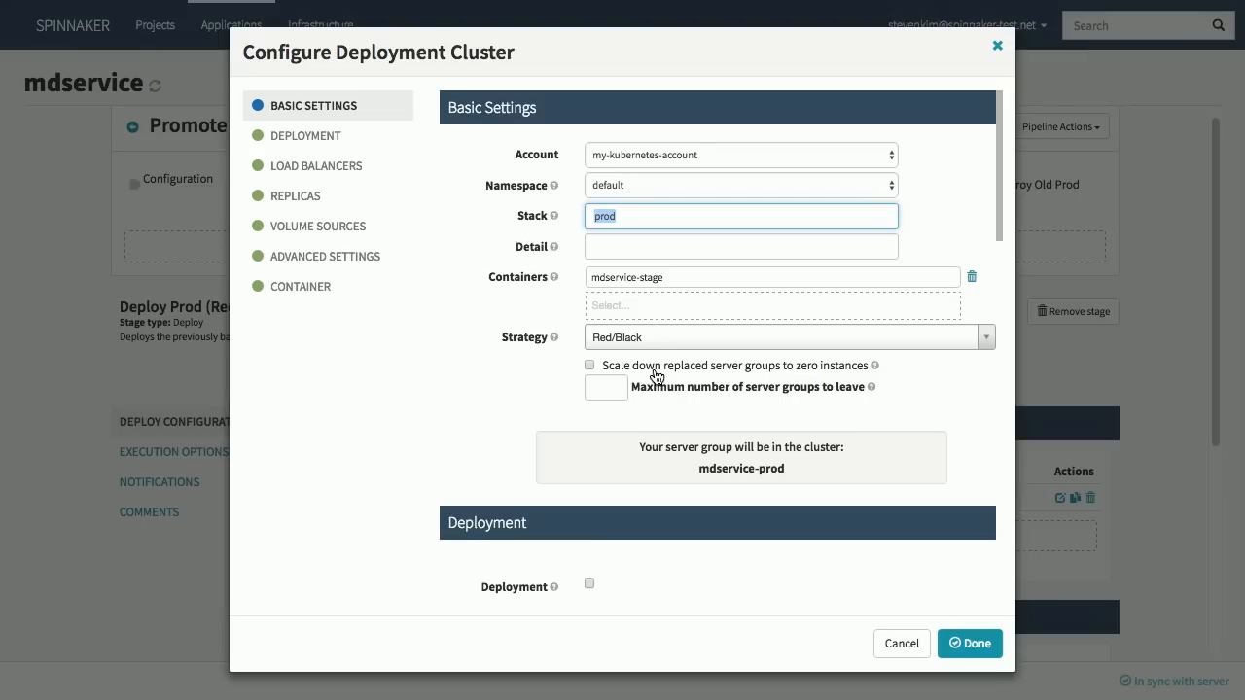
{"action": "mouse_move", "coordinate": [934, 697]}
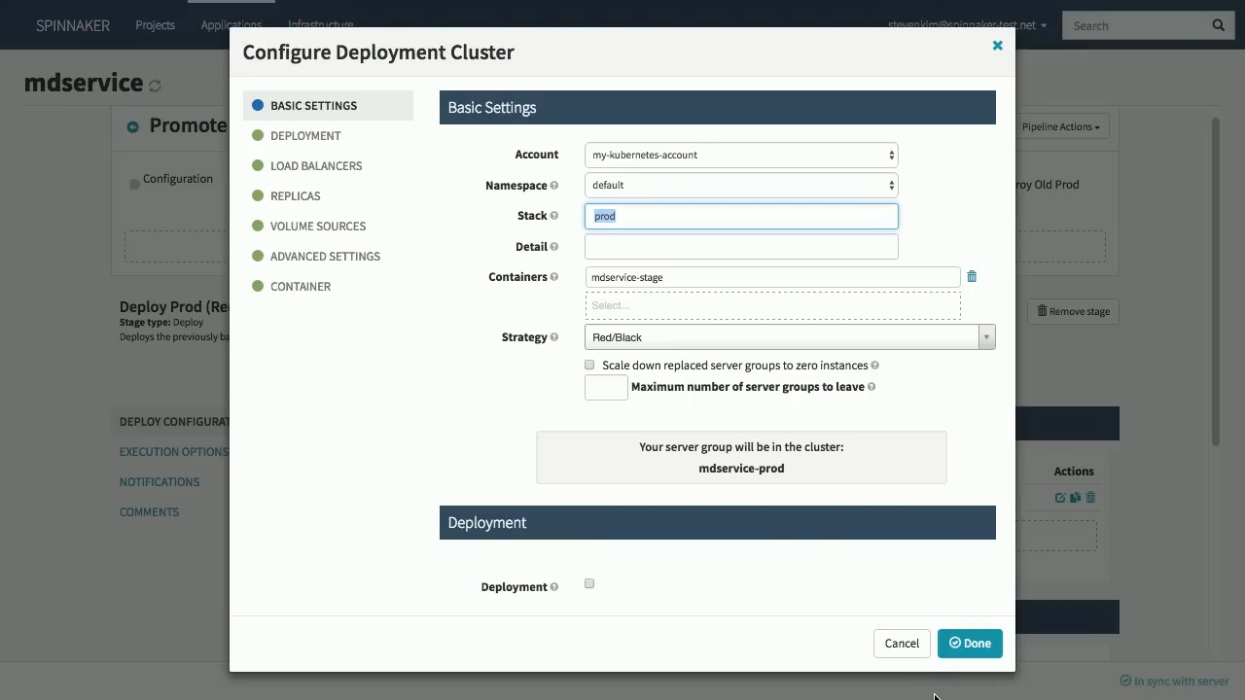
{"action": "left_click", "coordinate": [969, 642]}
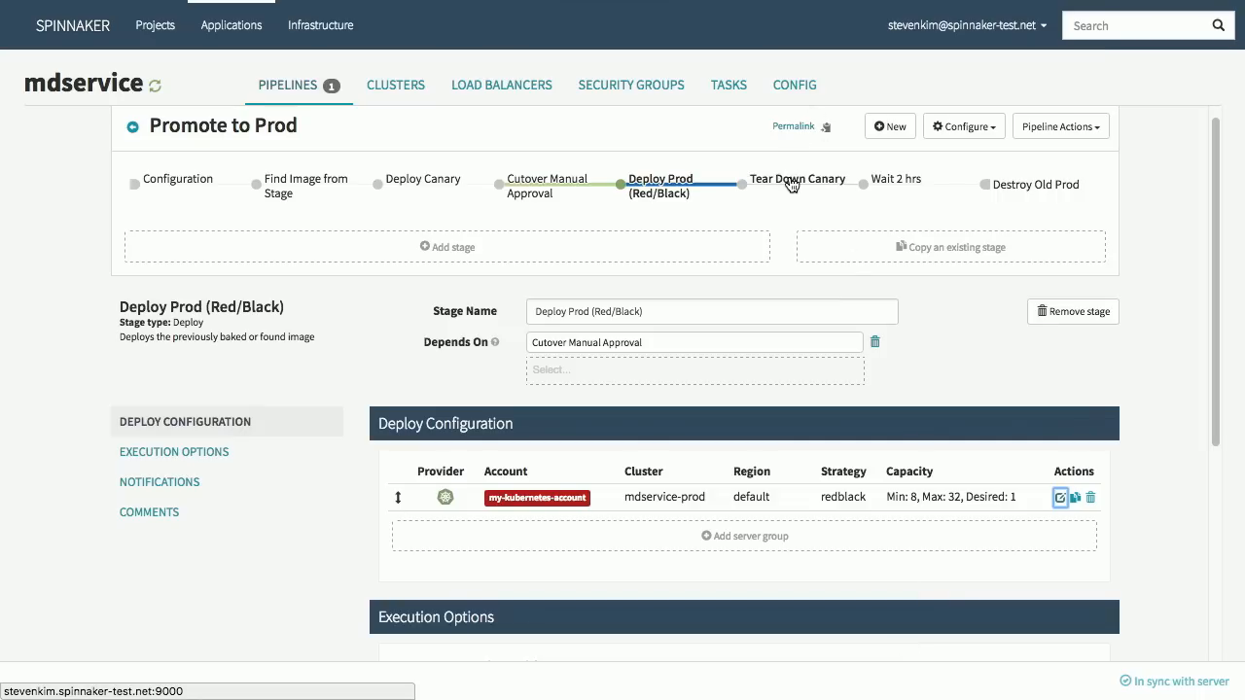
Look over the Tear Down Canary, Wait 2 hrs and Destroy Old Prod stage configurations in turn.
{"action": "left_click", "coordinate": [798, 183]}
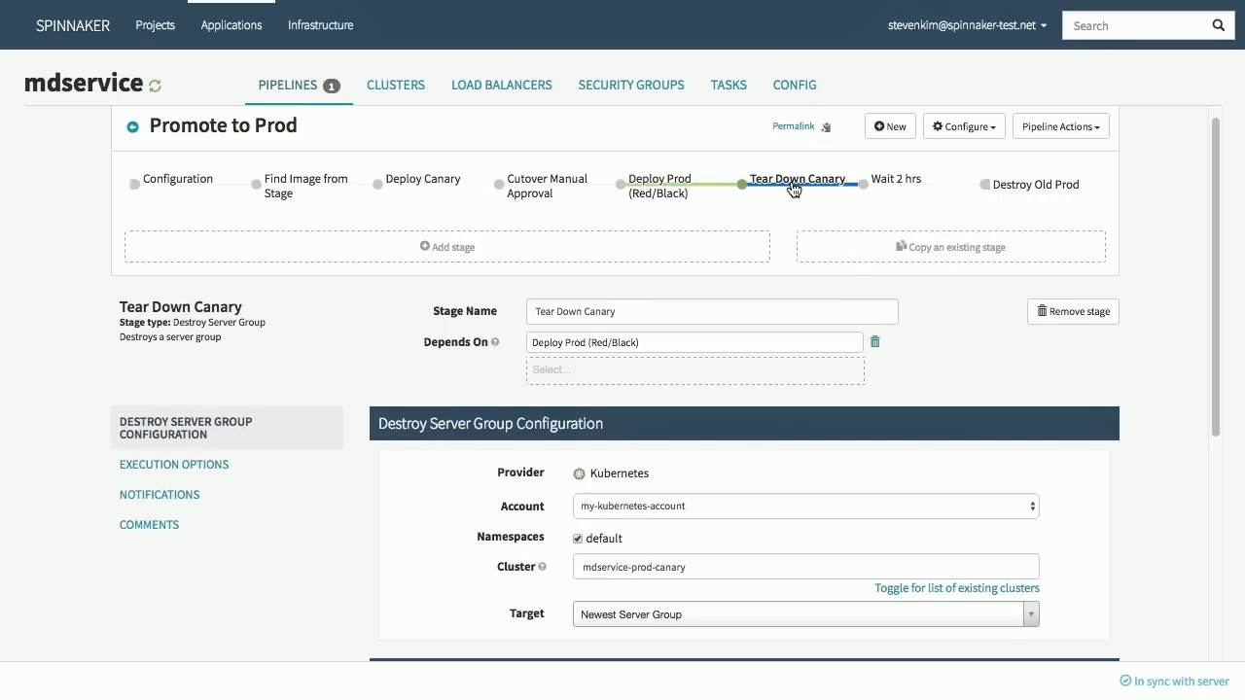
{"action": "scroll", "scroll_direction": "down", "scroll_amount": 3}
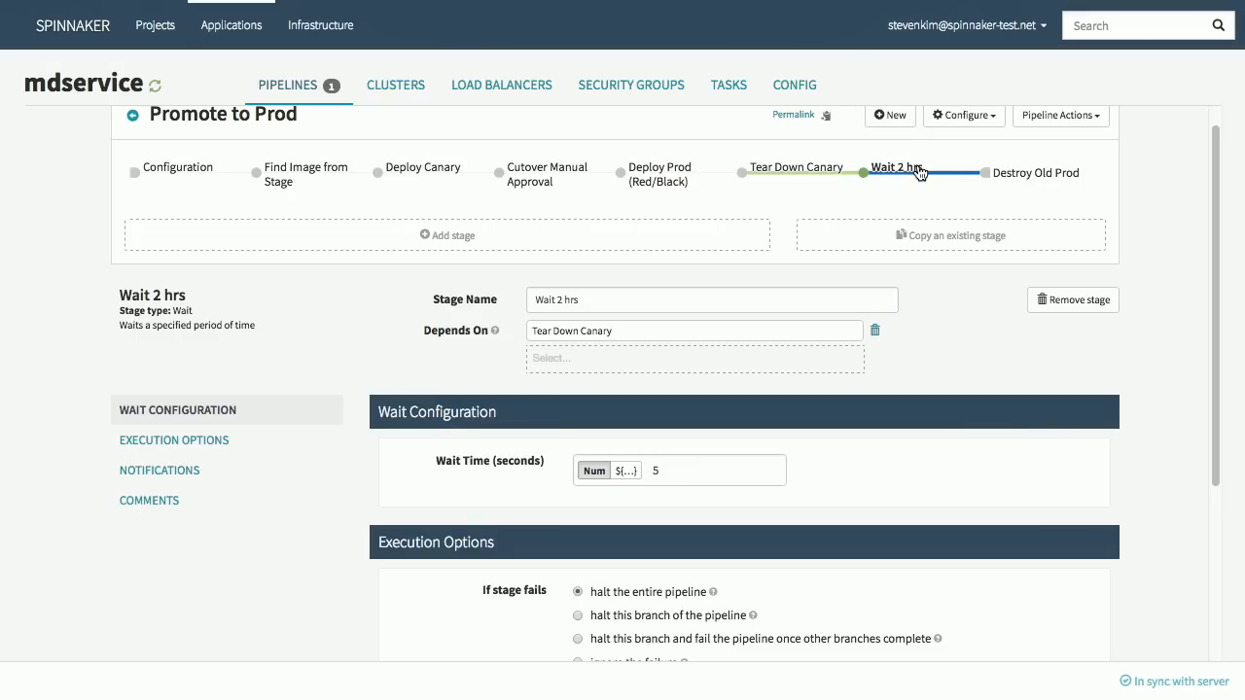
{"action": "left_click", "coordinate": [1037, 171]}
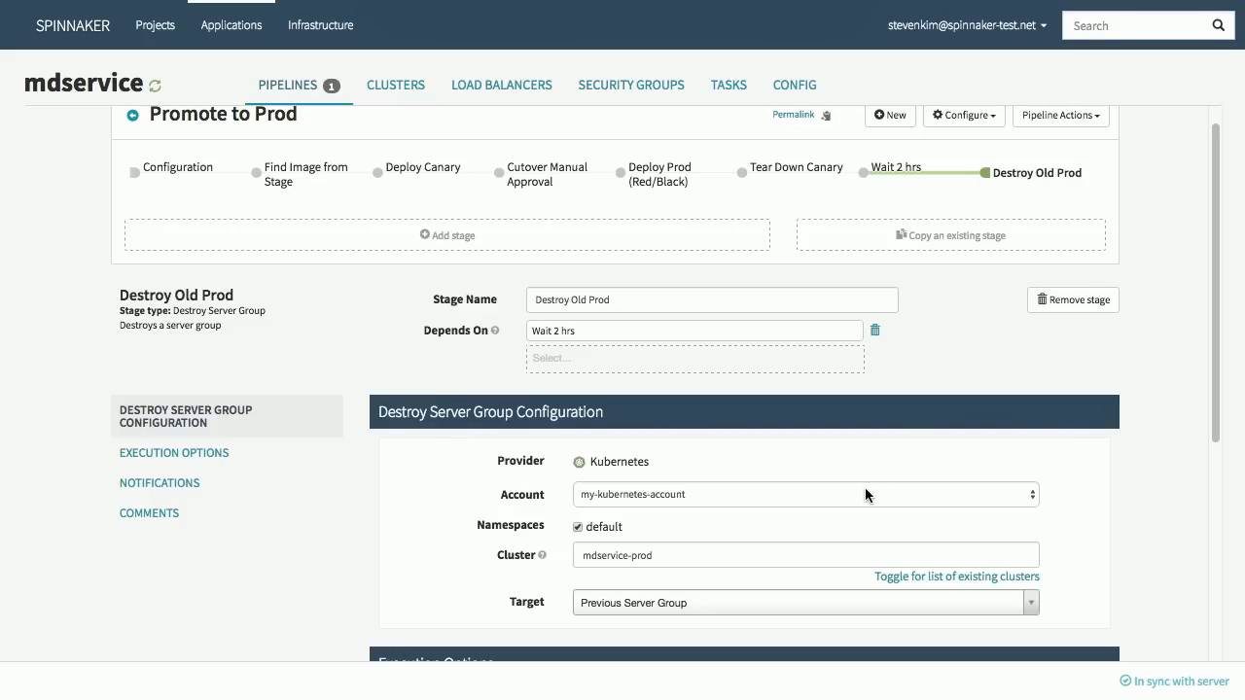
{"action": "mouse_move", "coordinate": [763, 591]}
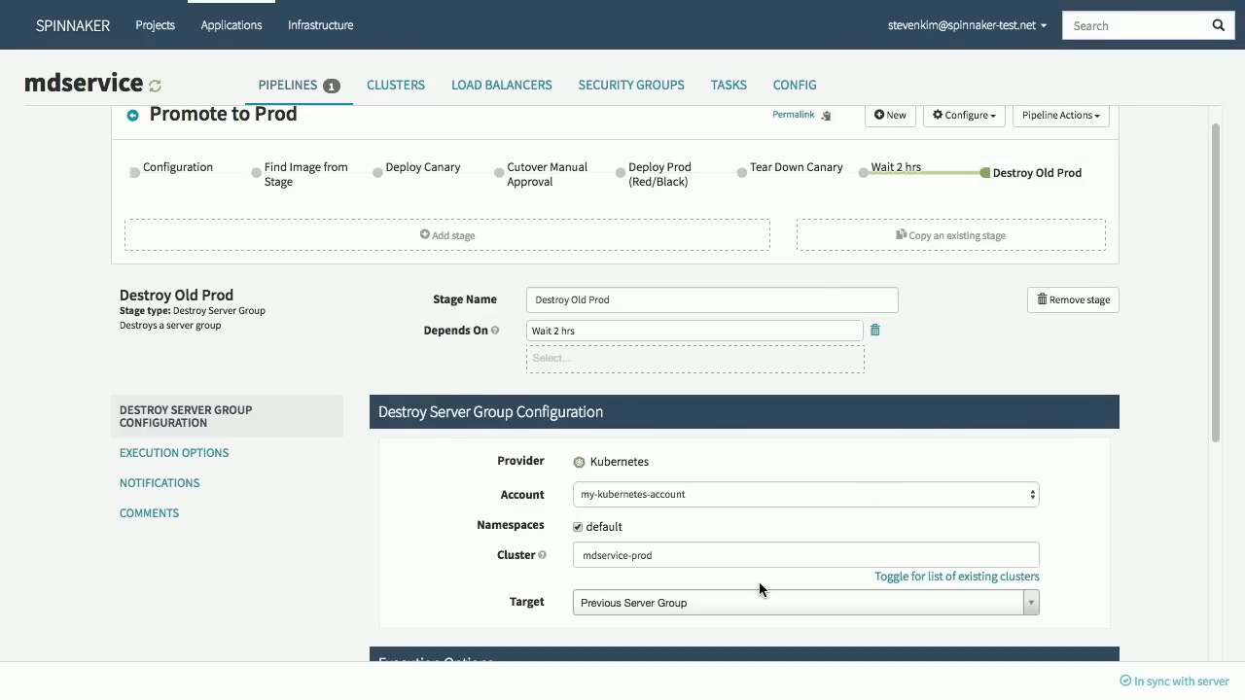
{"action": "mouse_move", "coordinate": [288, 85]}
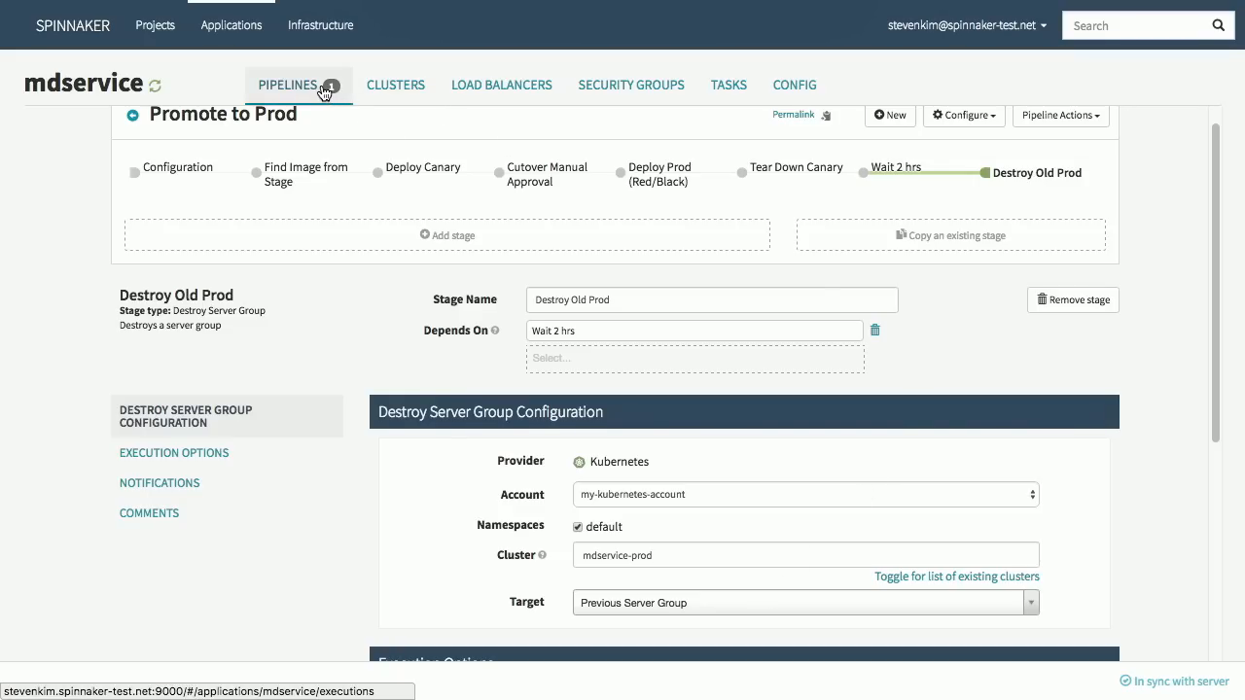
Show the mdservice-prod v052 server group details with 8 healthy pods alongside stage and canary groups.
{"action": "left_click", "coordinate": [288, 86]}
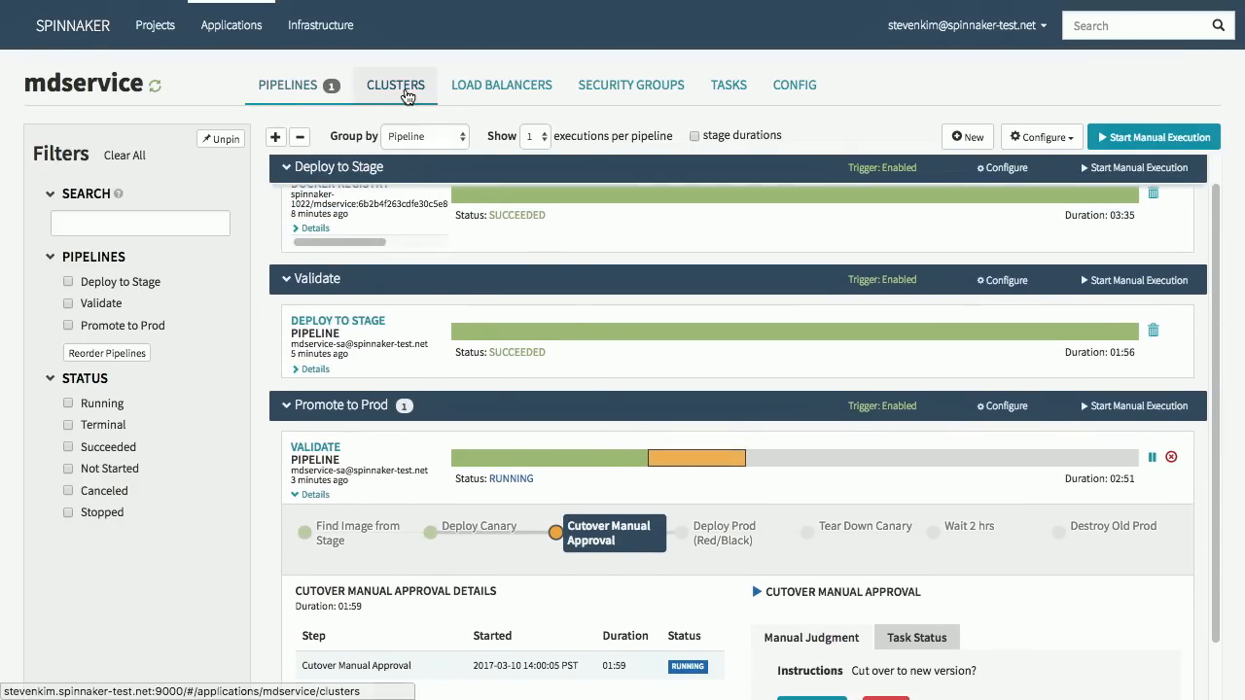
{"action": "left_click", "coordinate": [395, 86]}
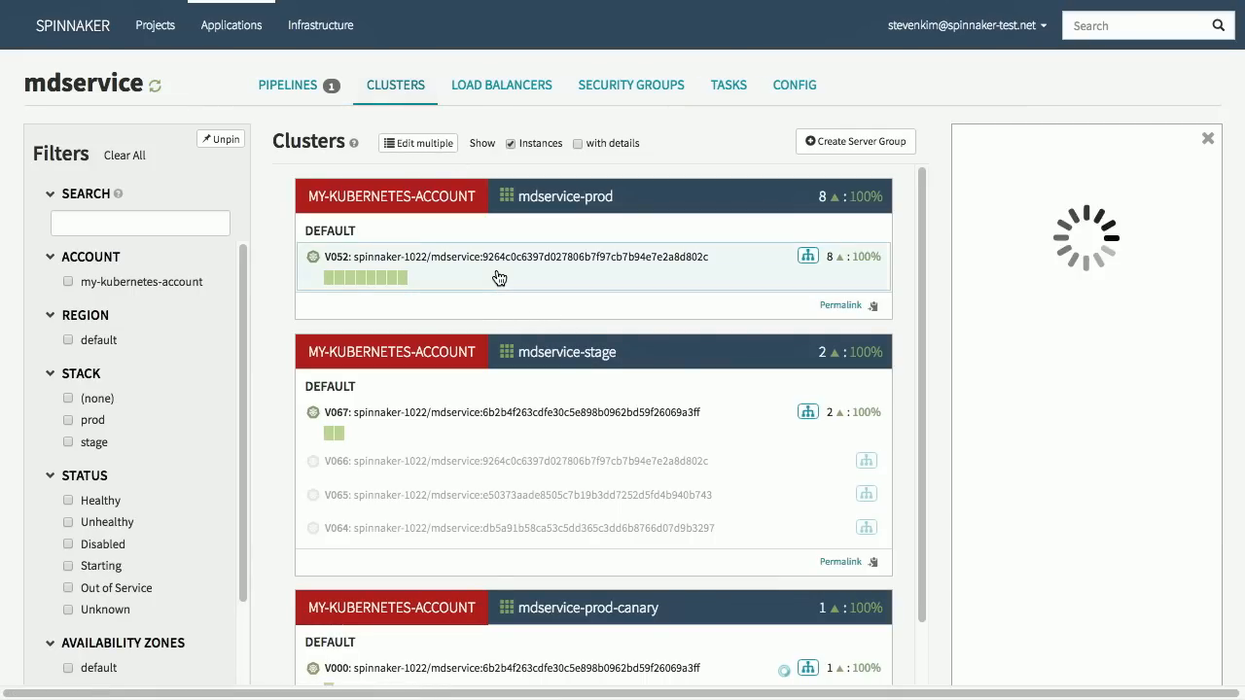
{"action": "left_click", "coordinate": [522, 257]}
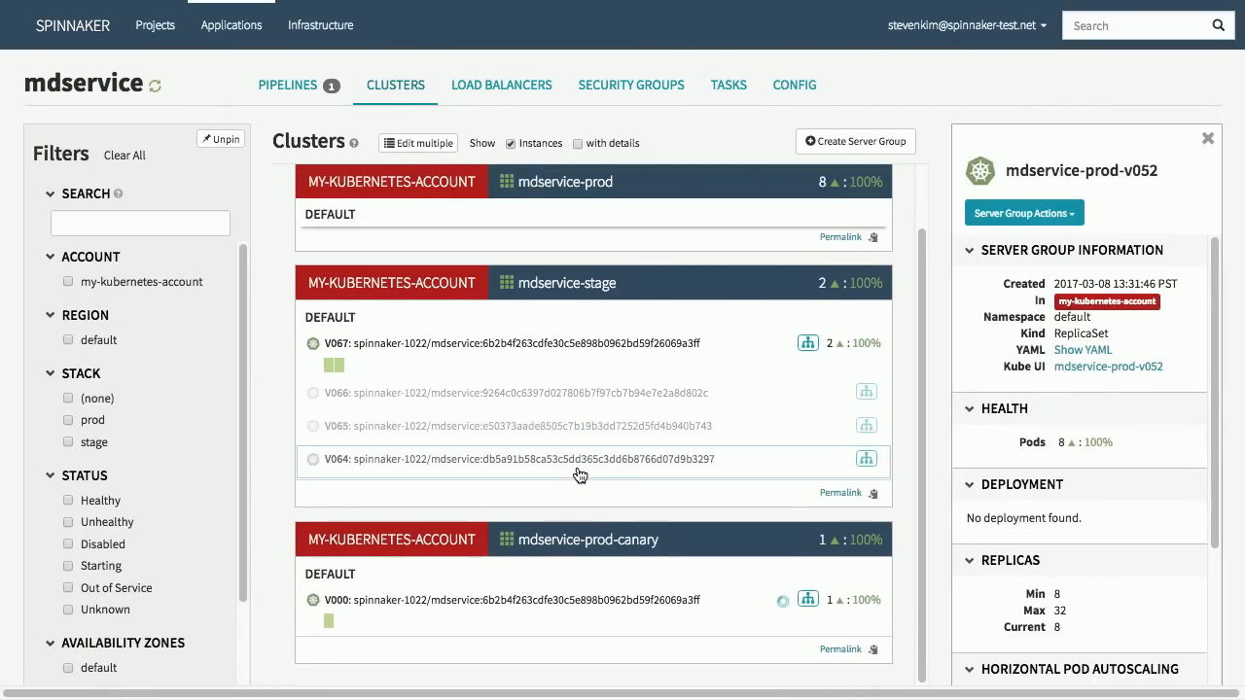